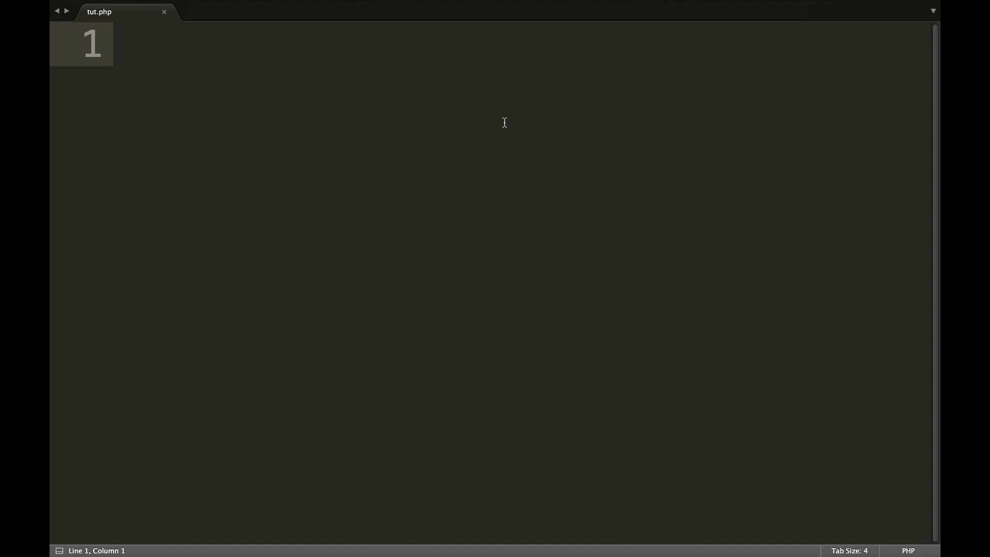
# Add empty <?php ?> tags above an HTML snippet skeleton titled 'Else'.
pyautogui.write('<?php')
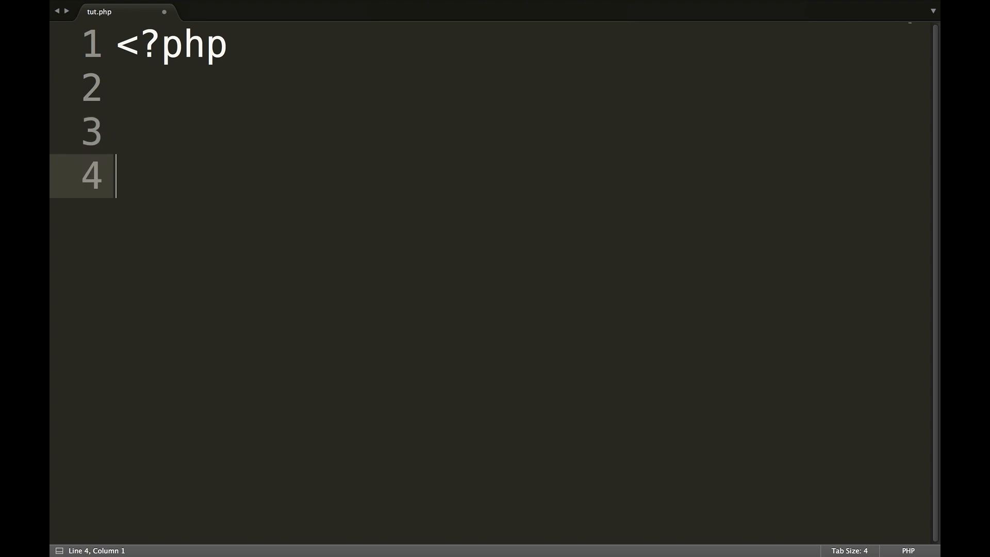
pyautogui.write('?>')
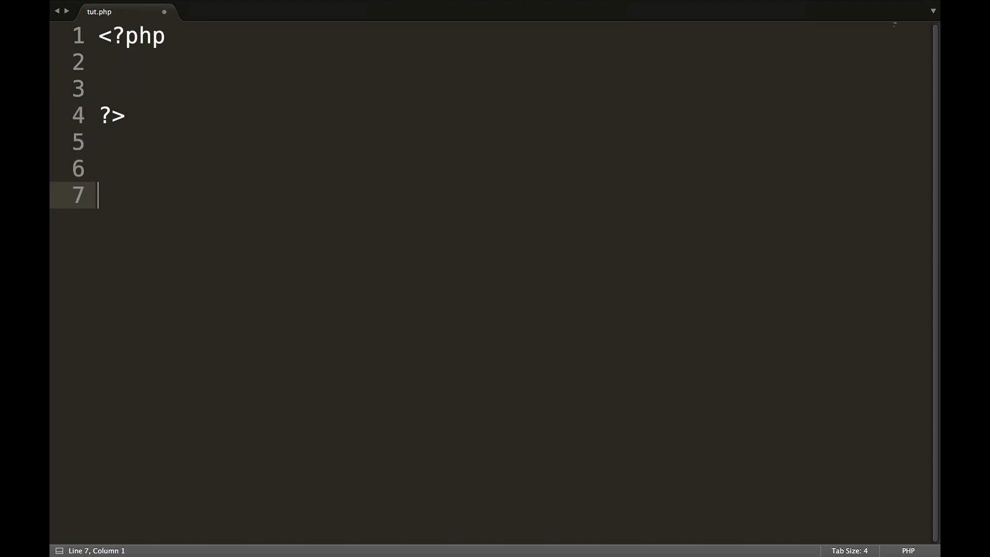
pyautogui.write('<title></title>')
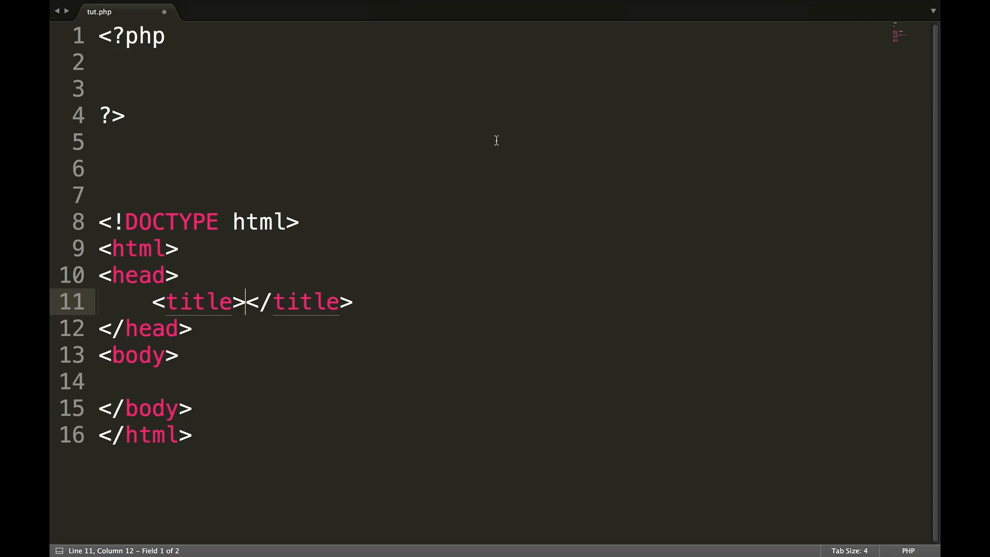
pyautogui.write('Else')
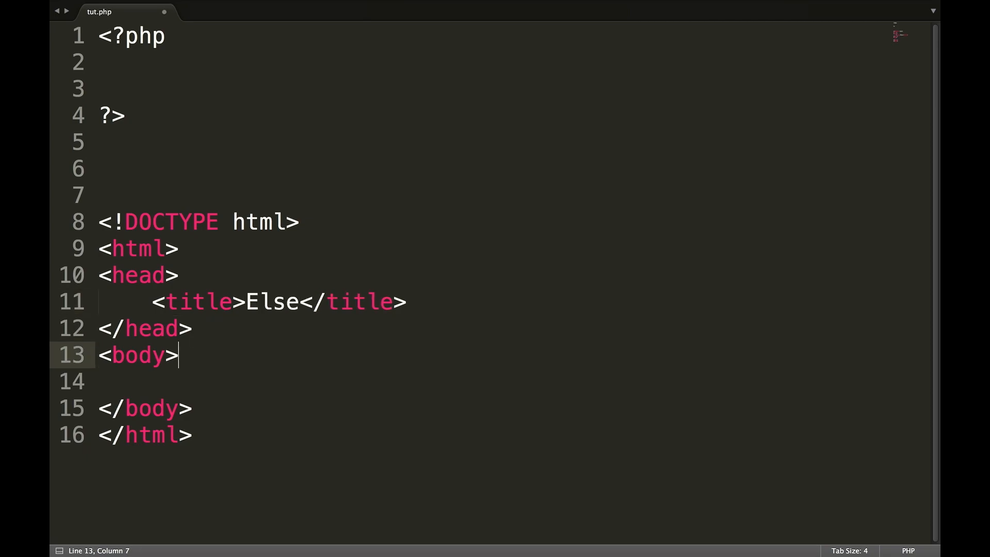
pyautogui.press('Enter')
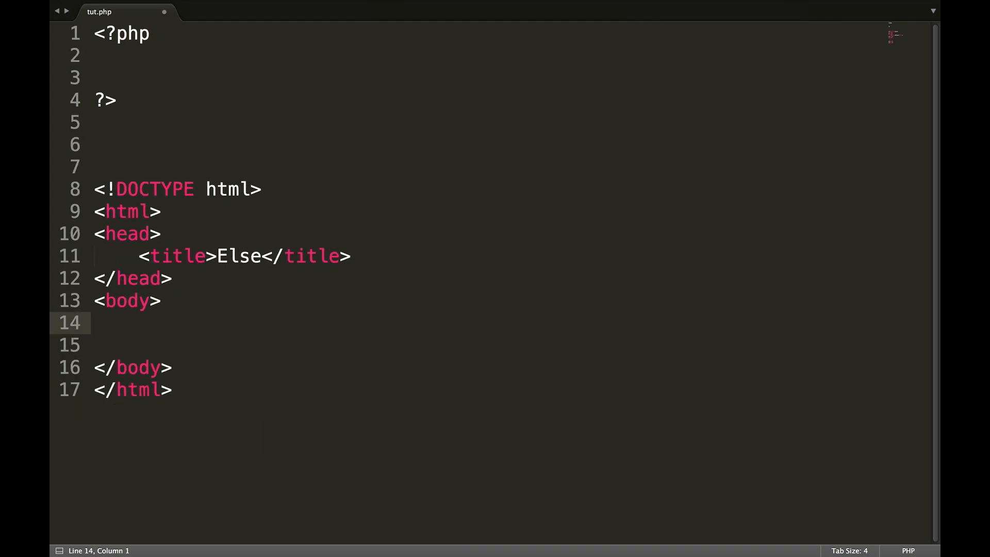
# Open a form with action 'tut.php' and method POST.
pyautogui.write('<')
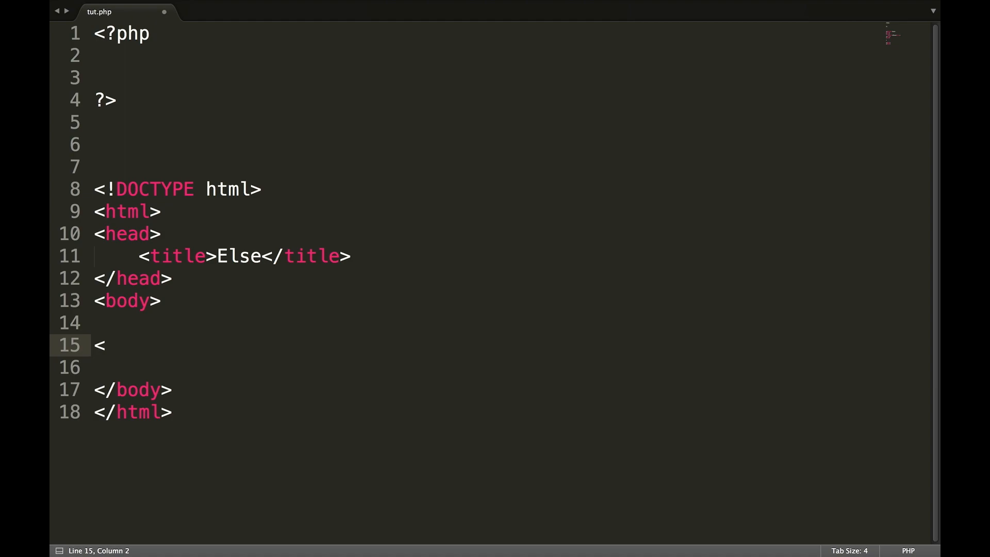
pyautogui.write('form act')
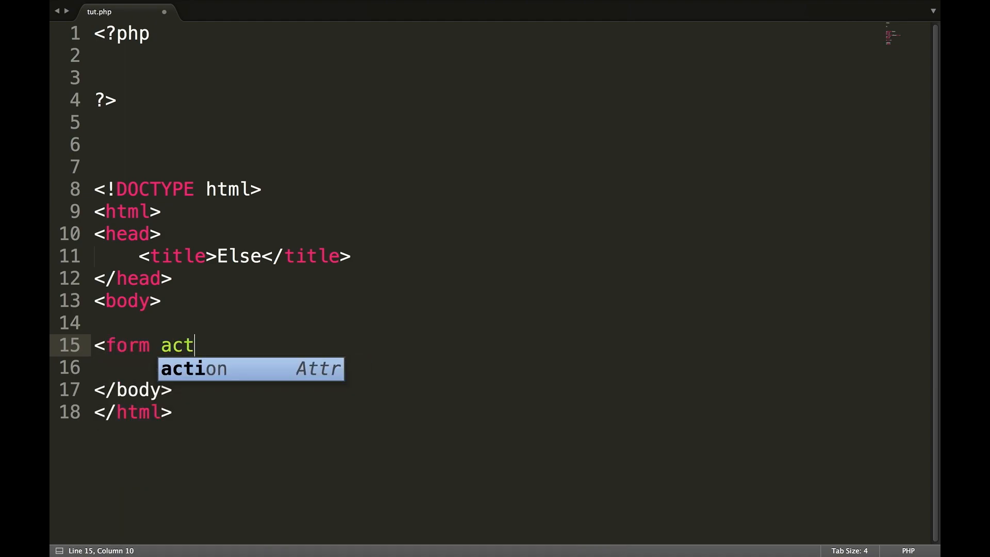
pyautogui.press('Tab')
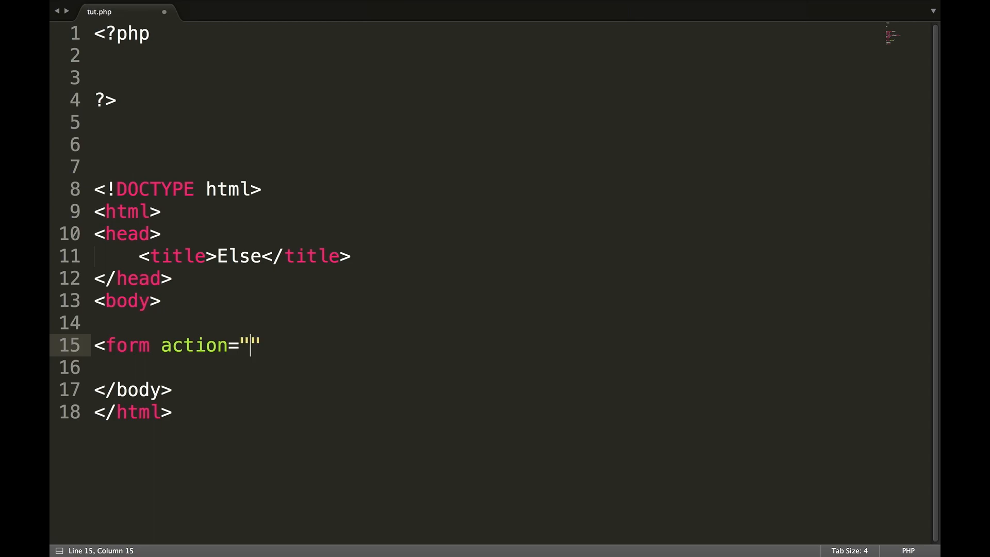
pyautogui.write('tut.php')
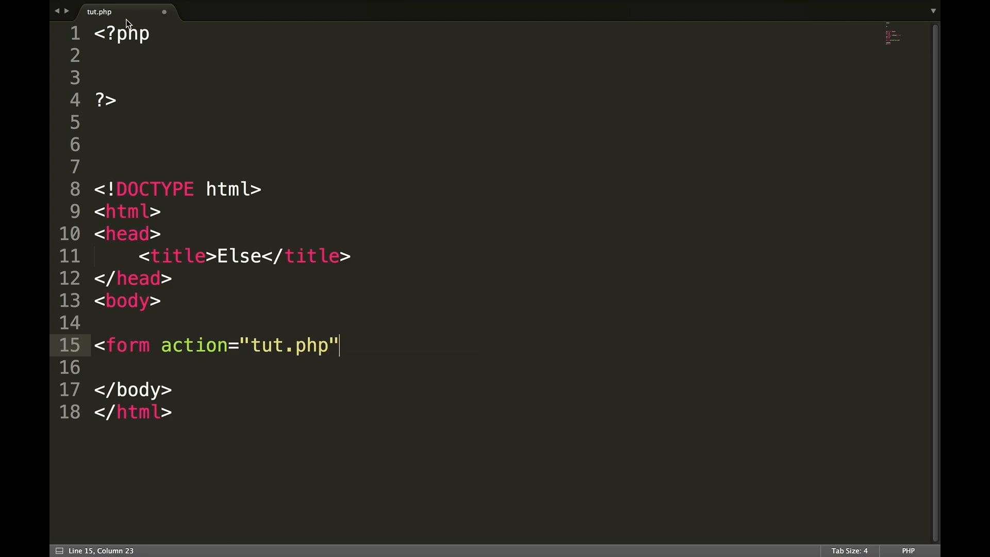
pyautogui.write('method="POS">')
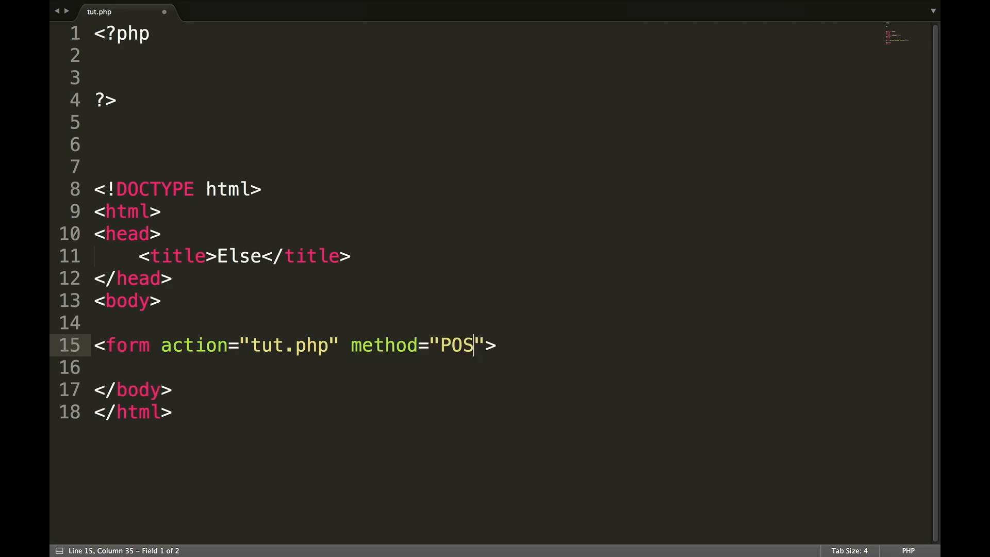
pyautogui.write('T')
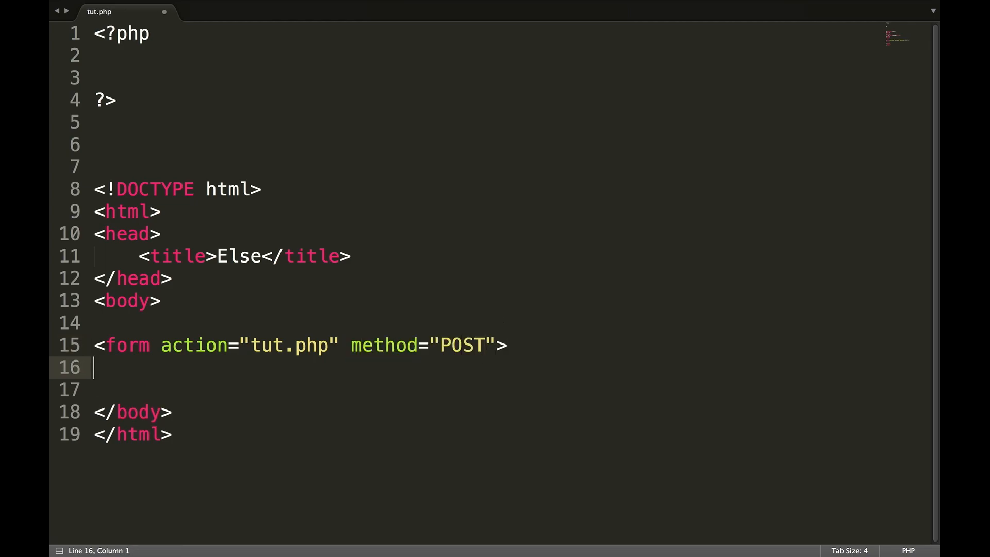
# Add a text input named 'ui' with placeholder 'Enter Text Here', then a line break.
pyautogui.write('<in')
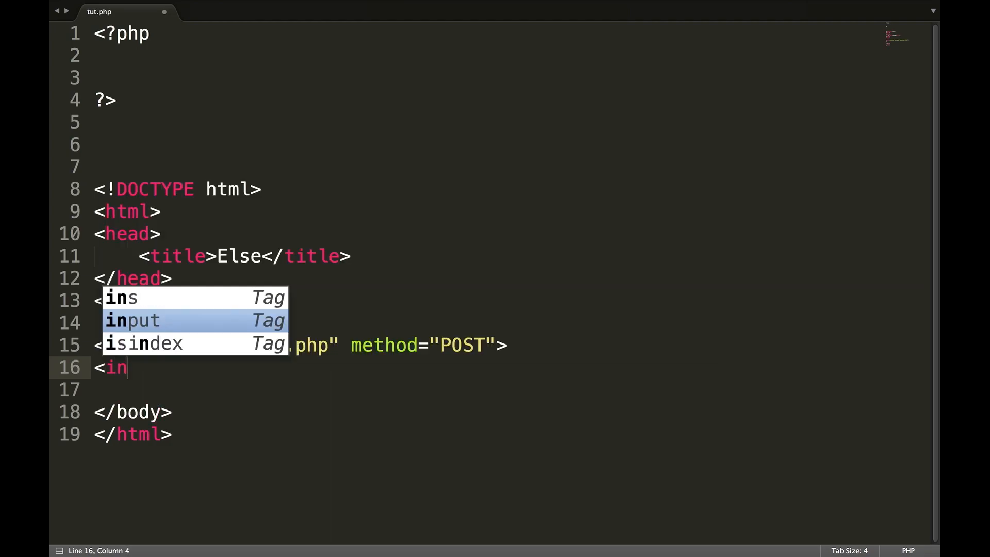
pyautogui.write('put type="')
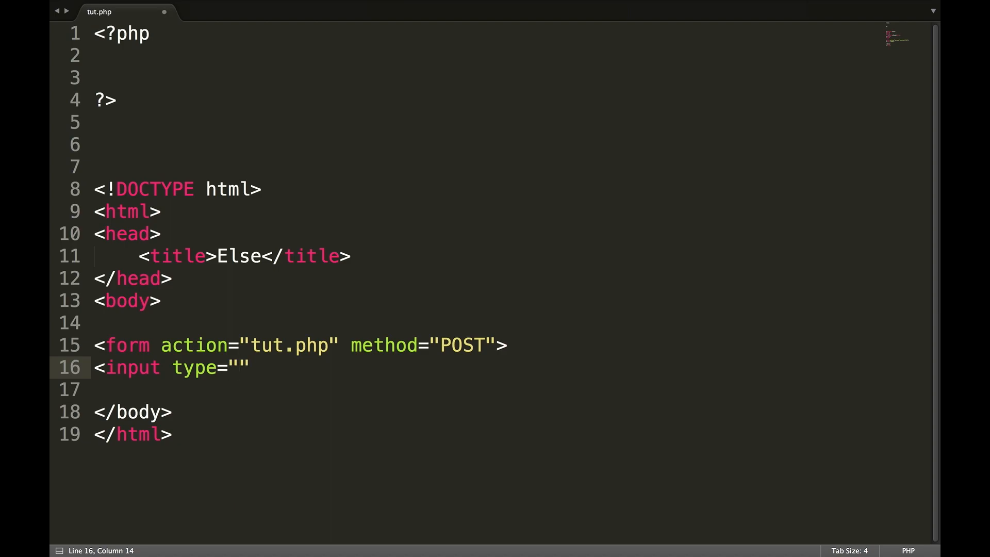
pyautogui.write('t')
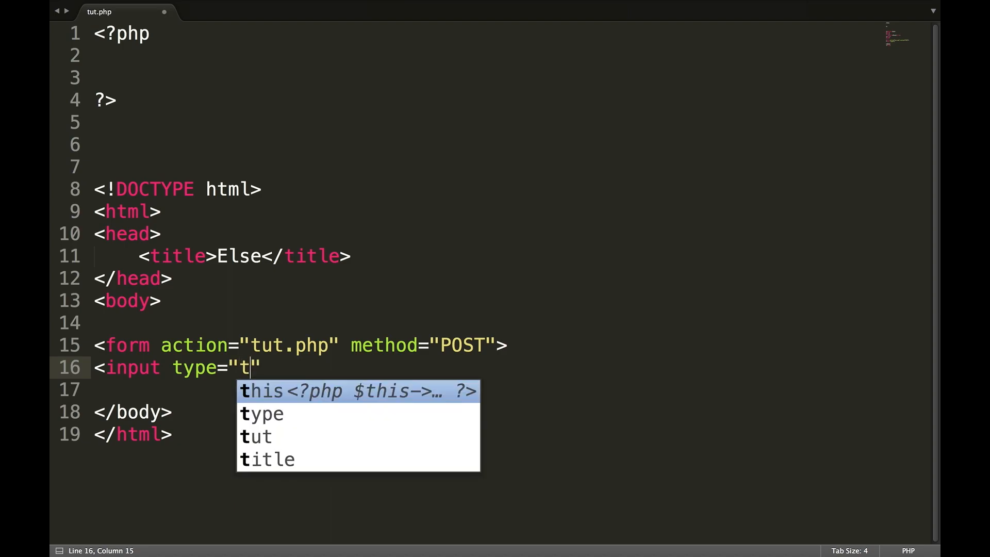
pyautogui.write('ext" na')
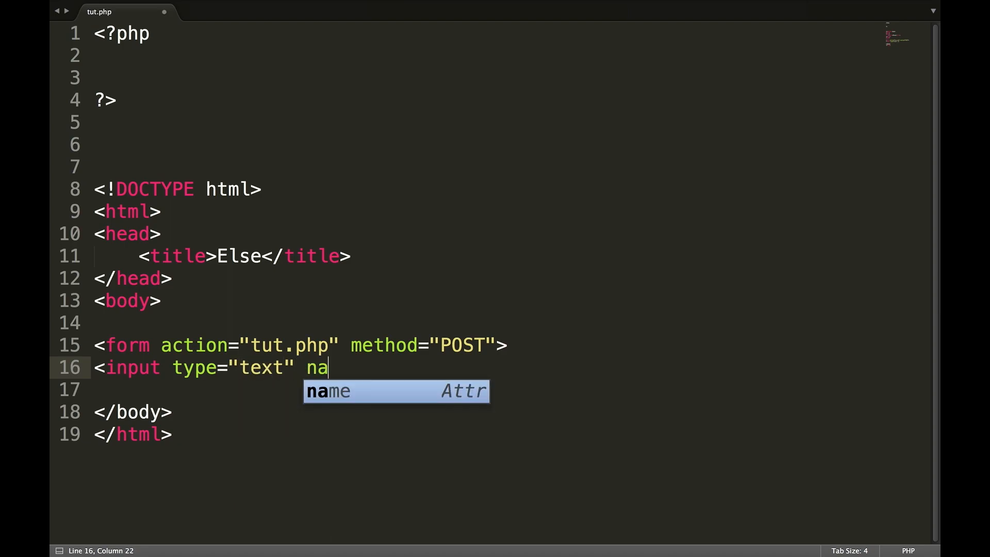
pyautogui.press('Tab')
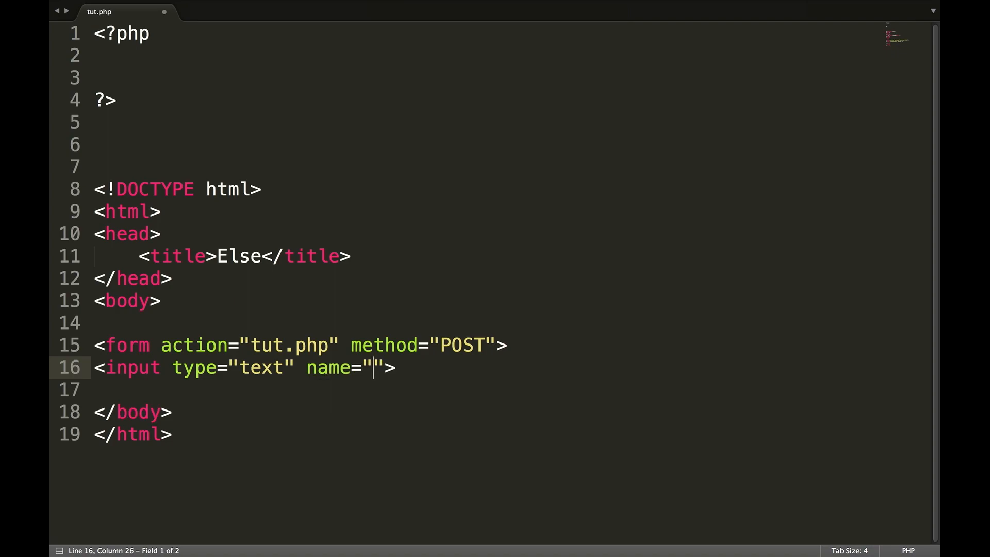
pyautogui.write('ui')
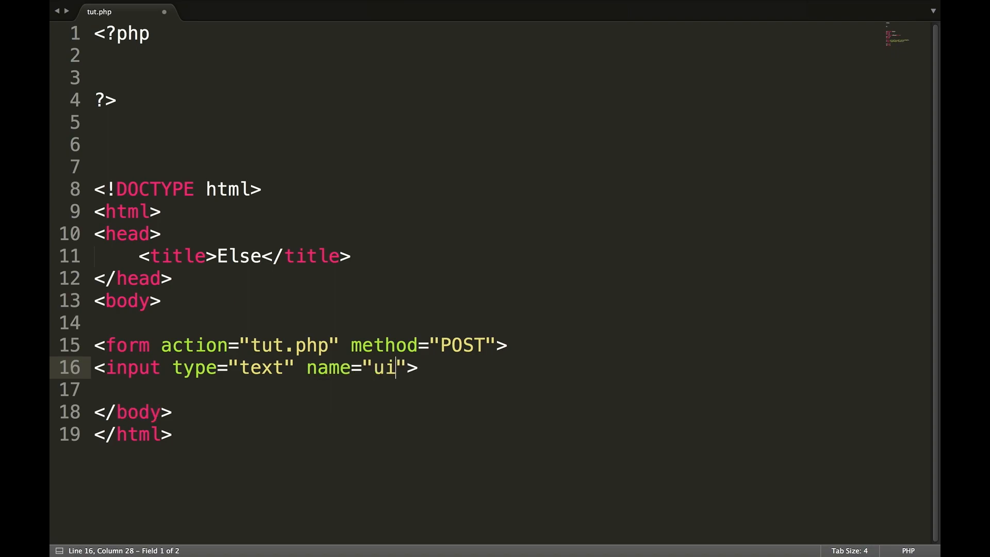
pyautogui.write('" "')
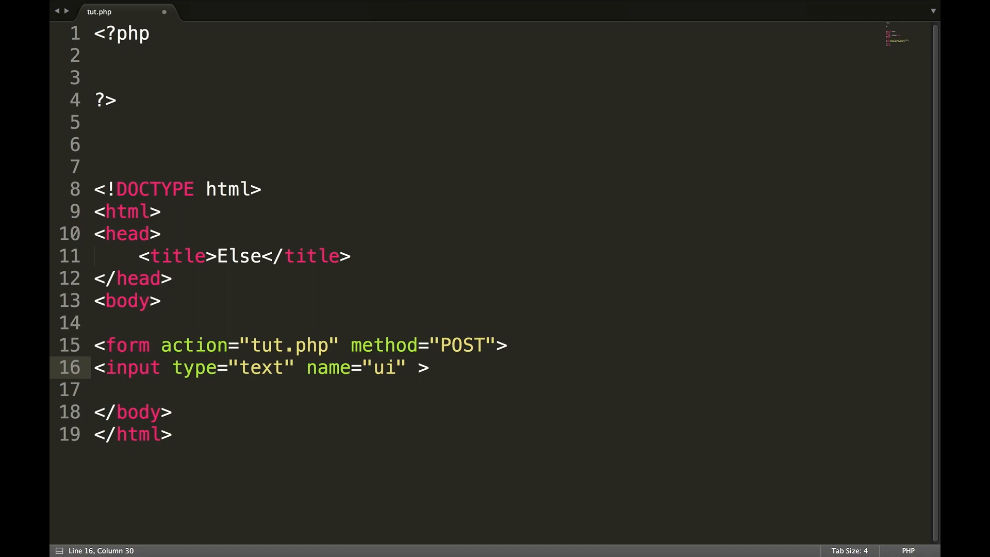
pyautogui.write('placeholder=""')
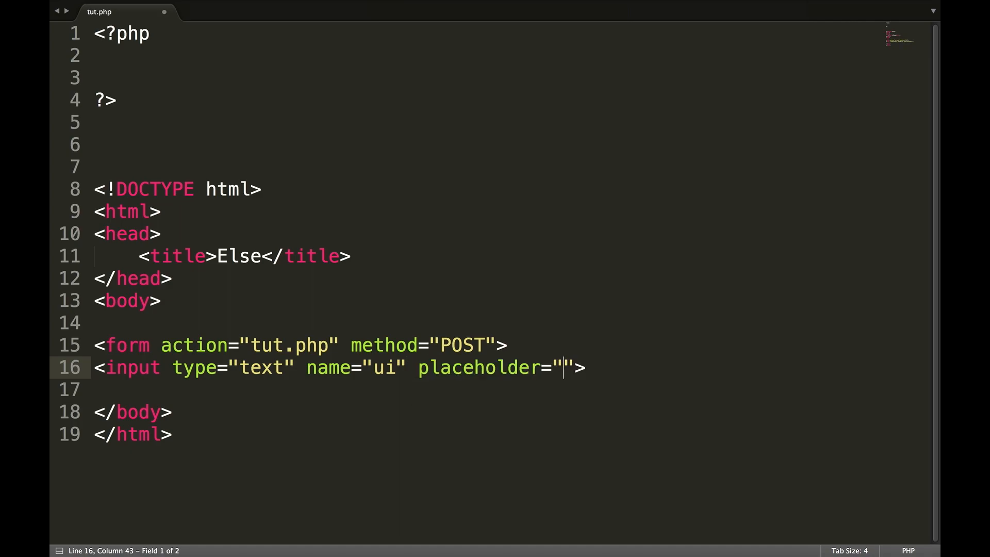
pyautogui.write('Enter')
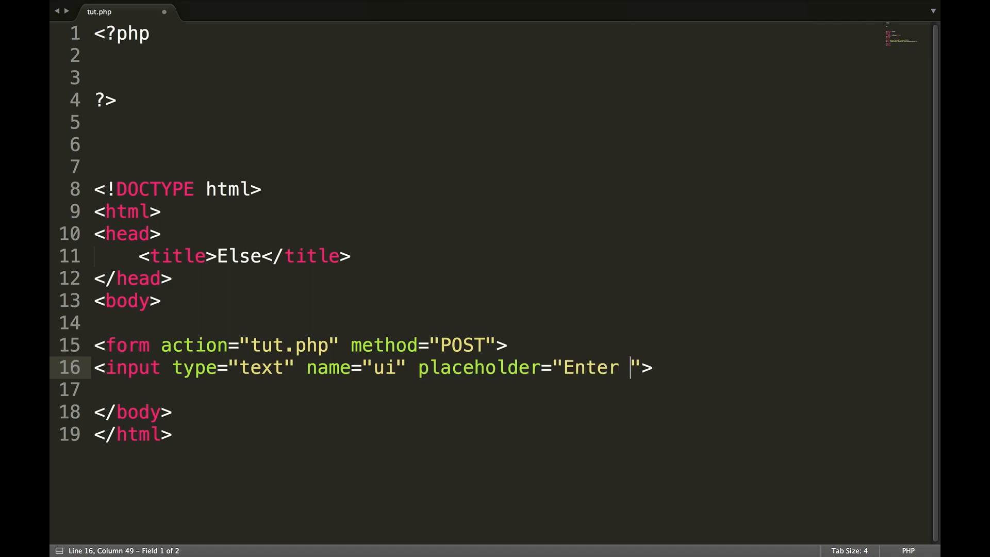
pyautogui.write('Text Her')
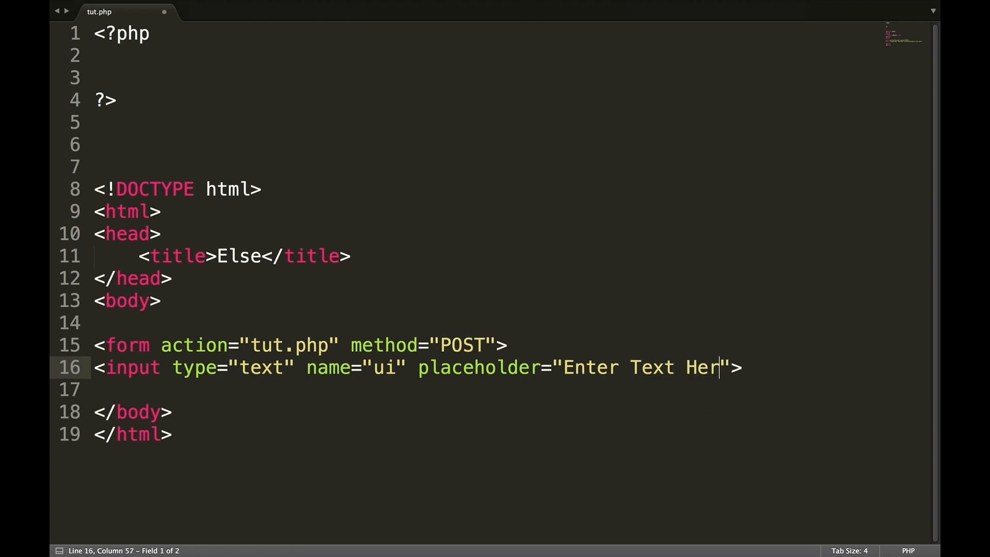
pyautogui.write('e"><br><br>')
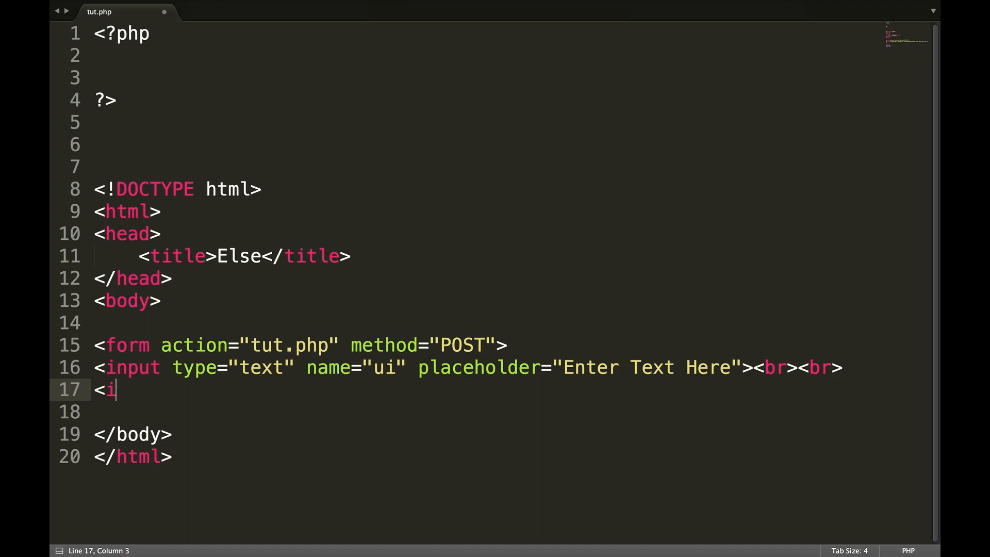
# Add a submit input below the text box.
pyautogui.write('nput type')
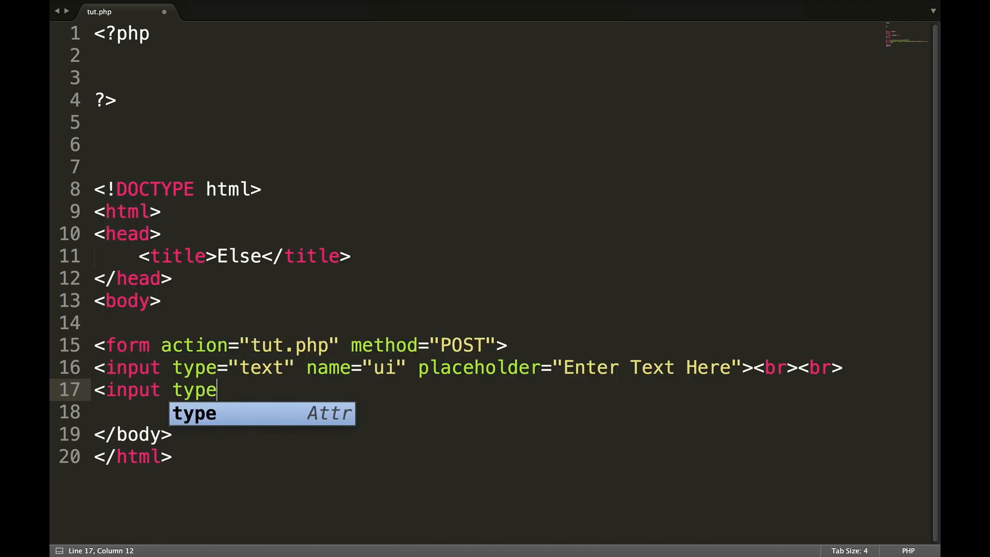
pyautogui.write('="submit"')
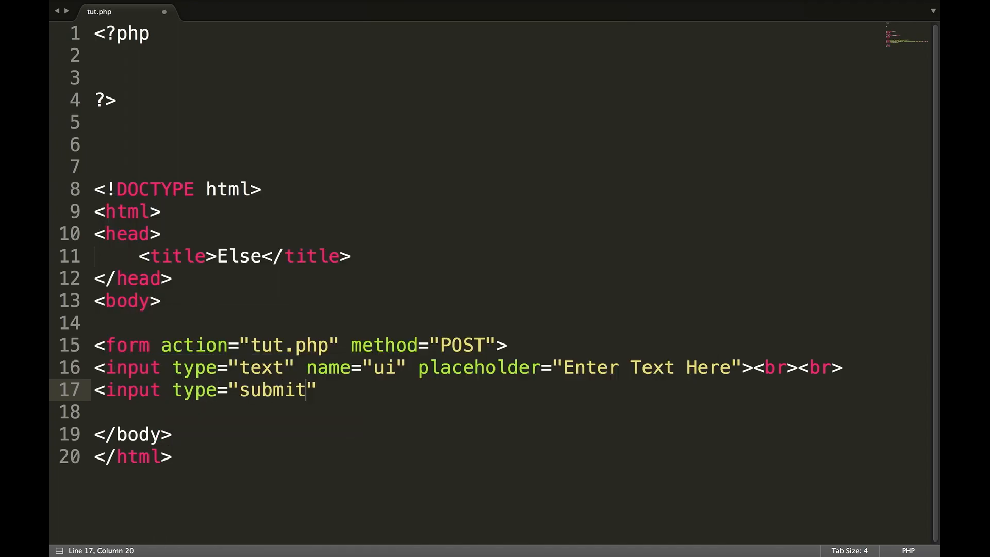
pyautogui.write('">')
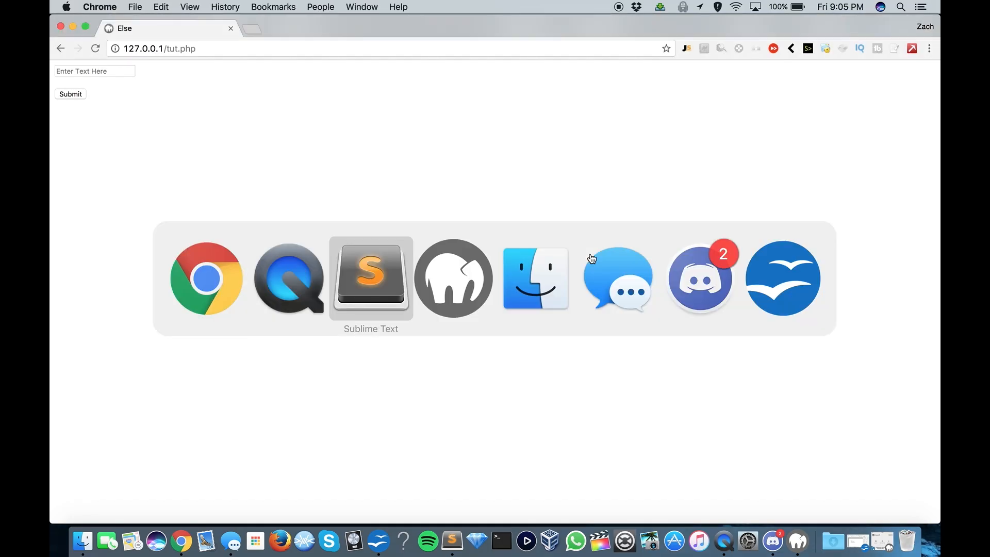
# Go back to the tut.php code in Sublime Text after checking the form.
pyautogui.click(370, 278)
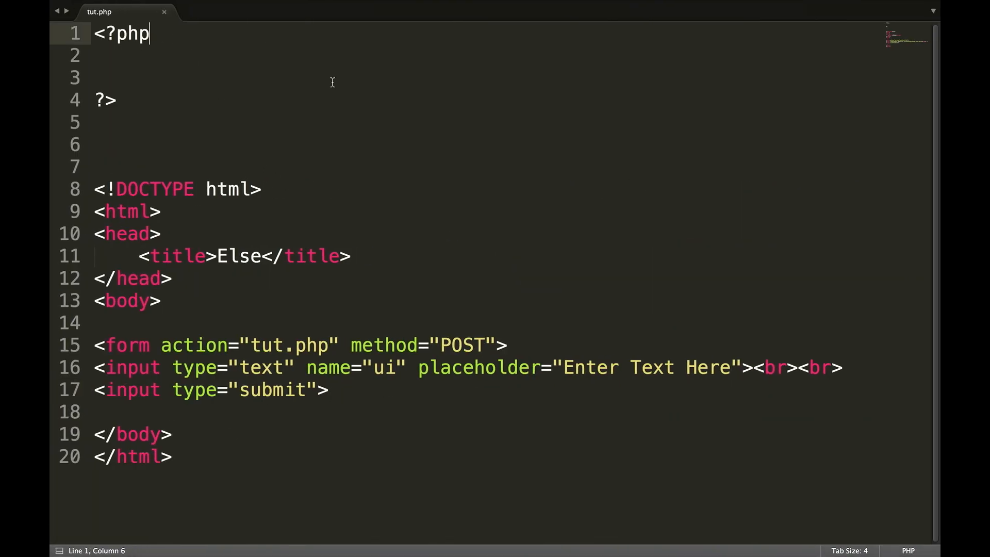
# Open an if block requiring $_POST['ui'] to be set and not empty.
pyautogui.press('enter')
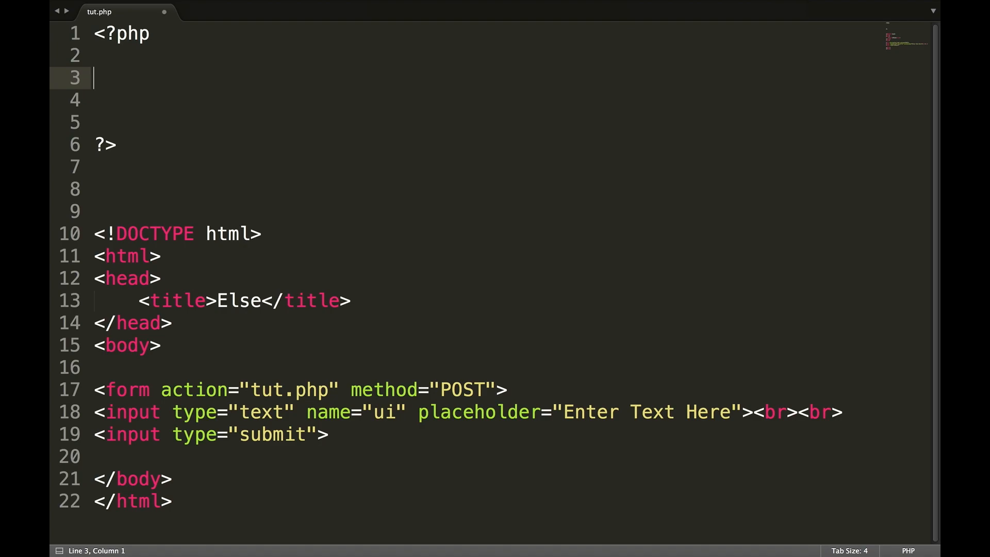
pyautogui.press('Backspace')
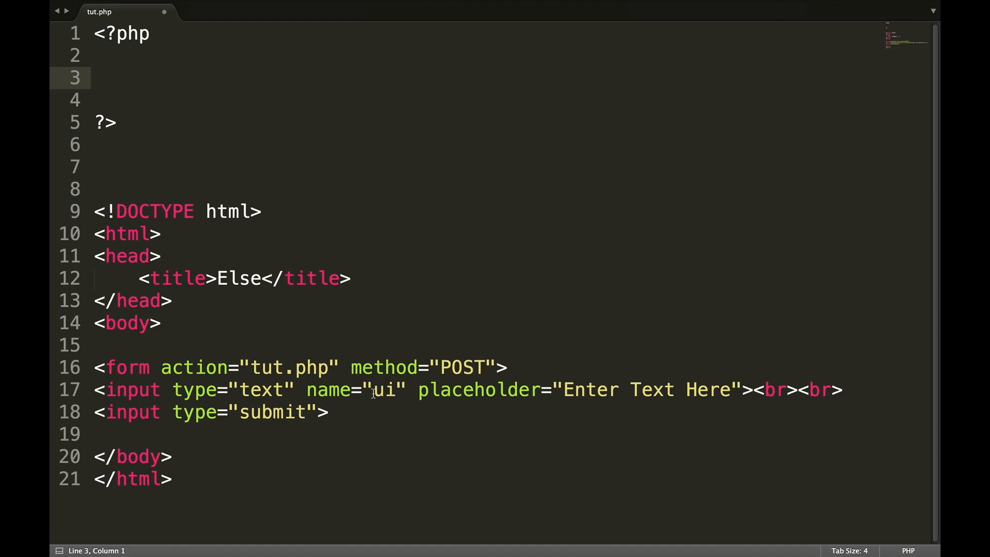
pyautogui.moveTo(588, 136)
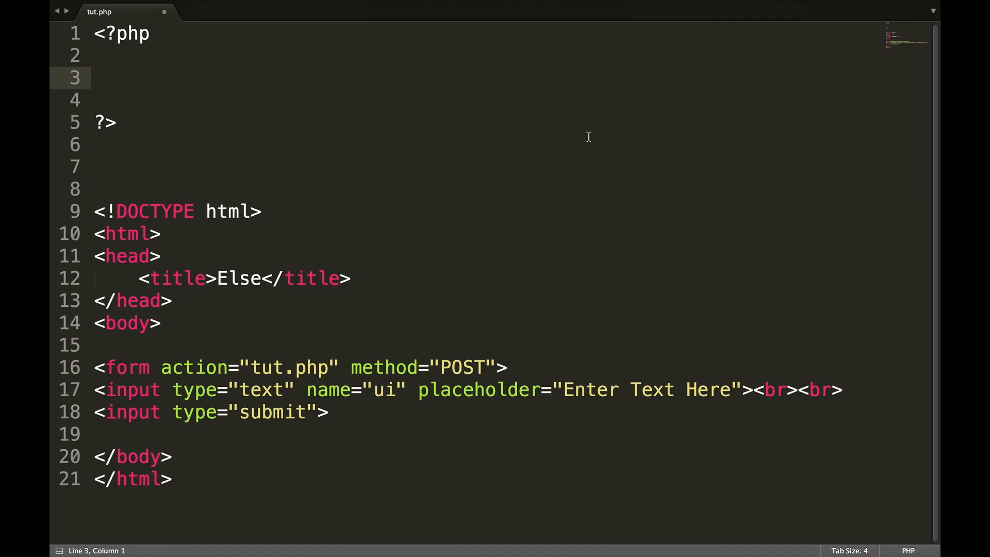
pyautogui.write('if')
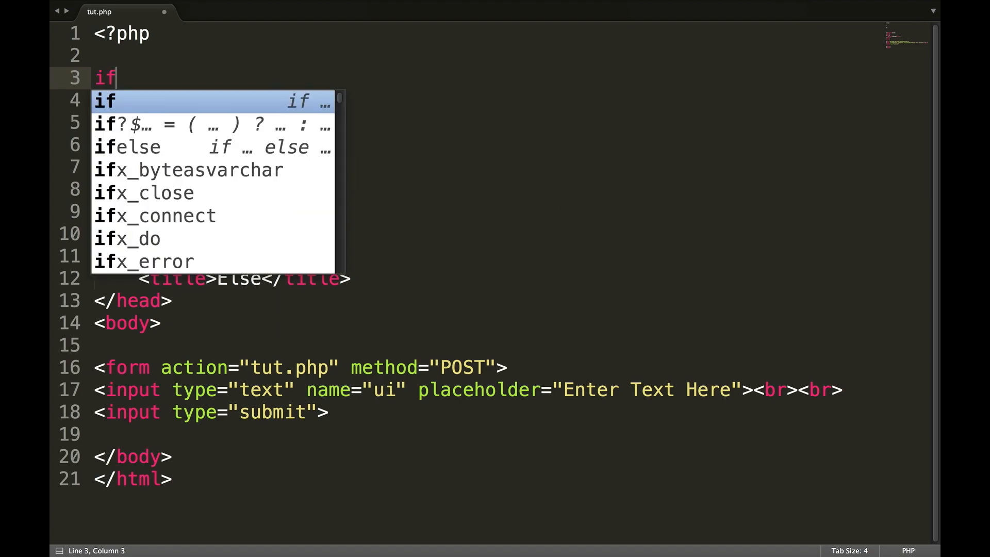
pyautogui.write('(isset(')
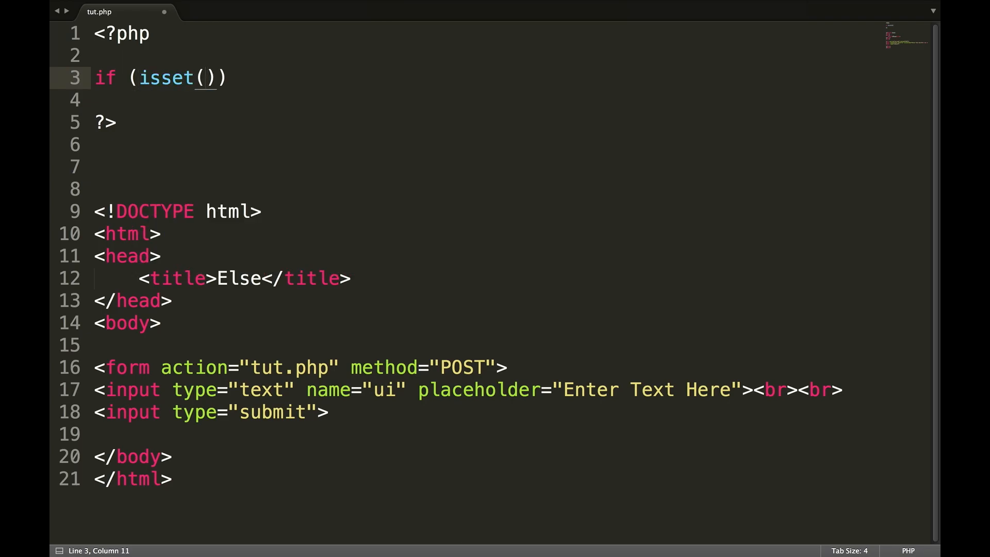
pyautogui.write("$_POST['")
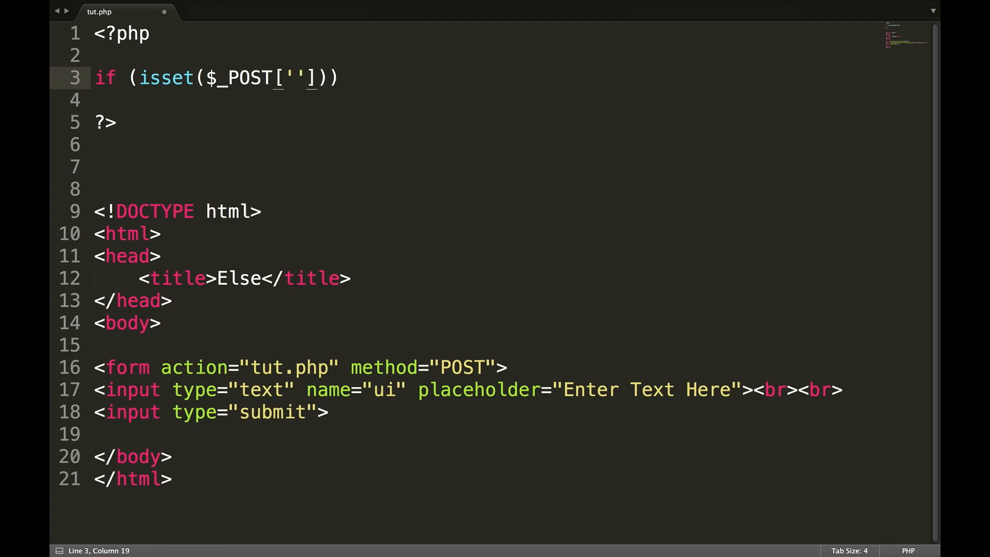
pyautogui.write('ui')
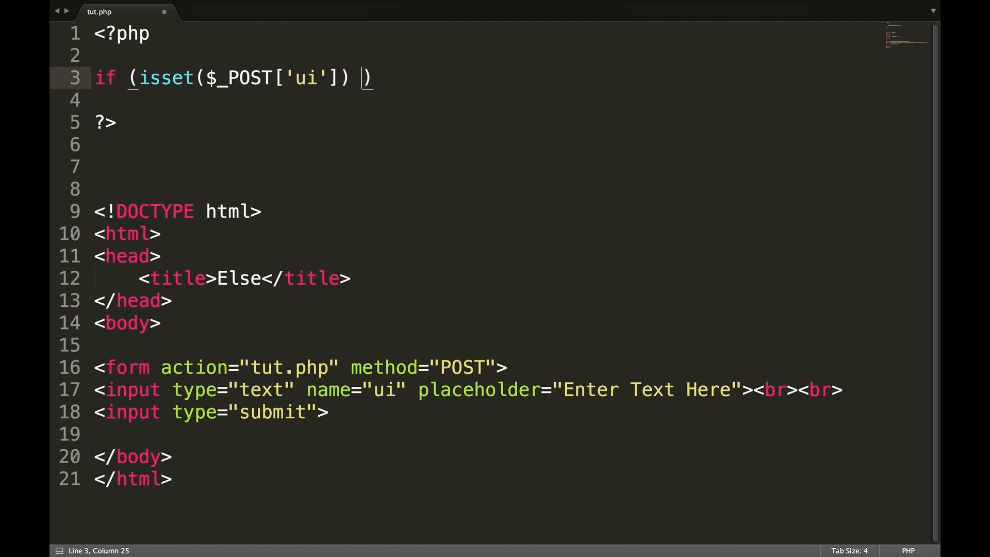
pyautogui.write('and !')
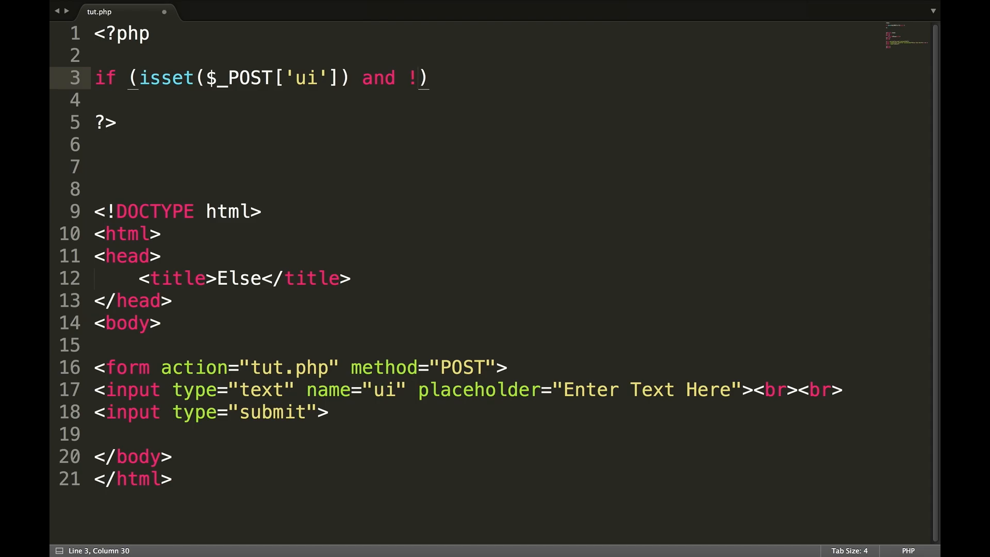
pyautogui.write('empt')
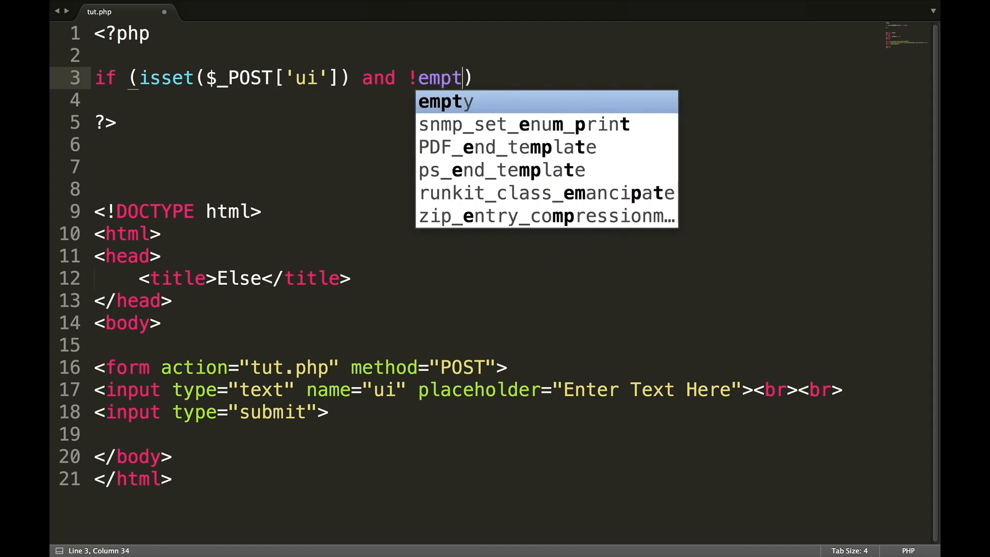
pyautogui.press('Tab')
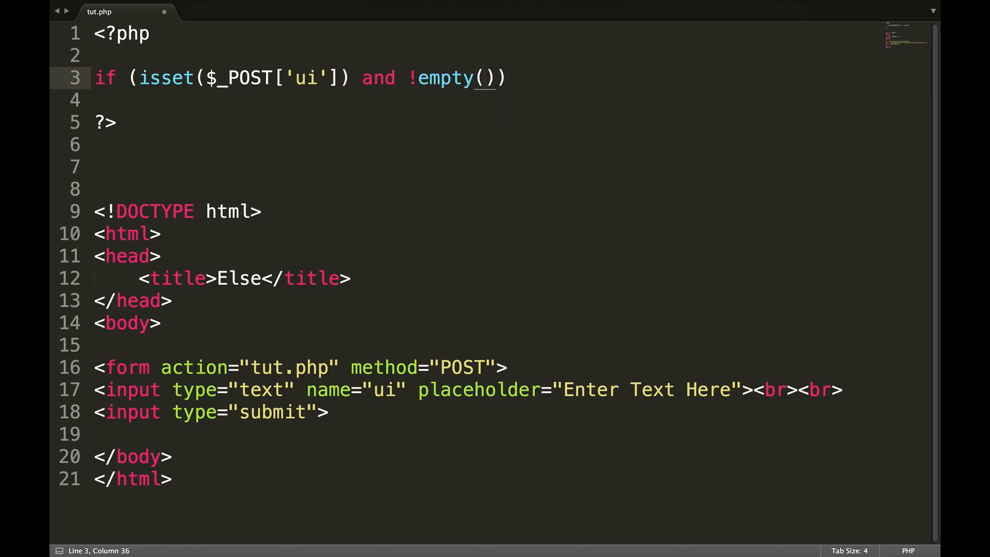
pyautogui.write('$_POST[')
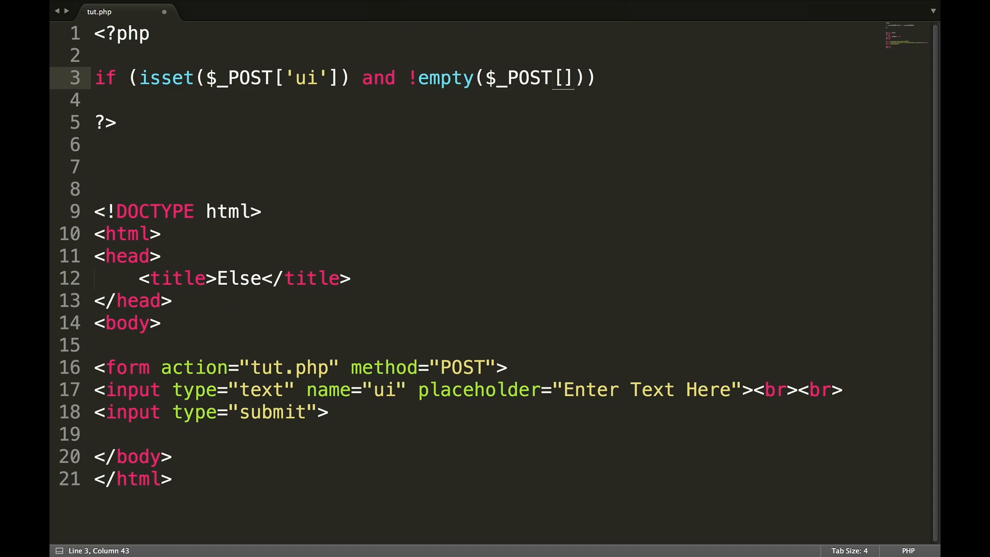
pyautogui.write("'")
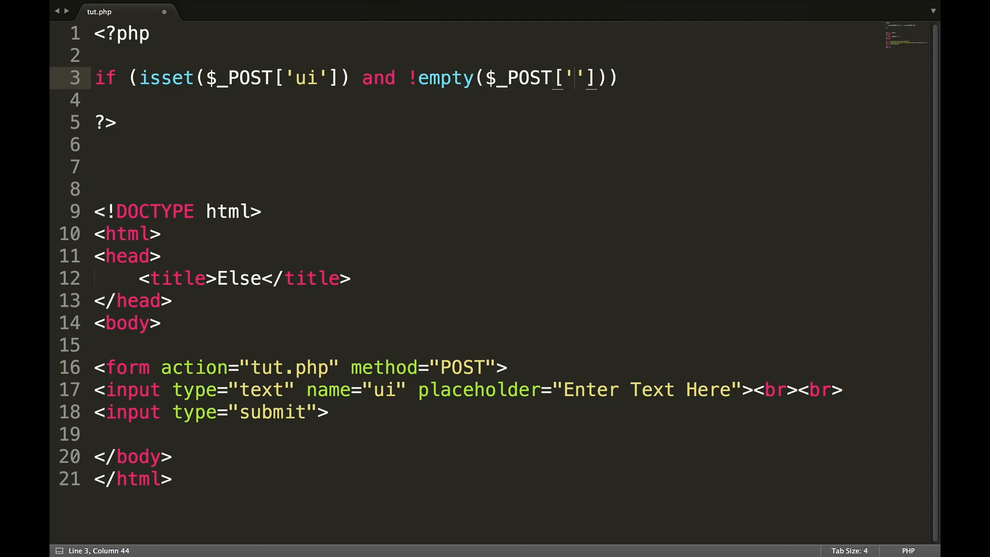
pyautogui.write('ui')
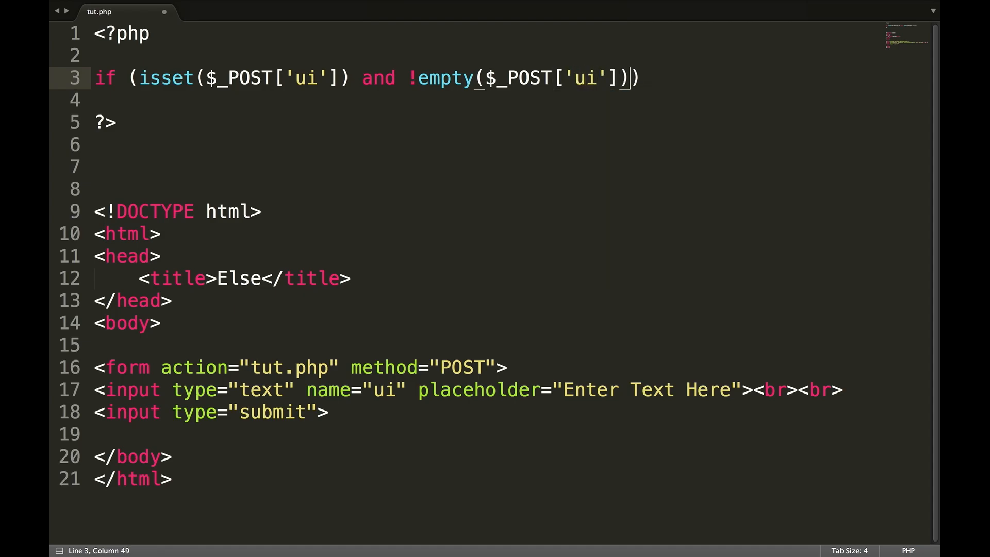
pyautogui.write('{')
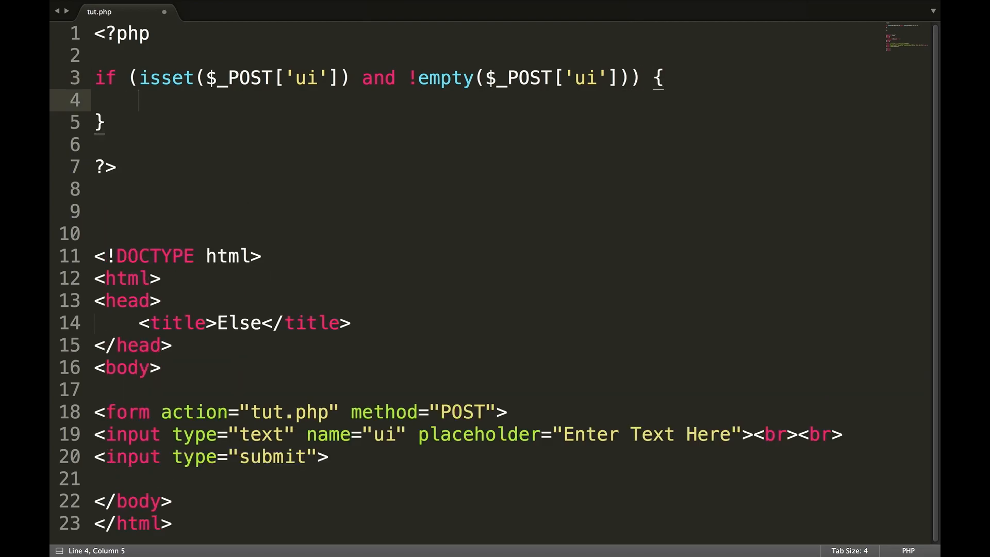
# Assign $ui = $_POST['ui']; inside the if block.
pyautogui.press('enter')
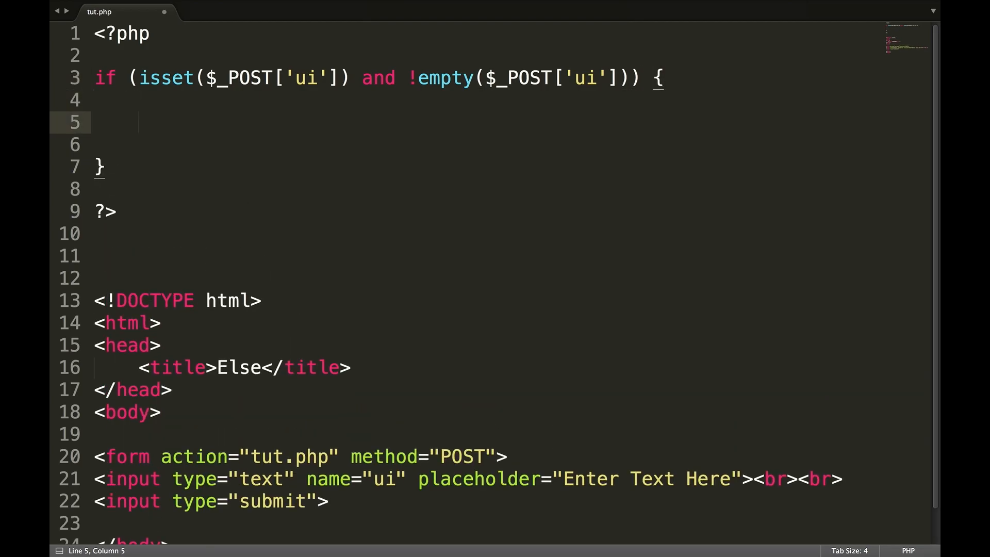
pyautogui.write('$')
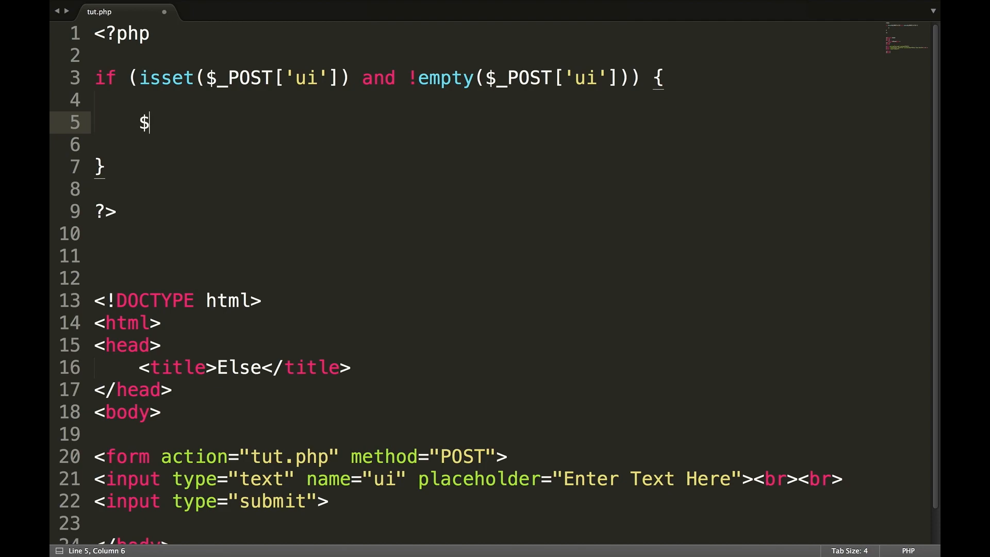
pyautogui.write('ui')
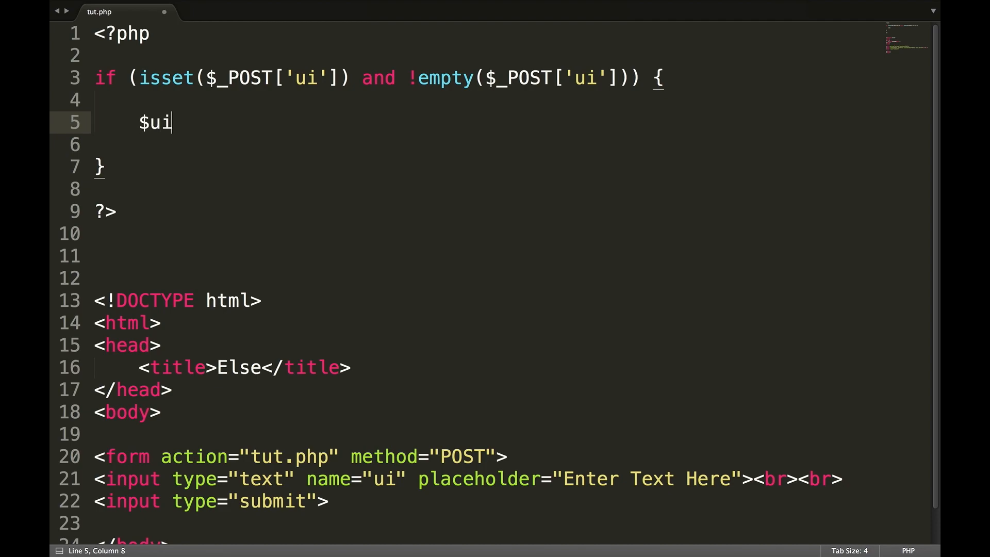
pyautogui.write('= $')
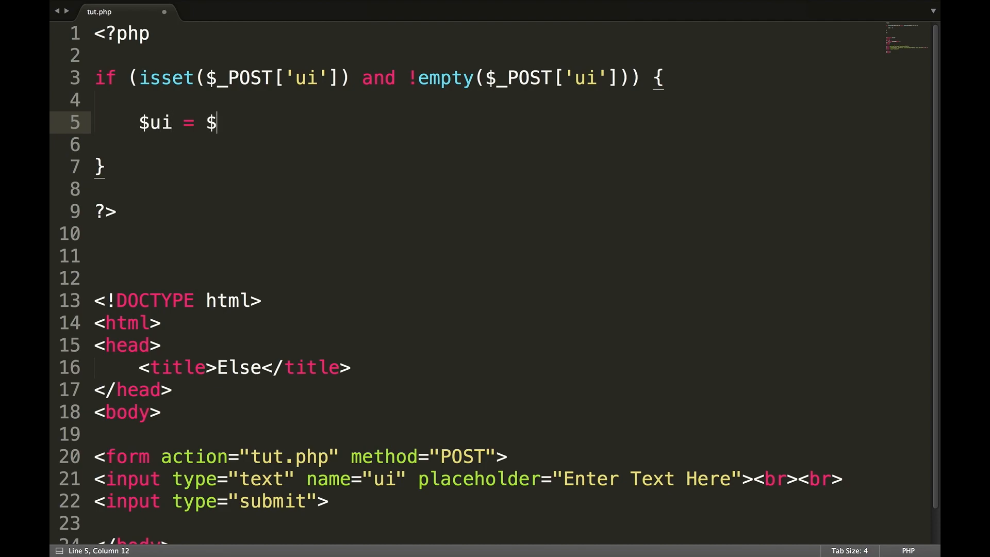
pyautogui.write("_POST['']")
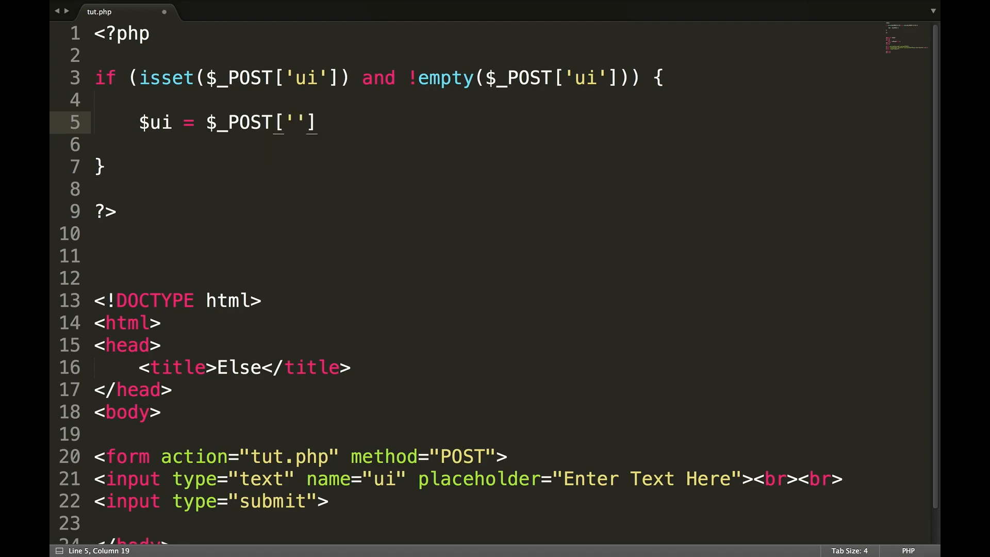
pyautogui.write('ui')
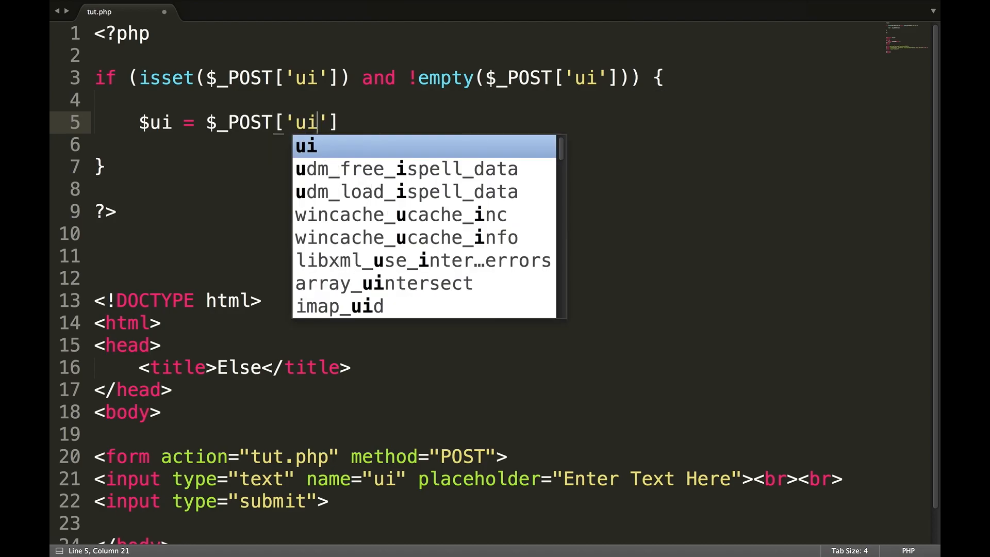
pyautogui.write(';')
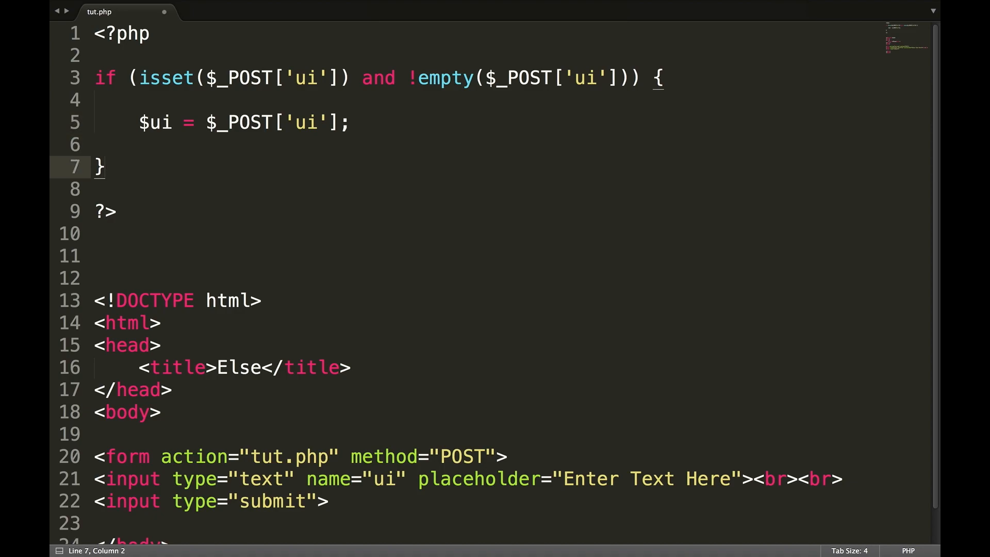
# Nest if ($num !== 1) echoing 'The number is not 1'.
pyautogui.click(427, 144)
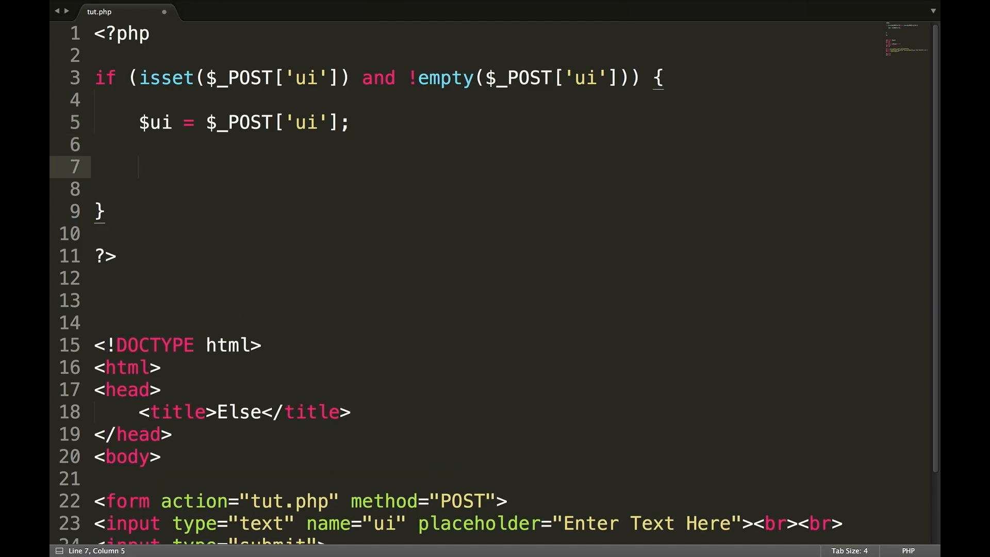
pyautogui.write('if (')
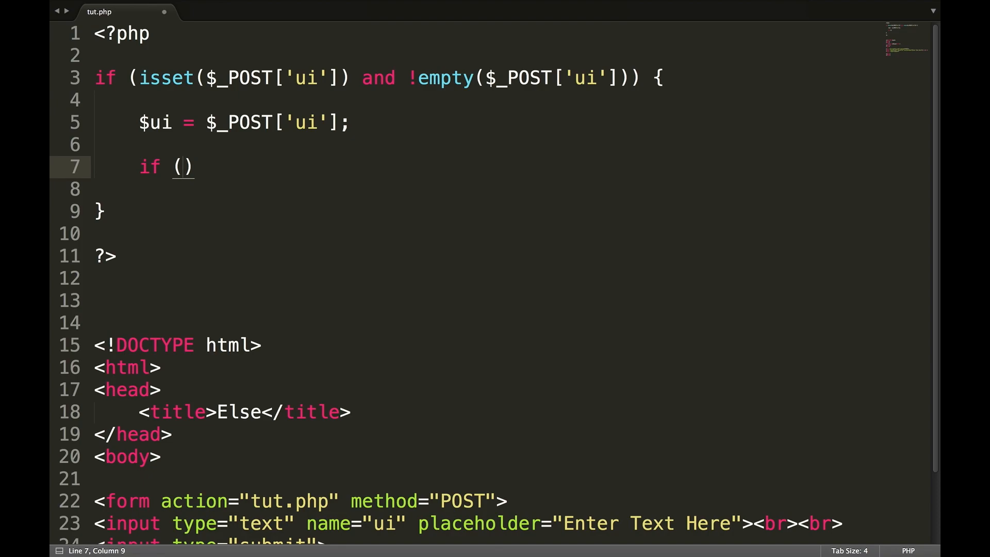
pyautogui.write('$num')
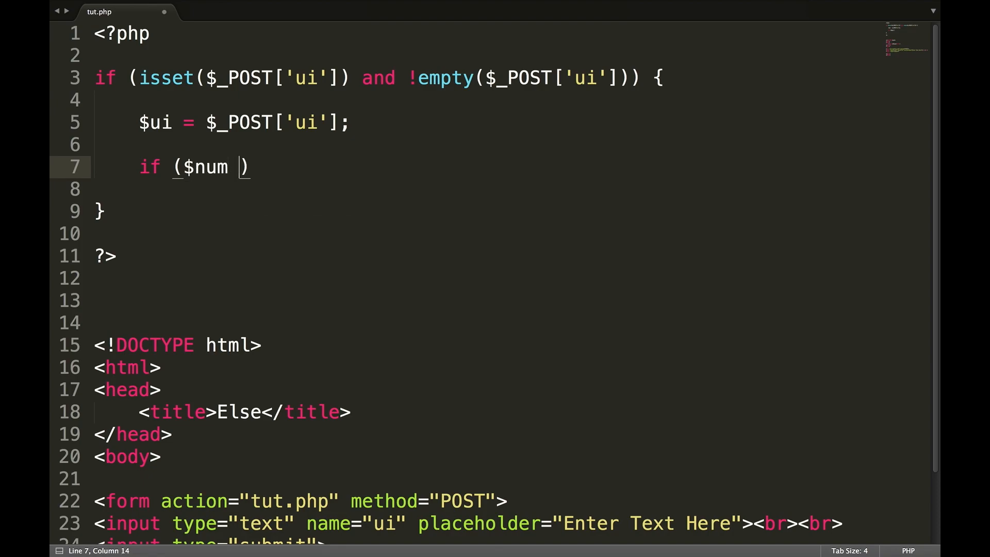
pyautogui.write('!==')
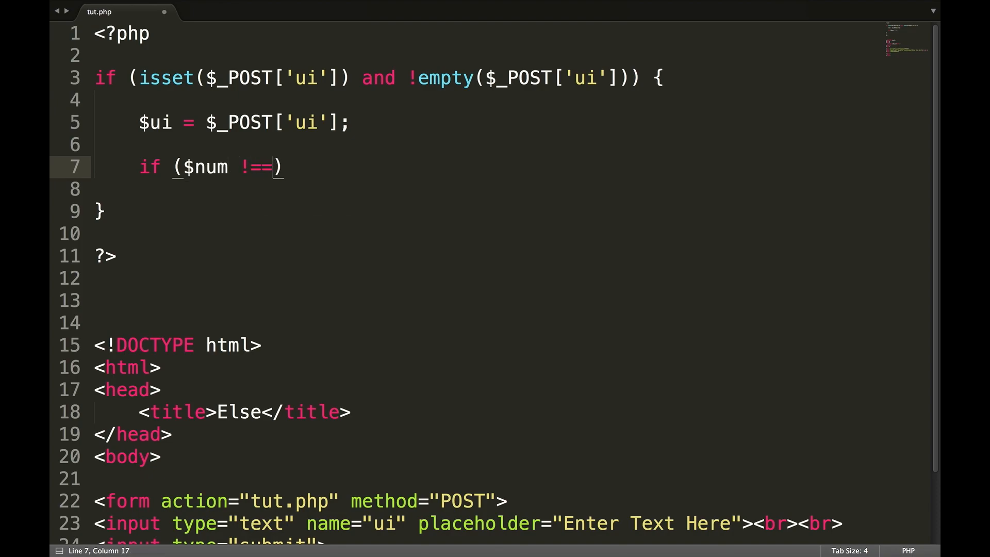
pyautogui.write('1')
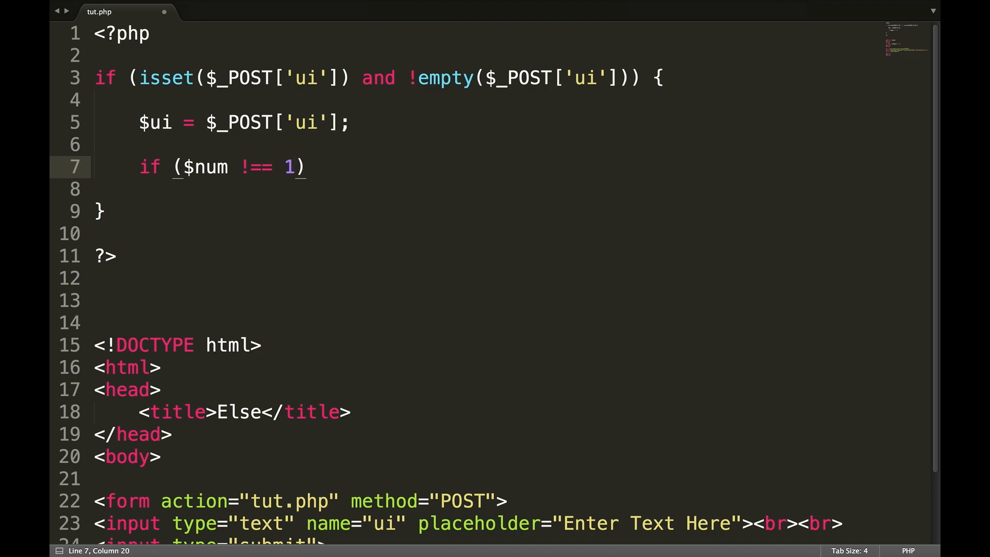
pyautogui.write('{')
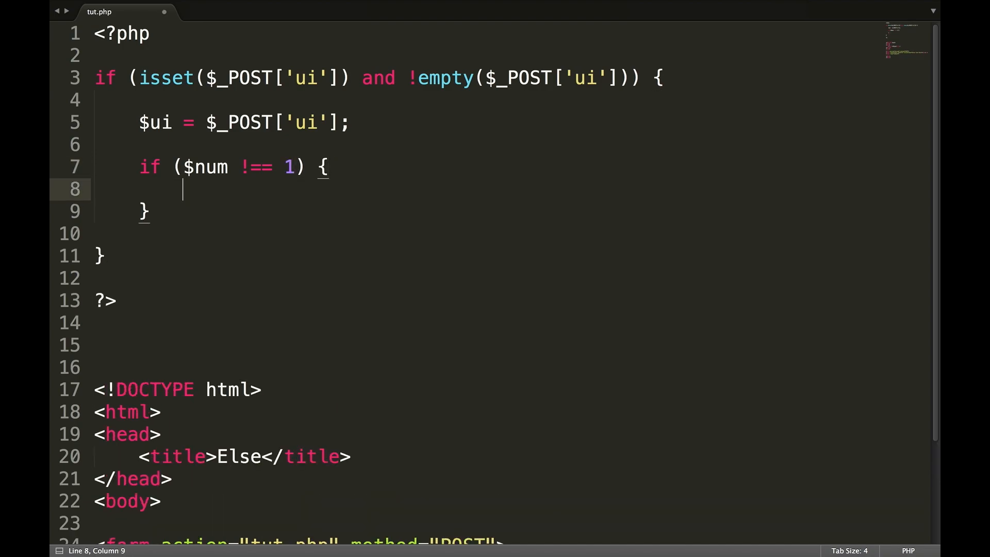
pyautogui.write("echo 'The number")
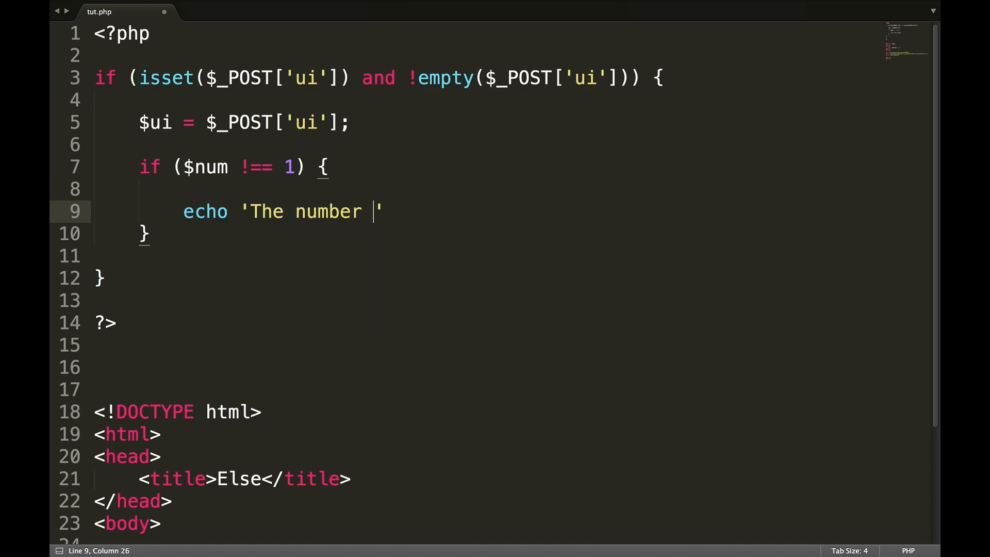
pyautogui.write('is not 1')
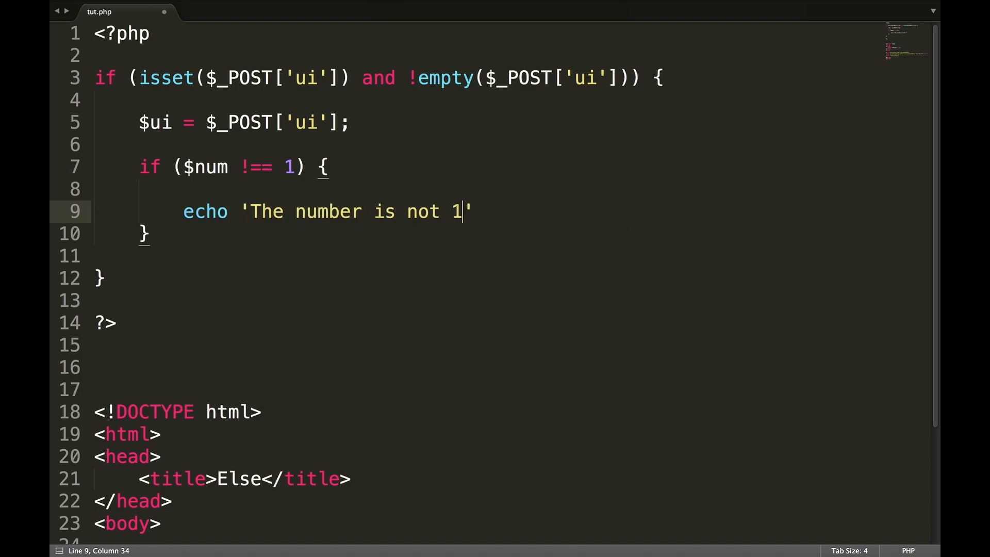
pyautogui.write(';')
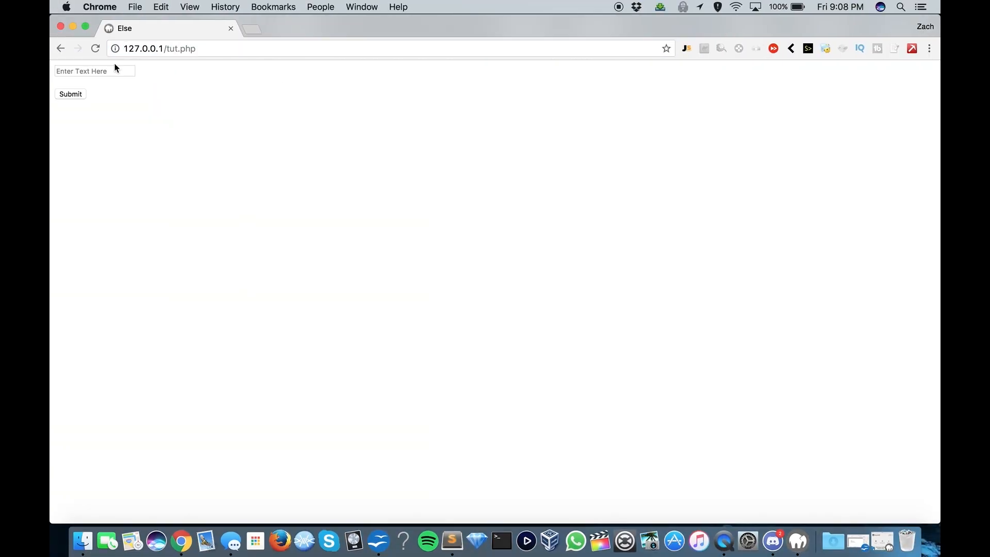
# Submit 2, change the condition from $num to $ui, and reload.
pyautogui.write('2')
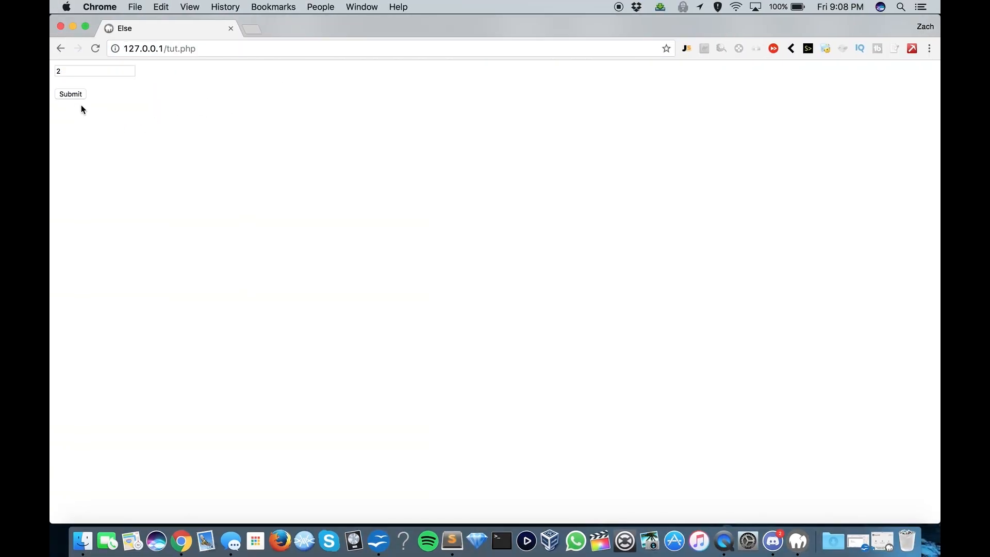
pyautogui.click(70, 93)
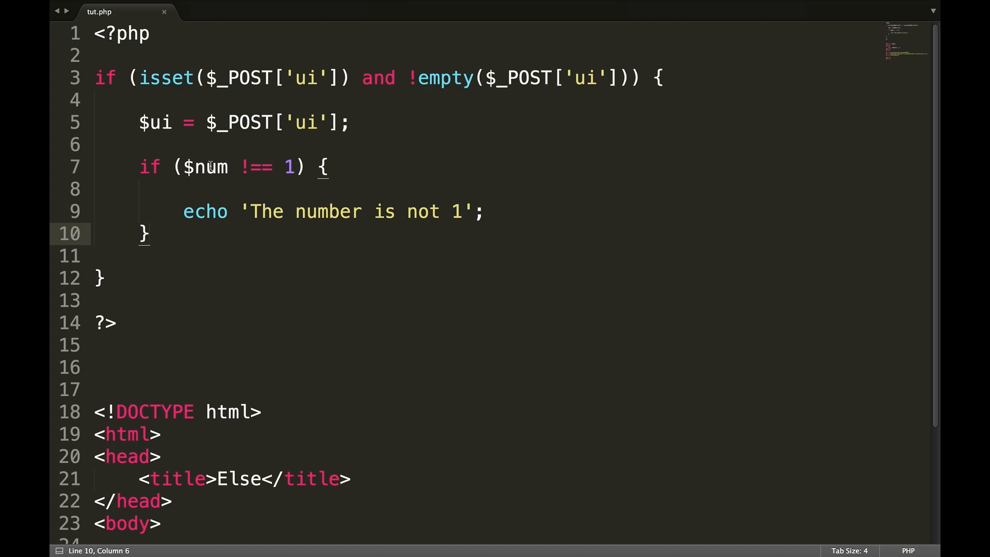
pyautogui.doubleClick(211, 166)
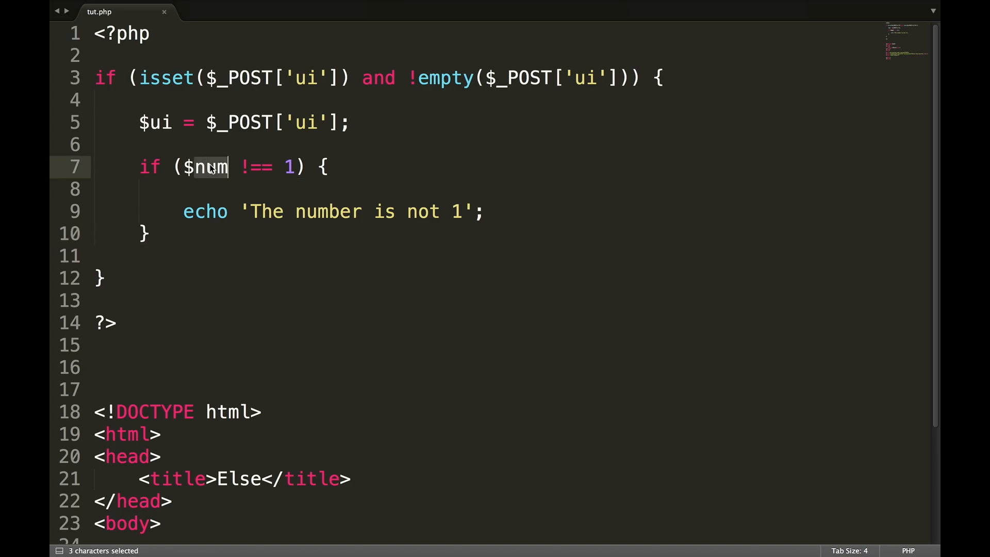
pyautogui.write('ui')
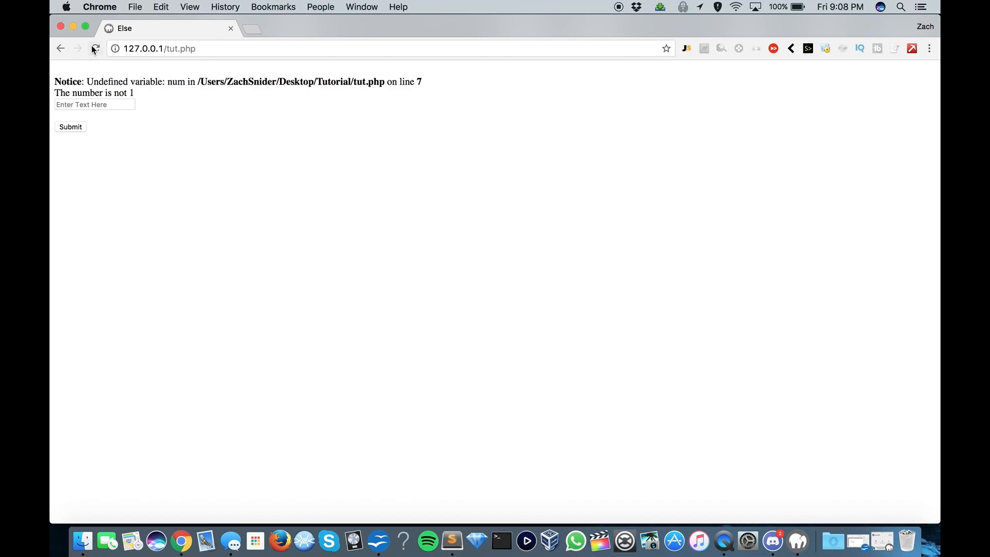
pyautogui.click(95, 49)
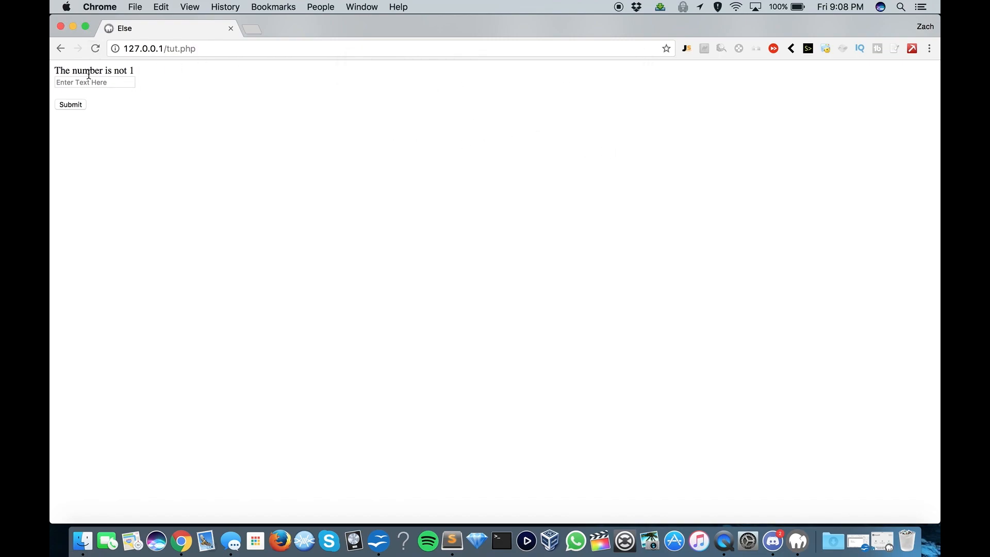
# Enter 1, loosen the comparison to !=, and submit the form empty.
pyautogui.write('1')
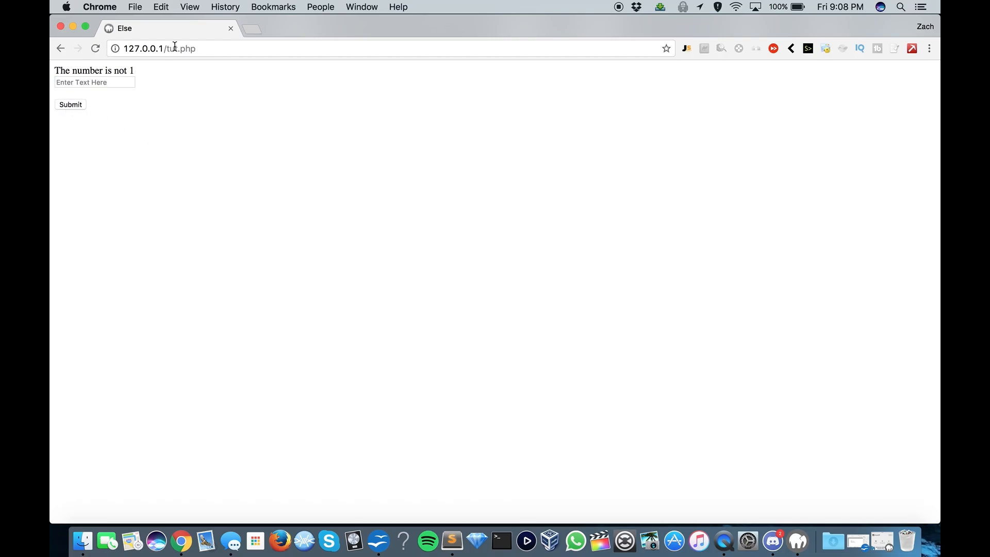
pyautogui.click(70, 105)
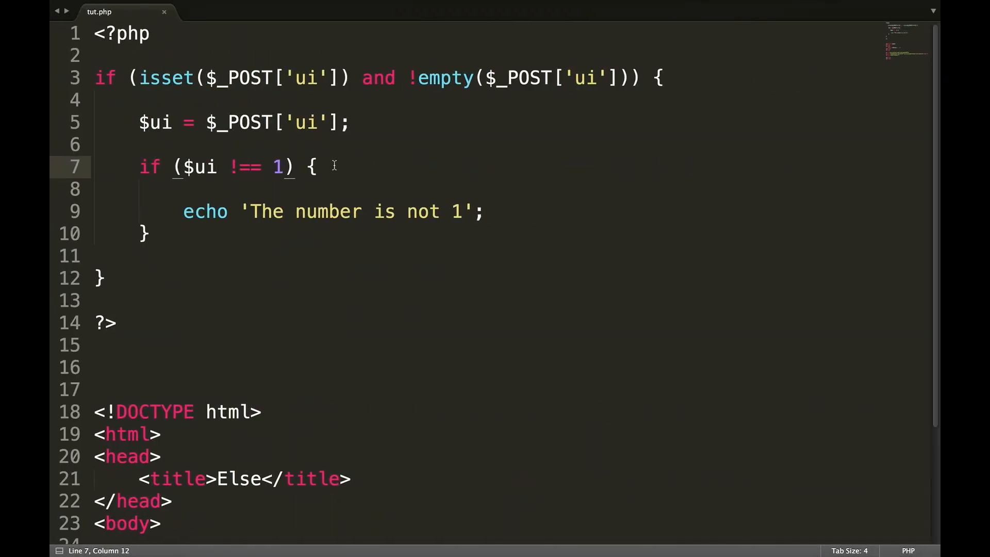
pyautogui.press('Backspace')
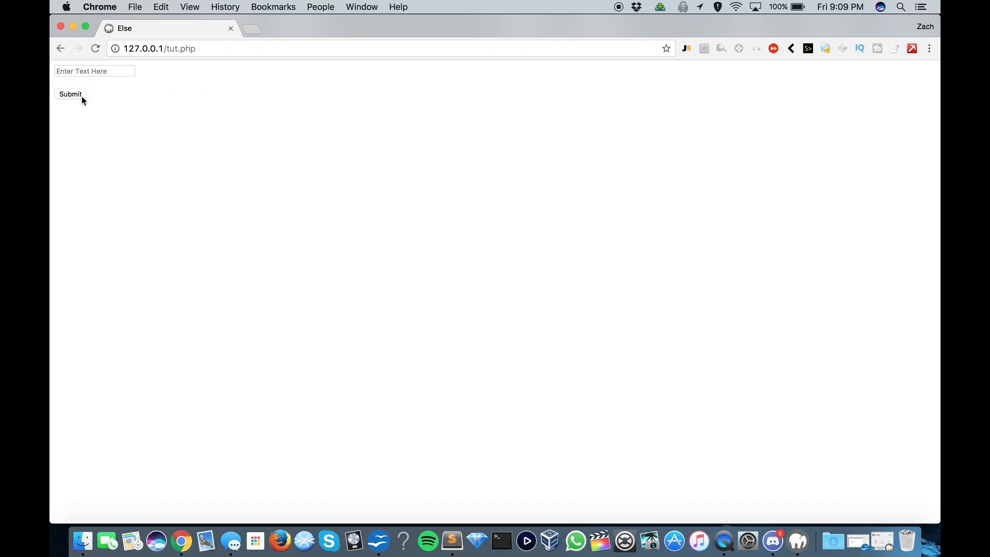
pyautogui.click(70, 93)
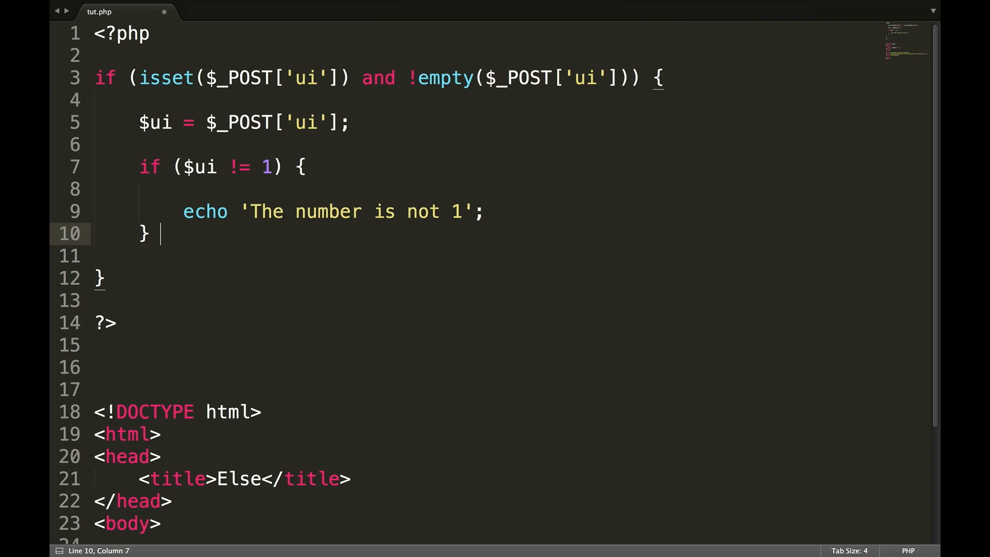
# Add else { echo 'The number IS 1'; } after the check.
pyautogui.write('else {')
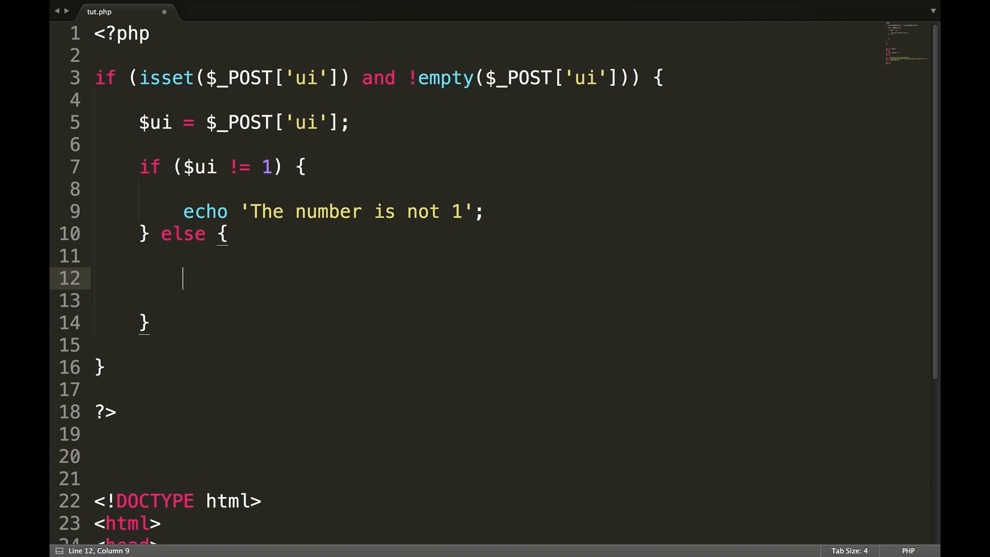
pyautogui.write("echo ''")
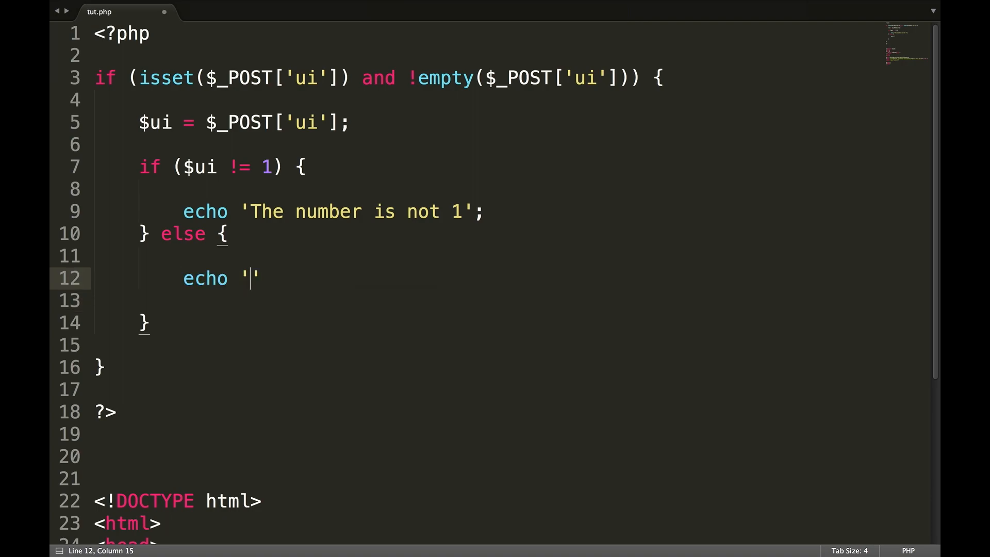
pyautogui.write('The number IS')
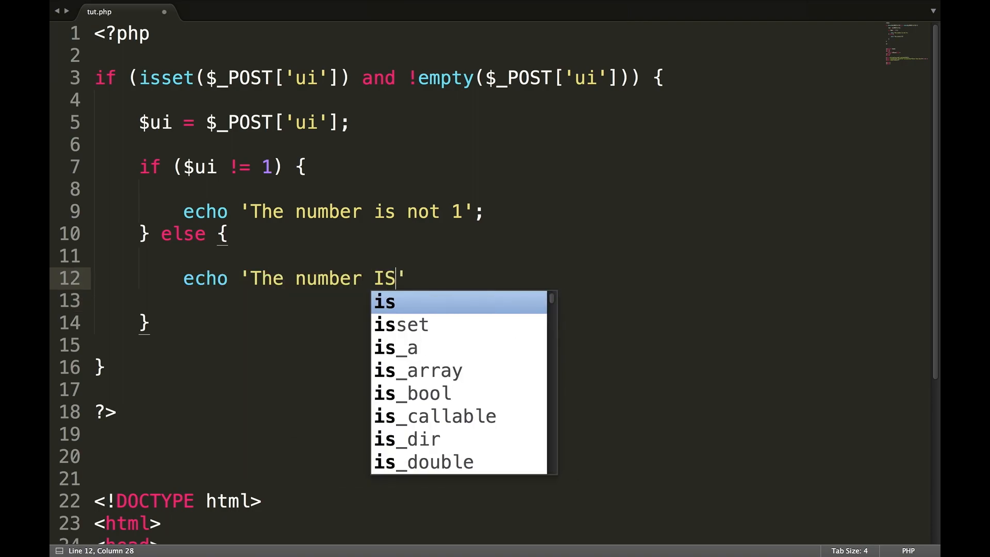
pyautogui.write("1';")
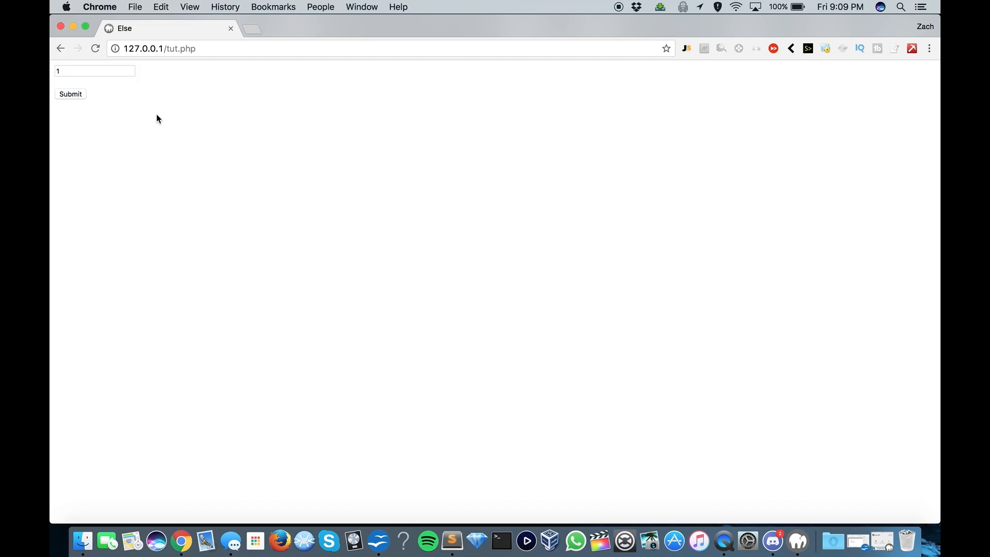
# Submit 1 to see 'The number IS 1', then submit 2.
pyautogui.click(70, 94)
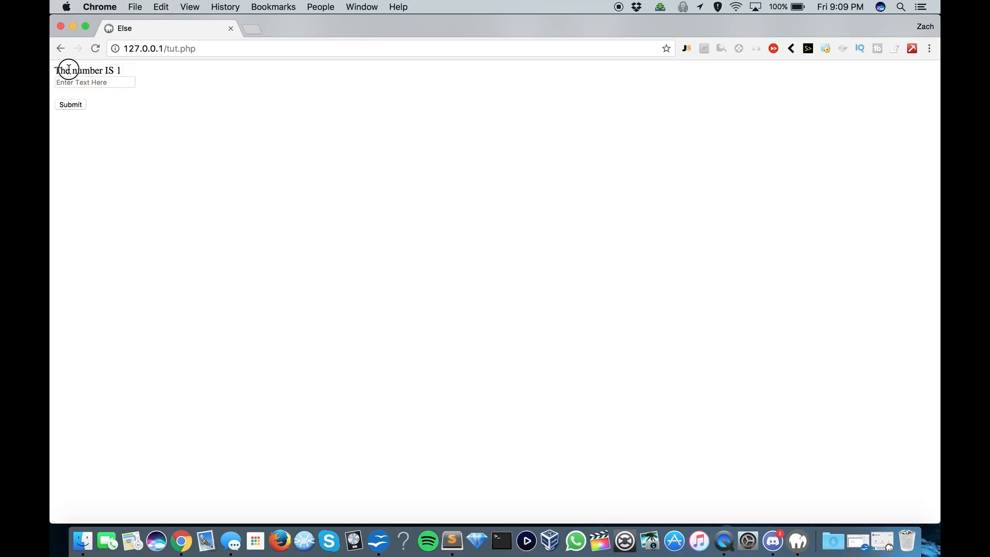
pyautogui.click(95, 82)
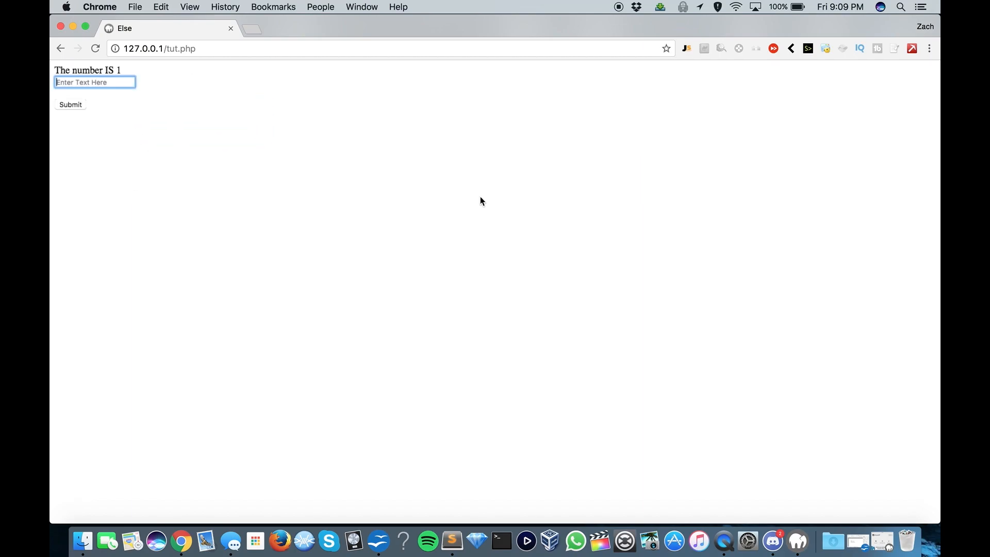
pyautogui.write('2')
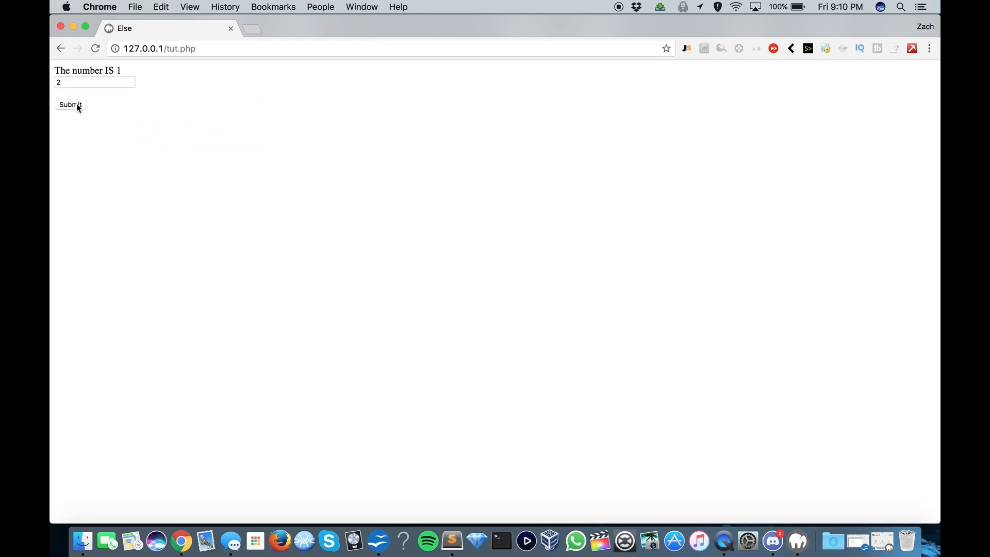
pyautogui.click(70, 105)
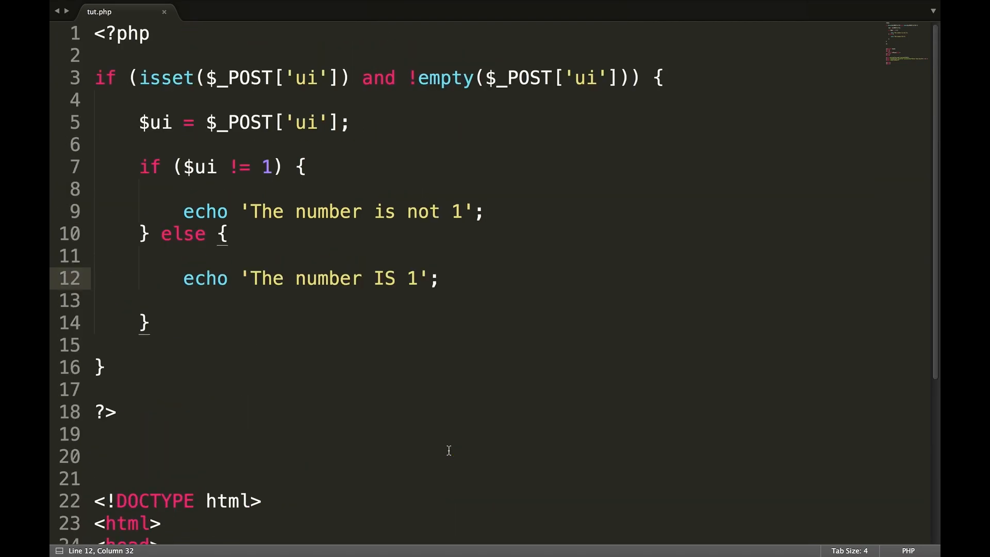
pyautogui.moveTo(177, 112)
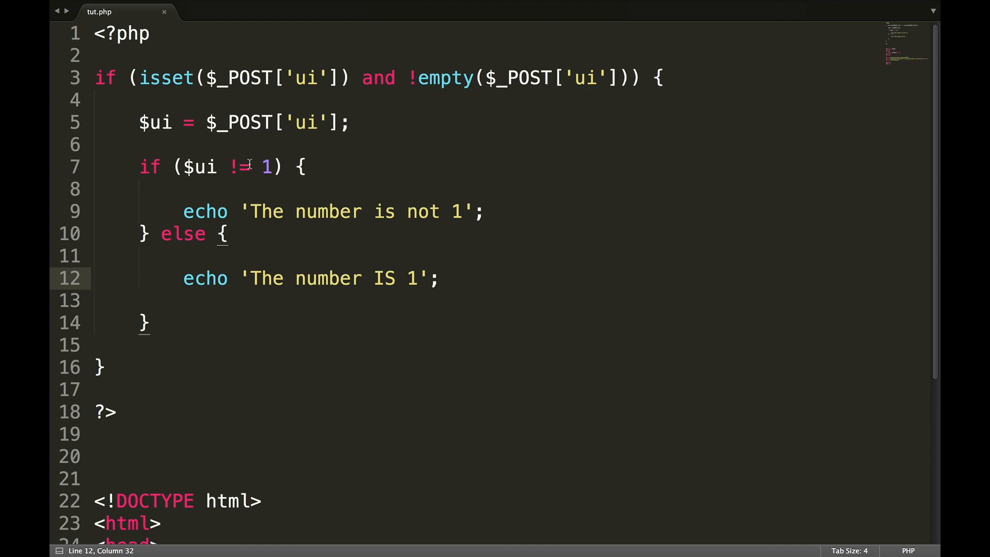
# Compare $ui to 'Zach' and echo 'Your name is not Zach' on mismatch.
pyautogui.press('Backspace')
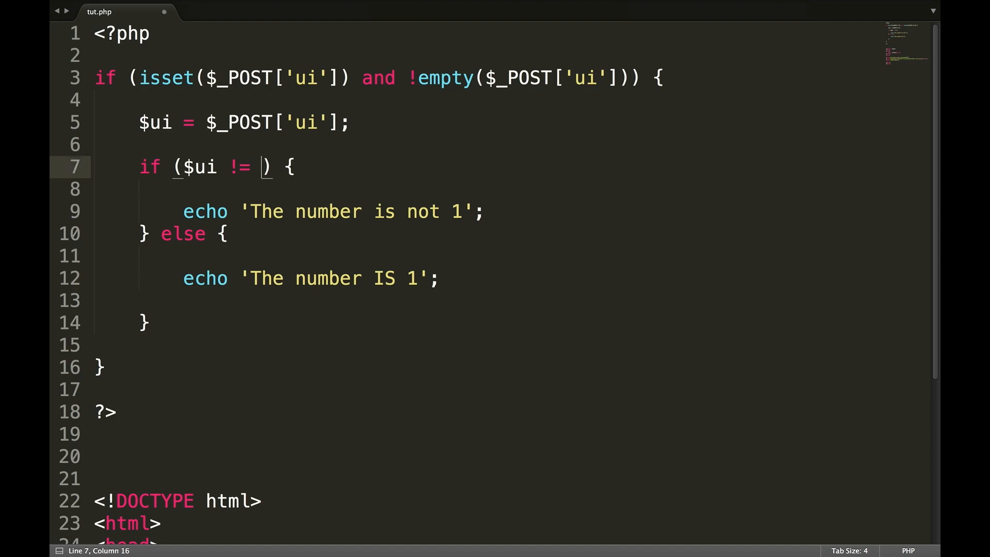
pyautogui.write("'Zach")
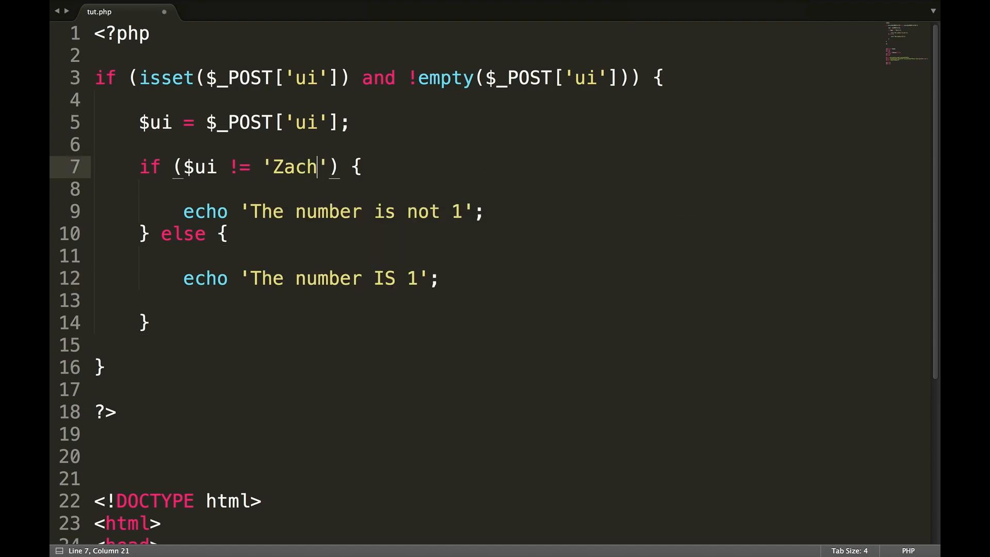
pyautogui.doubleClick(256, 212)
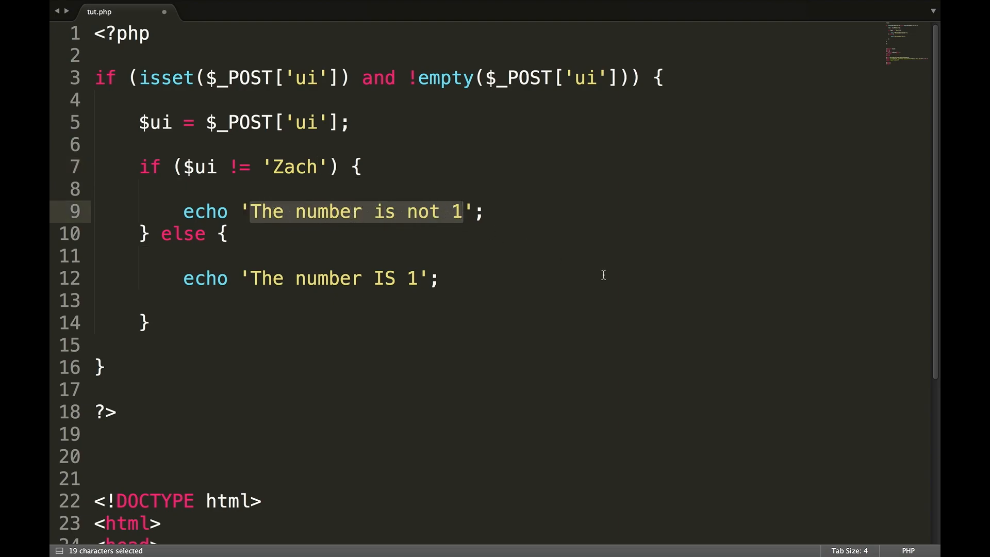
pyautogui.write("Your';")
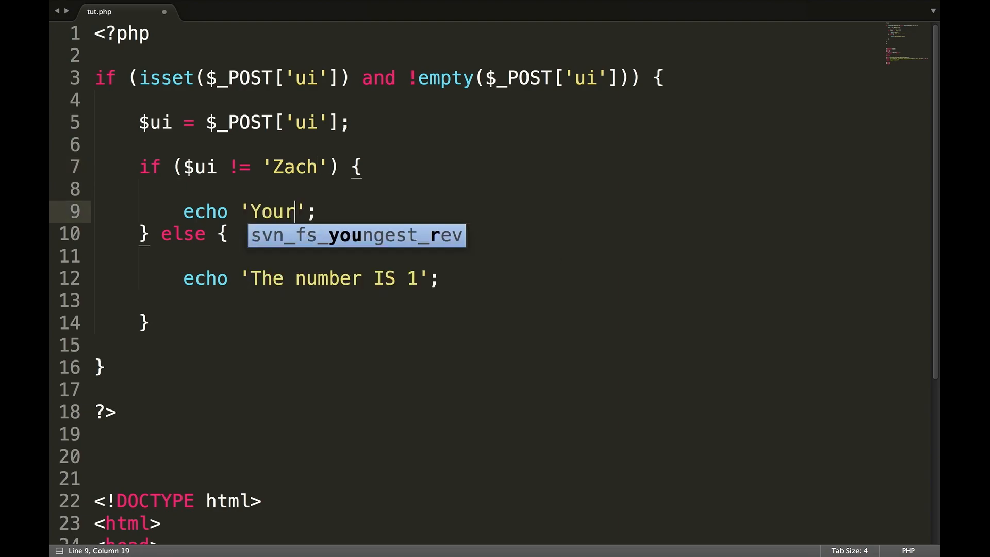
pyautogui.write('name')
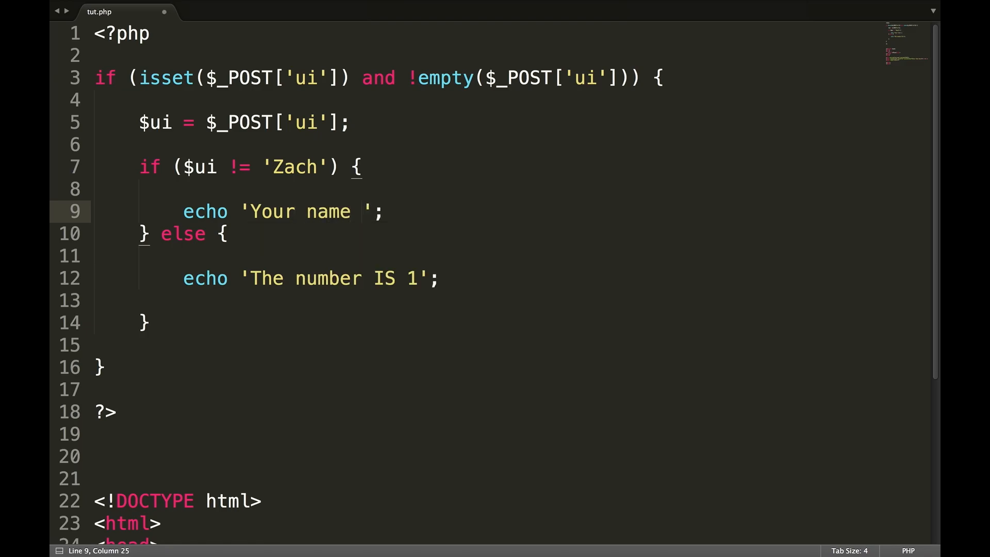
pyautogui.write('is not Zach')
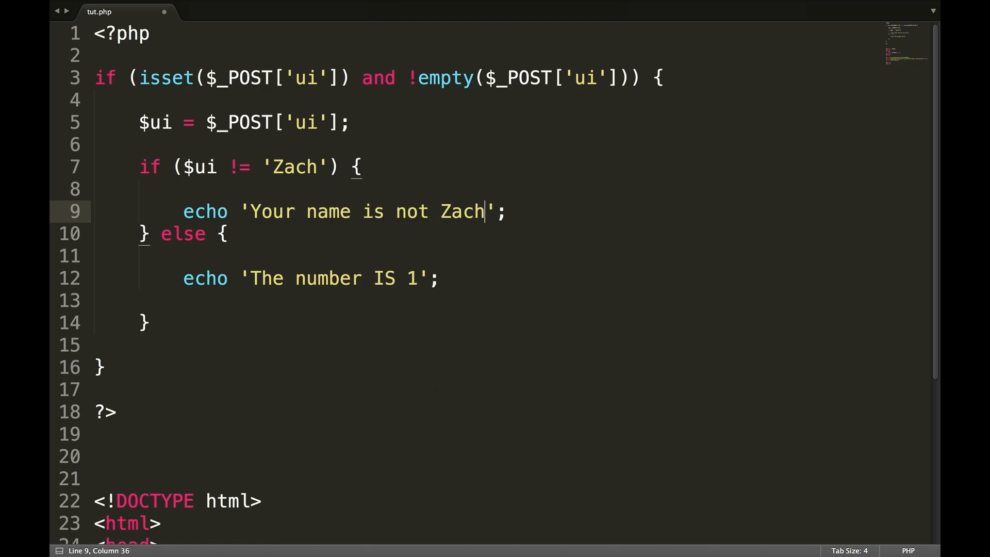
# Change the else message to 'You must be very good looking'.
pyautogui.doubleClick(262, 278)
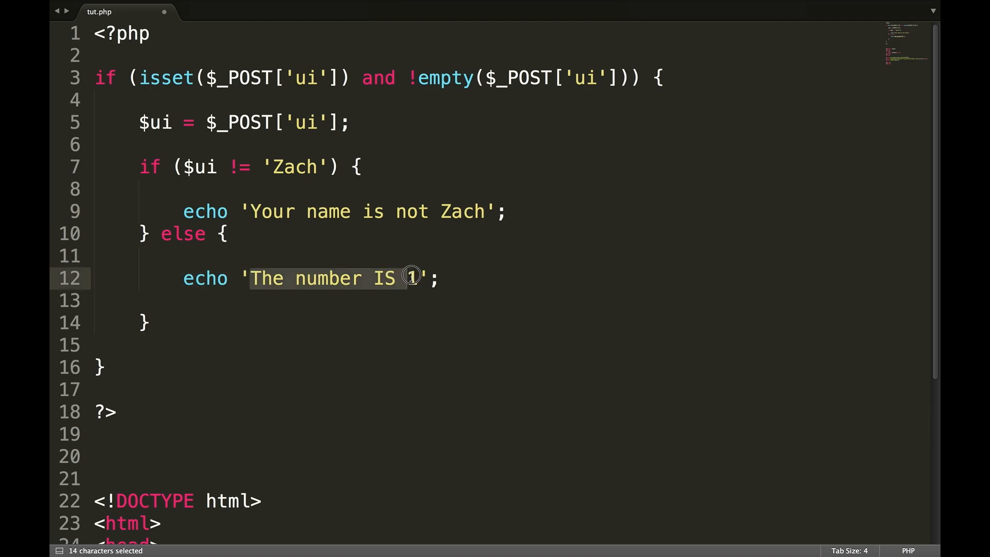
pyautogui.write("You m';")
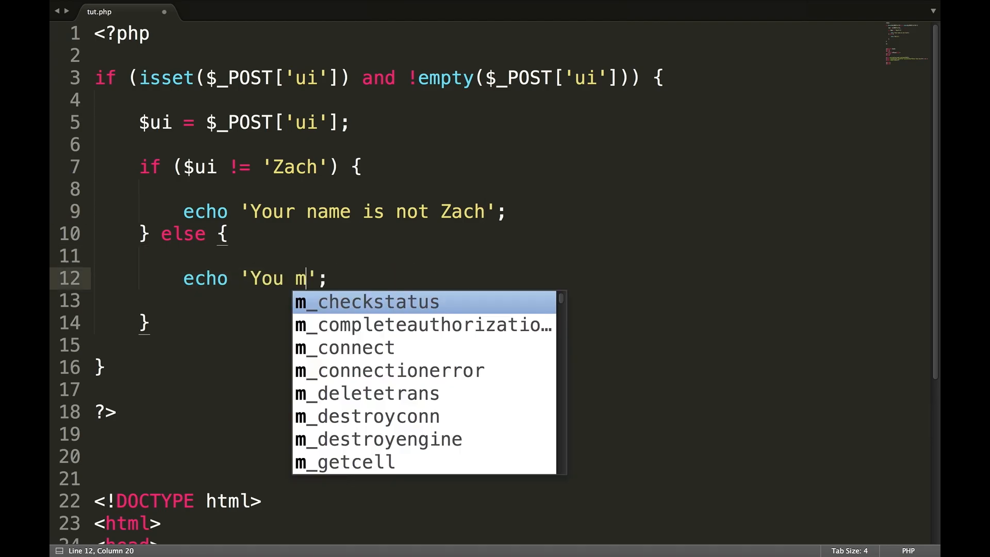
pyautogui.write('ust be very')
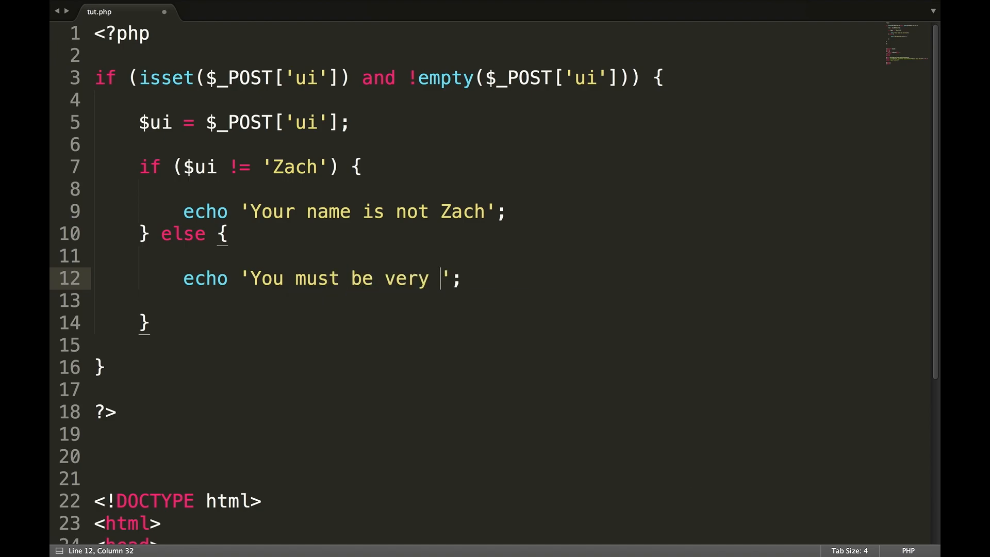
pyautogui.write('good looking')
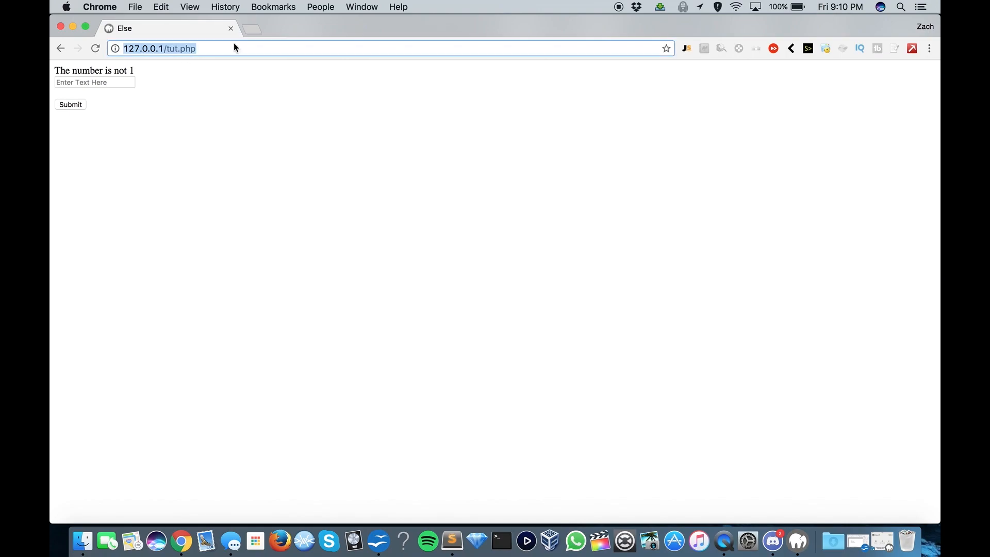
# Submit the non-Zach name 'Ad' and refocus the text field.
pyautogui.write('Ad')
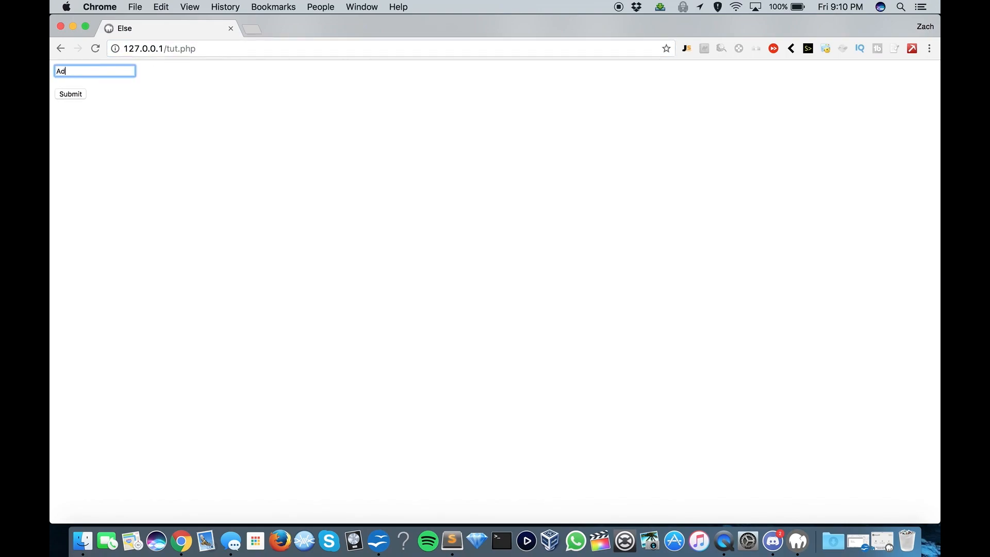
pyautogui.click(70, 94)
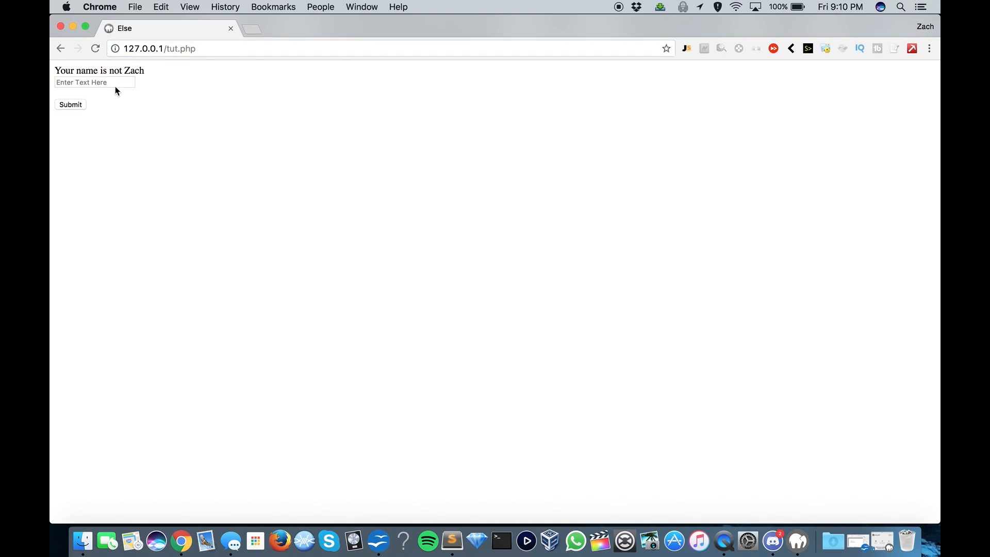
pyautogui.click(94, 82)
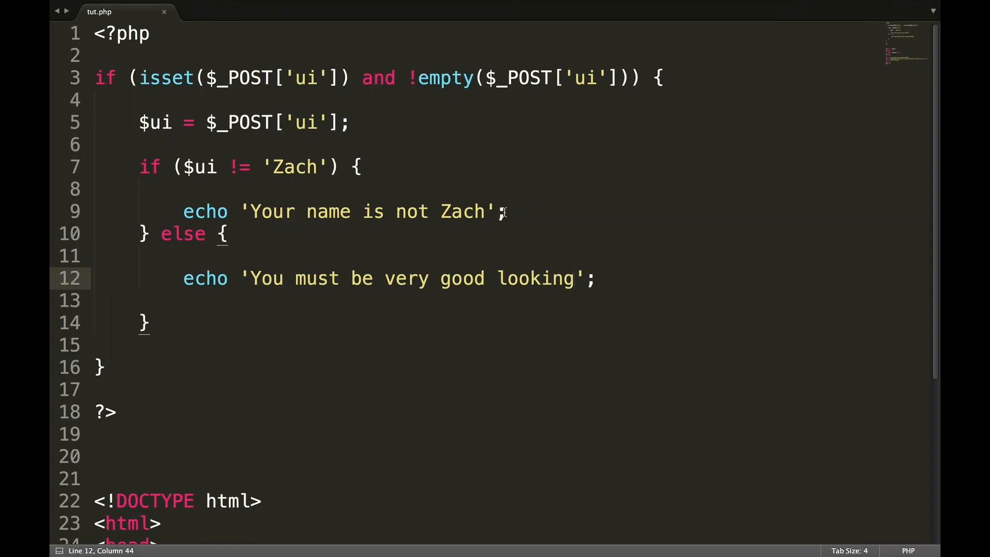
pyautogui.moveTo(684, 332)
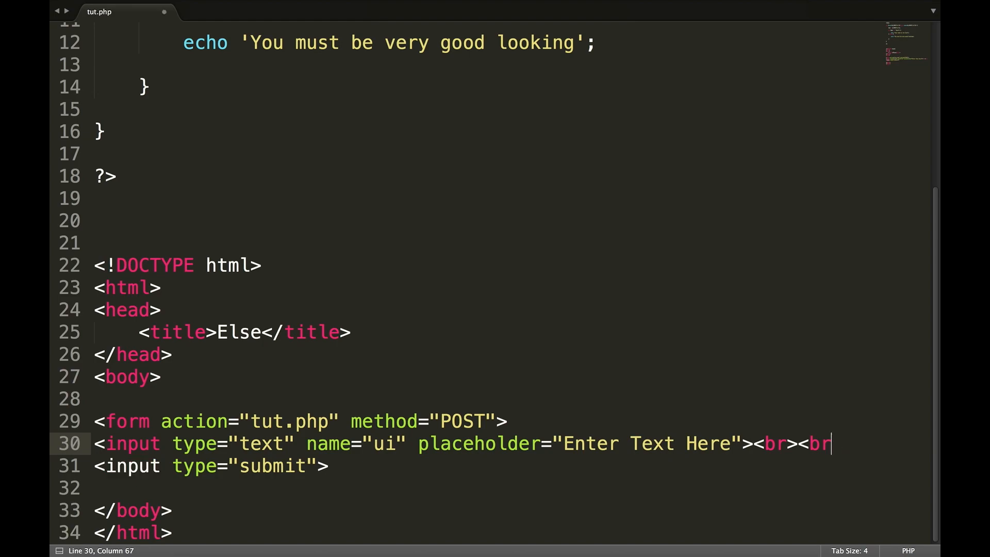
# Remove the extra line break and change the placeholder to 'Enter Username'.
pyautogui.press('BackSpace')
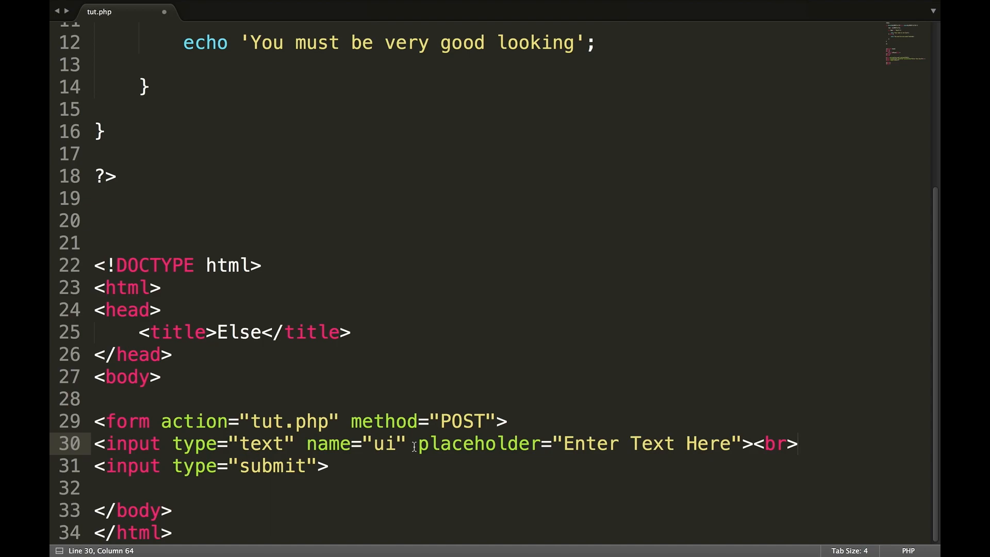
pyautogui.moveTo(750, 465)
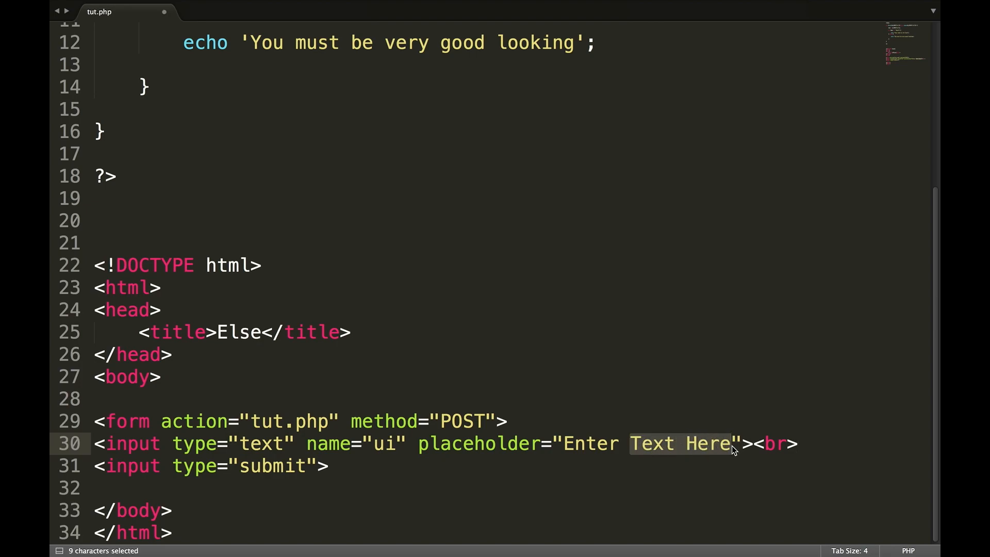
pyautogui.write('Username')
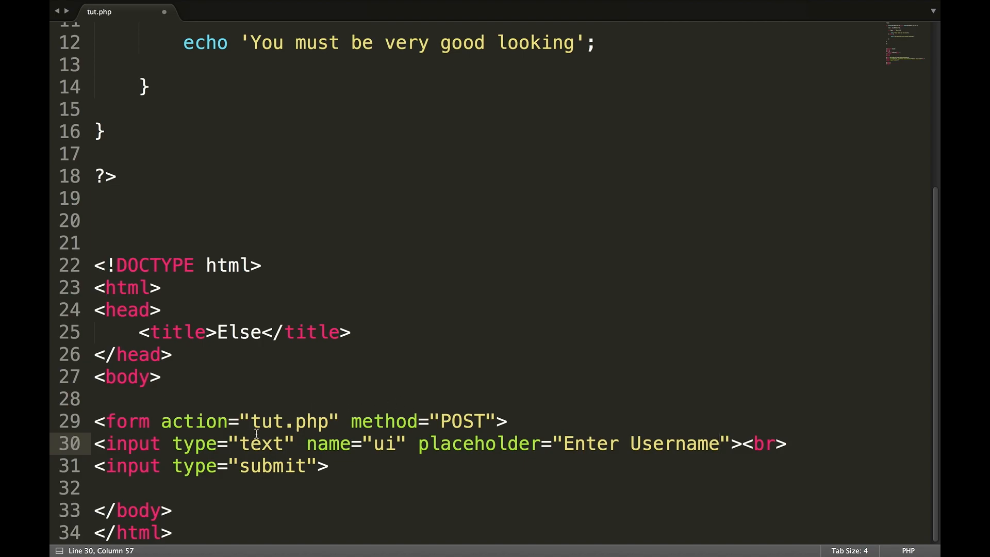
pyautogui.doubleClick(383, 444)
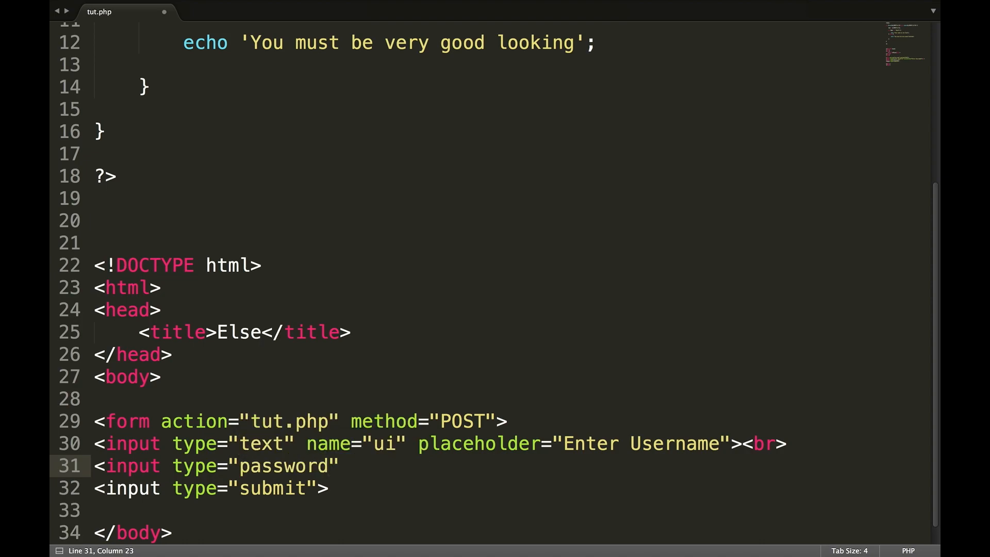
# Add a password input named pwd with placeholder 'Password' to the form.
pyautogui.write('name="">')
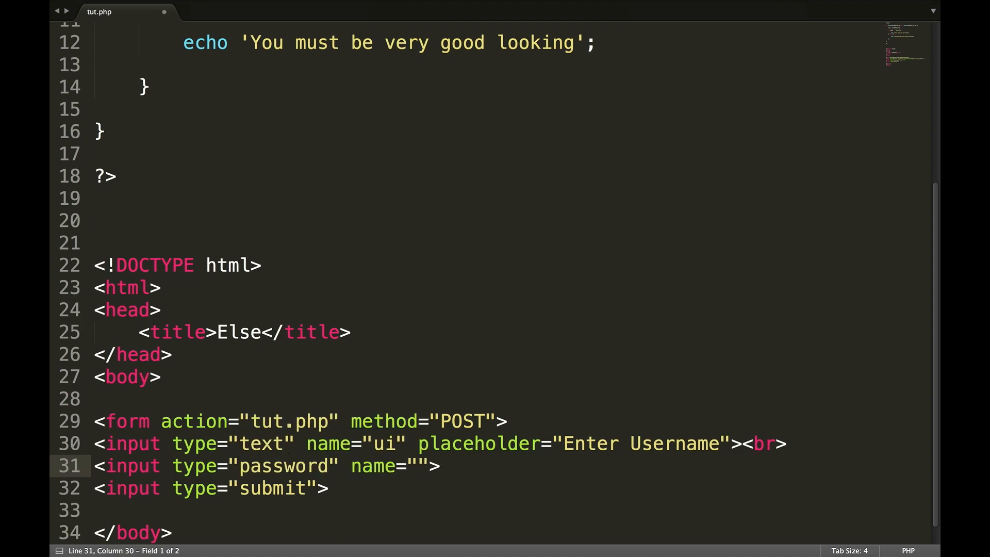
pyautogui.write('pwd" placeholder="Password')
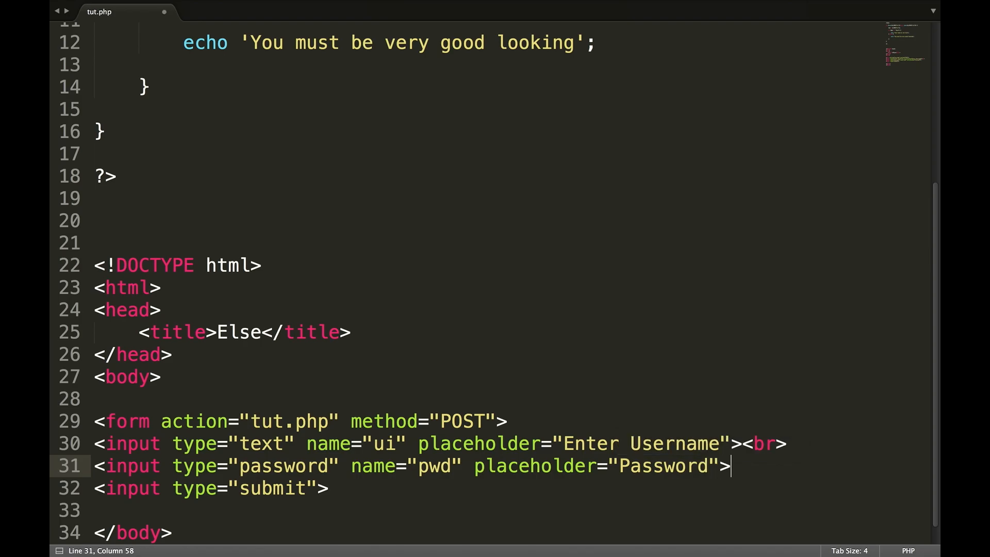
pyautogui.write('<br><br>')
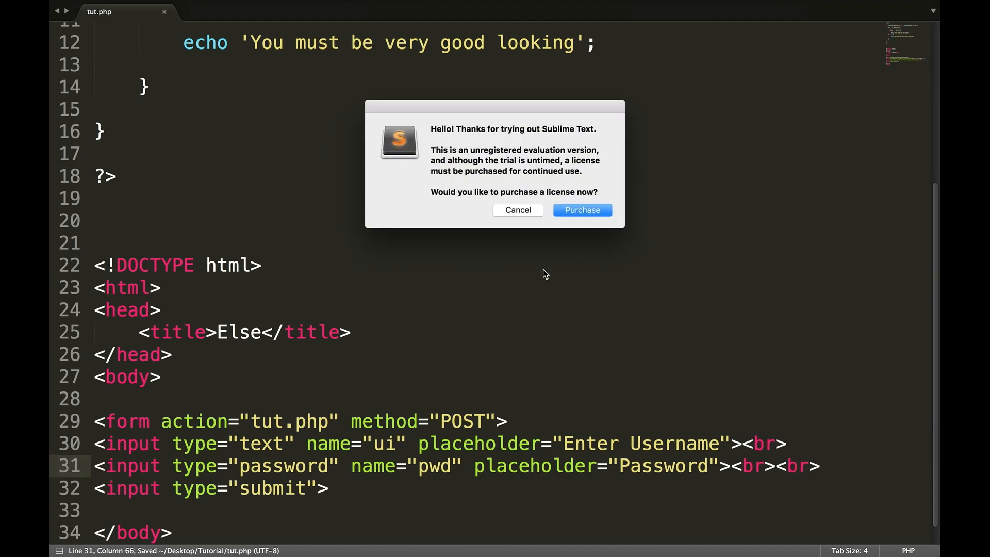
# Dismiss the license purchase prompt and give the submit button value 'Login'.
pyautogui.click(517, 209)
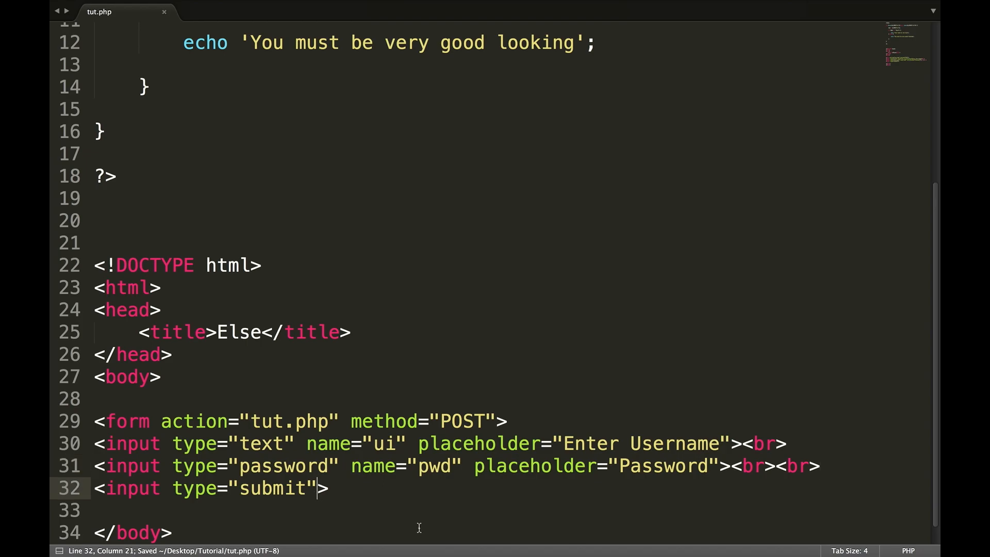
pyautogui.write('value=""')
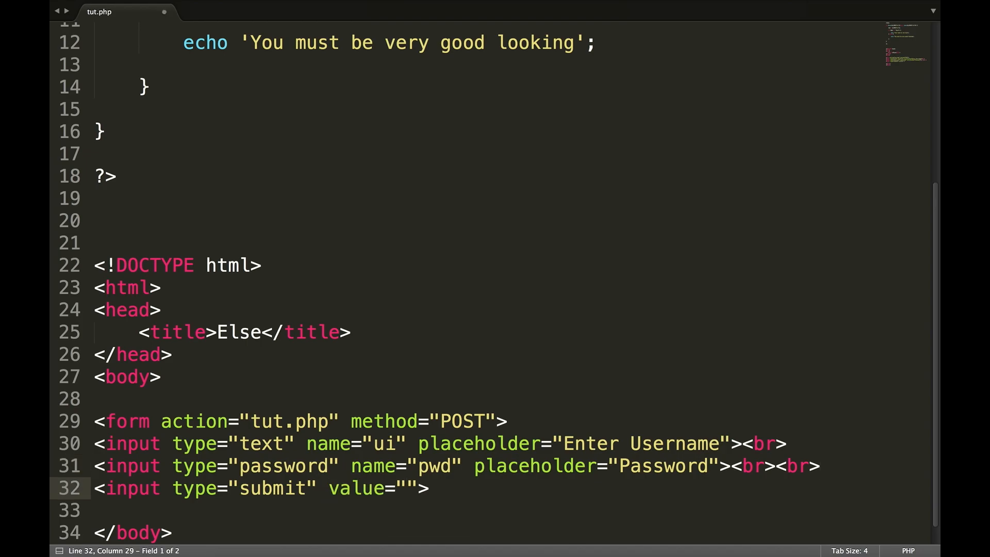
pyautogui.write('Login')
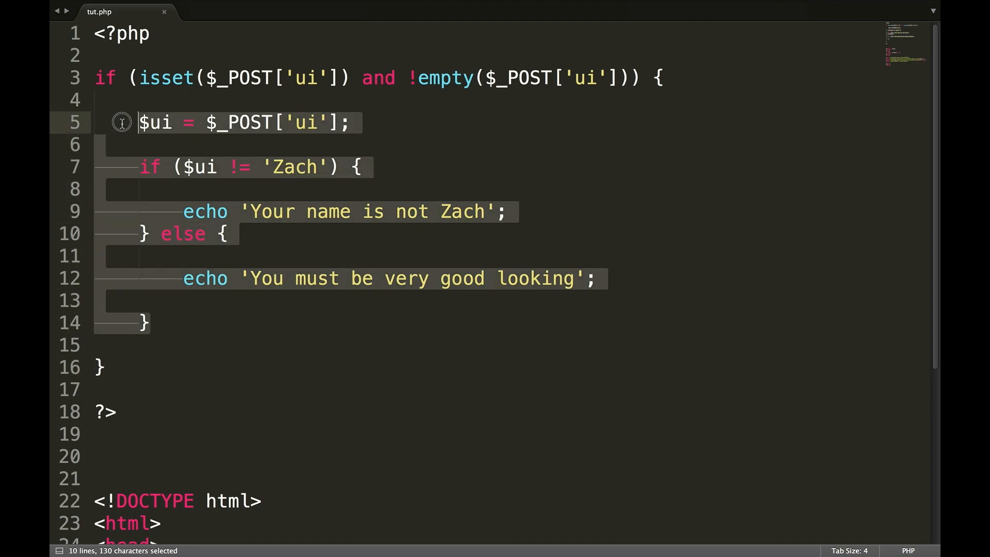
# Remove the old name-check body and require isset and !empty $_POST['pwd'] too.
pyautogui.press('Delete')
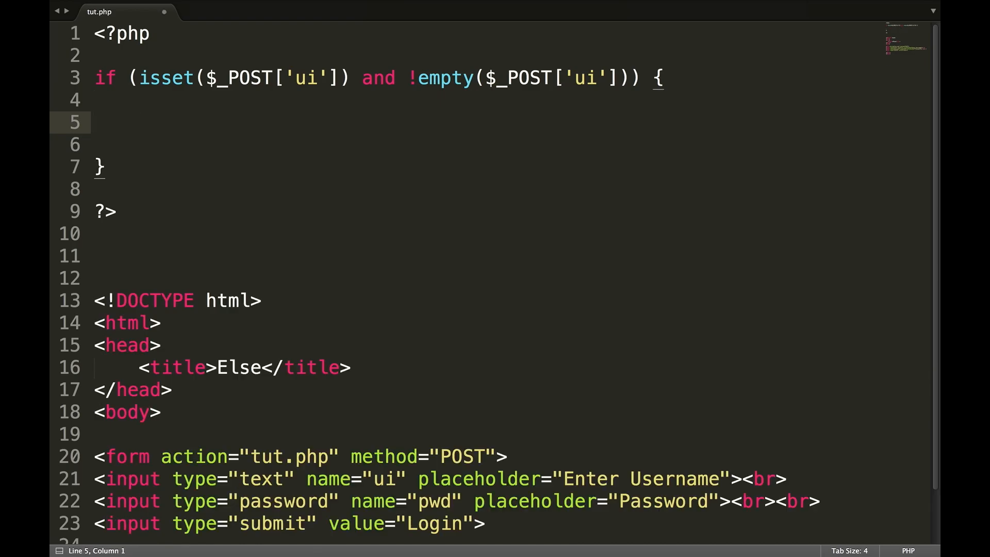
pyautogui.press('Backspace')
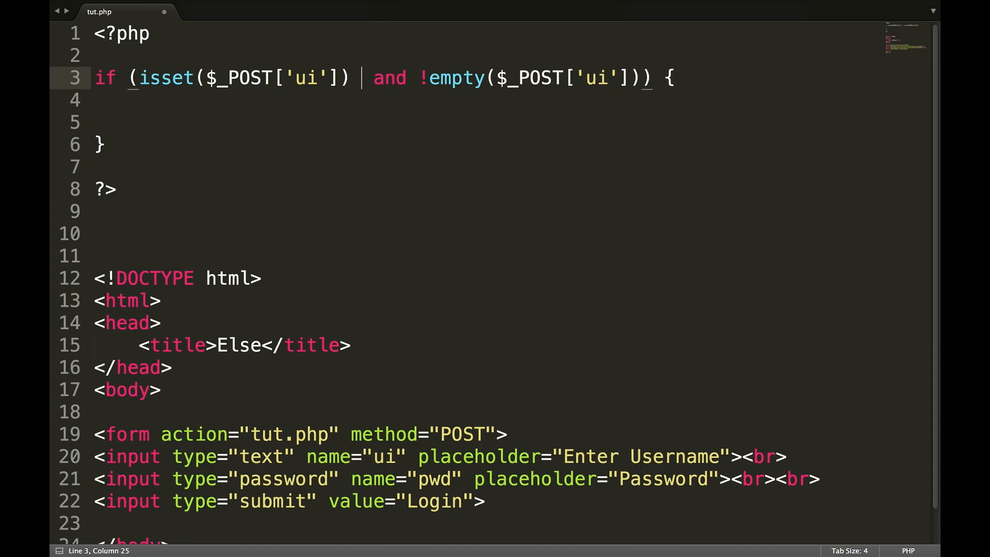
pyautogui.write('and')
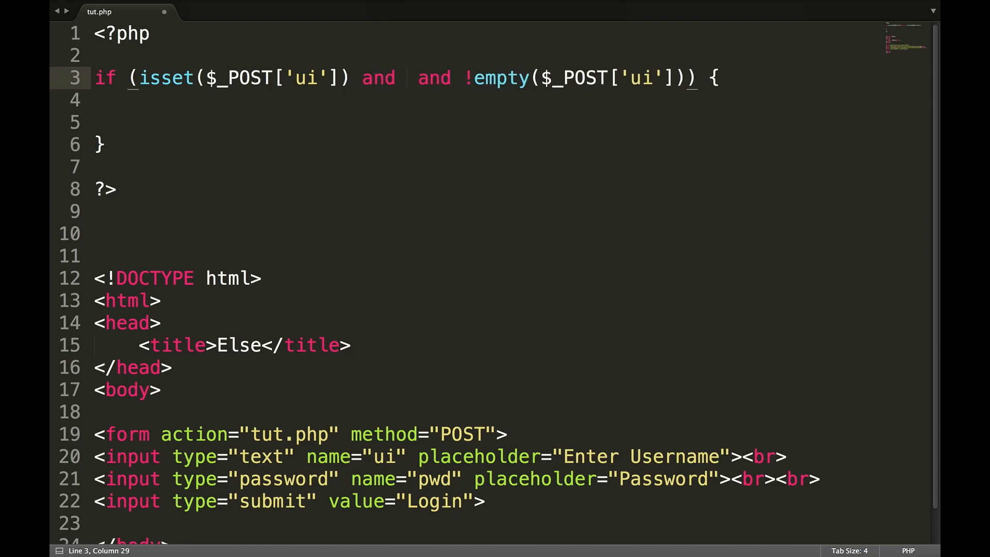
pyautogui.write('isset(var')
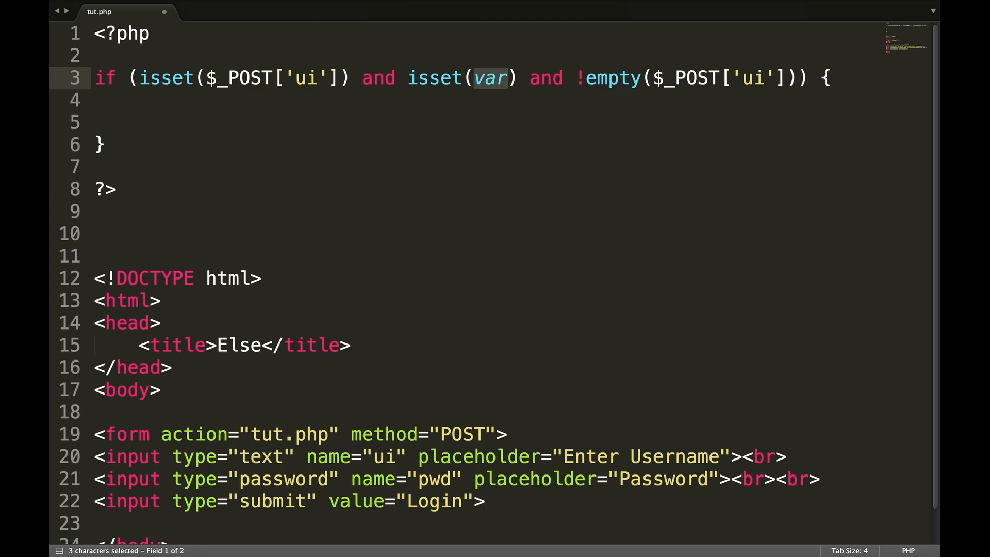
pyautogui.write("$_POST['")
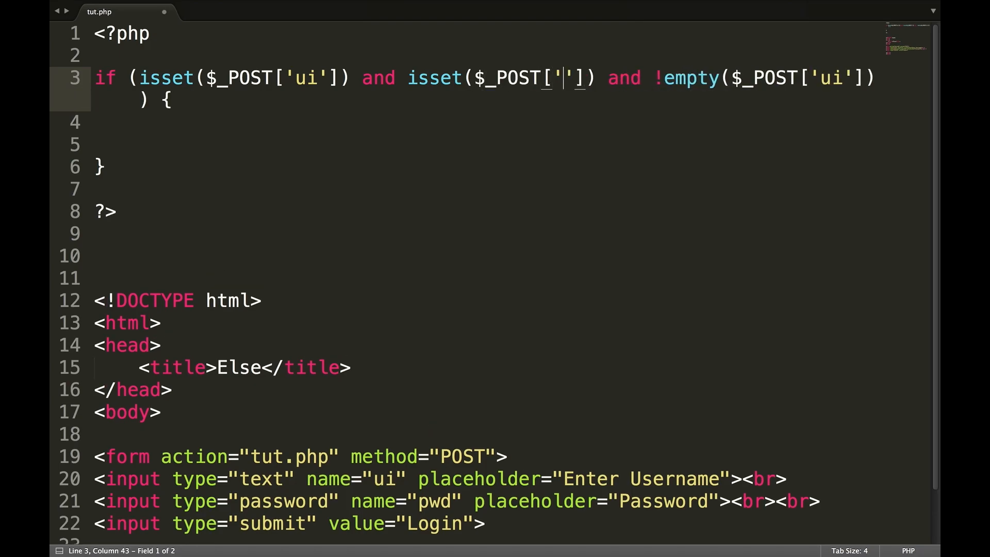
pyautogui.write('pwd')
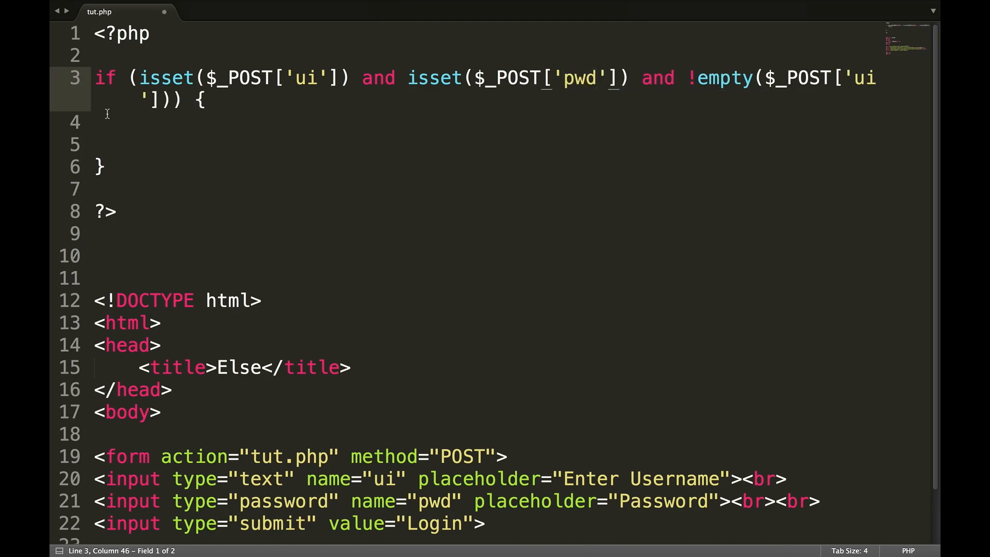
pyautogui.write('and !')
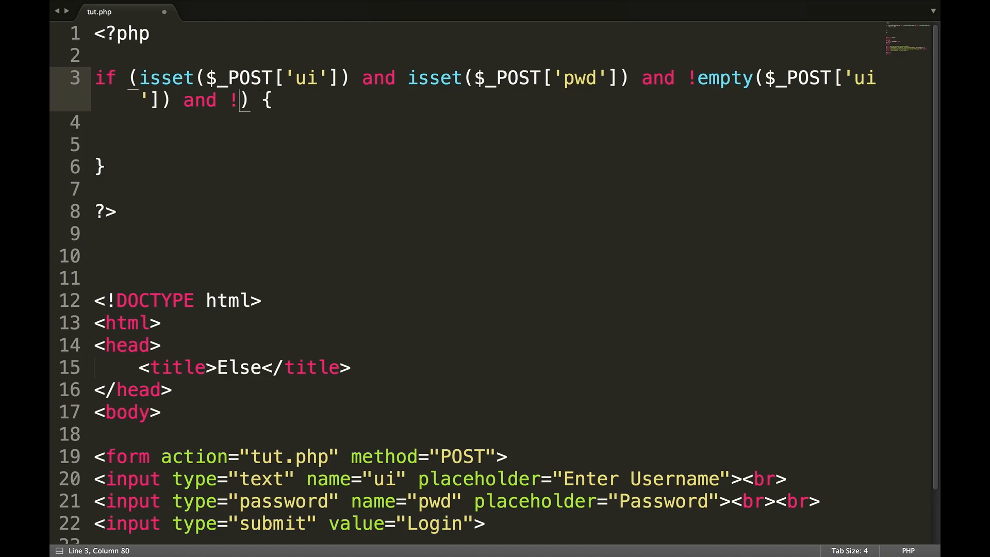
pyautogui.write('empty')
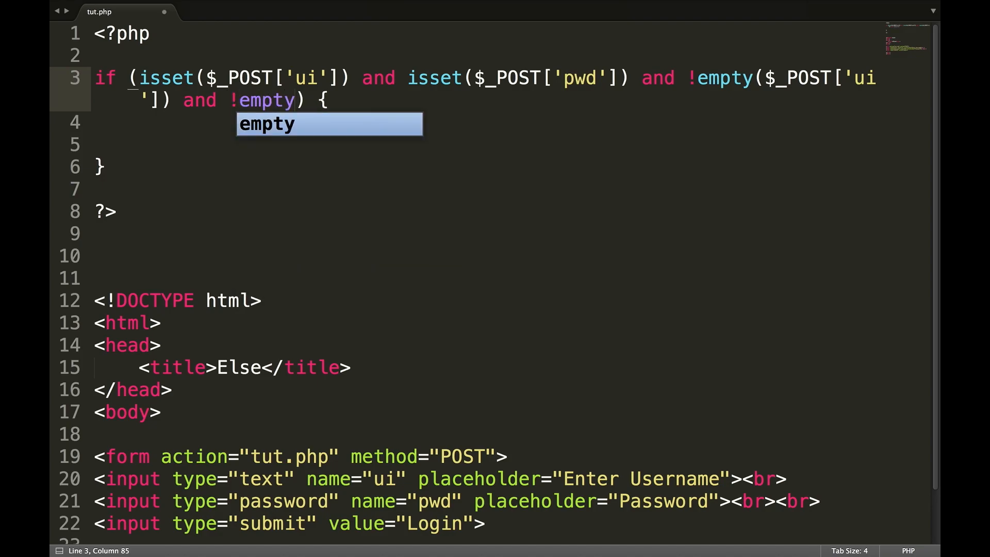
pyautogui.write('($_')
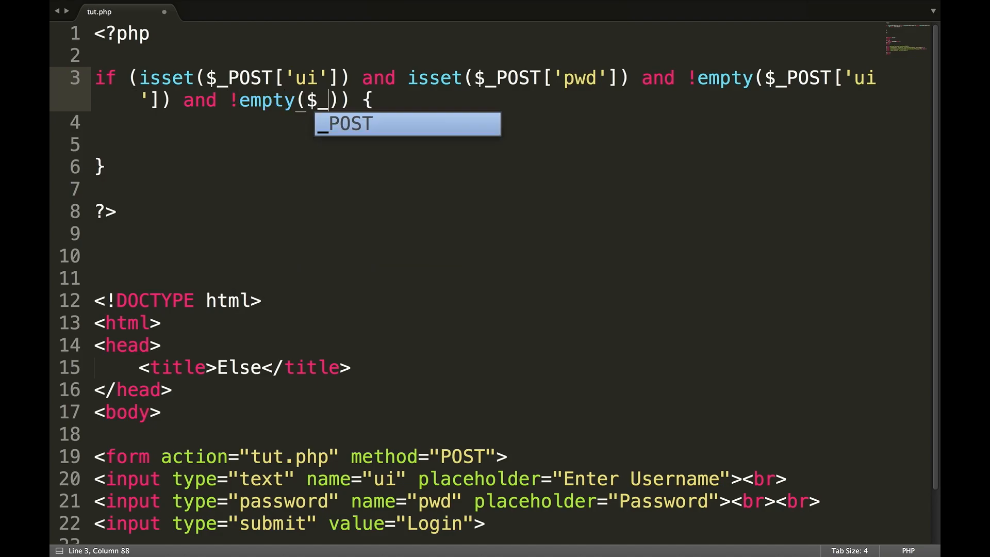
pyautogui.write("_POST['']")
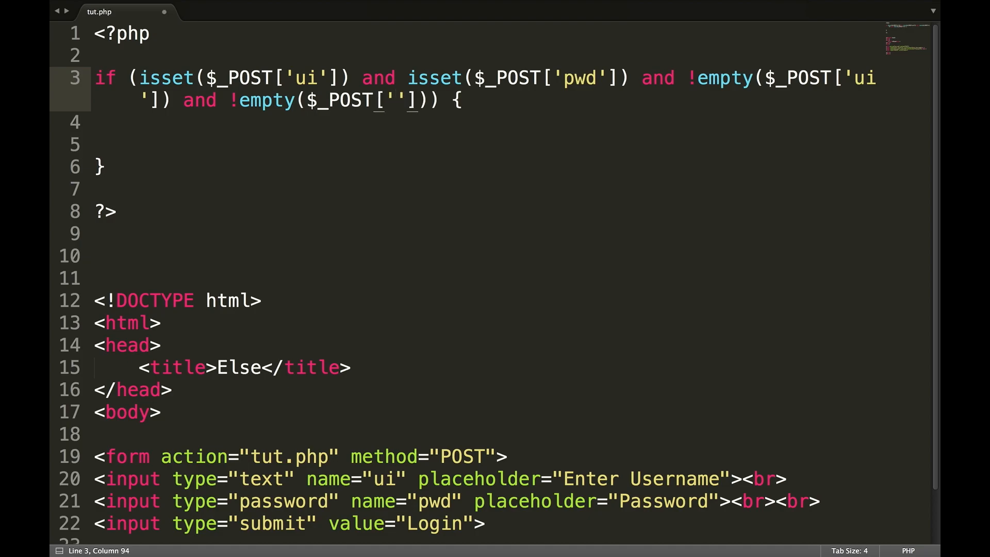
pyautogui.write('pwd')
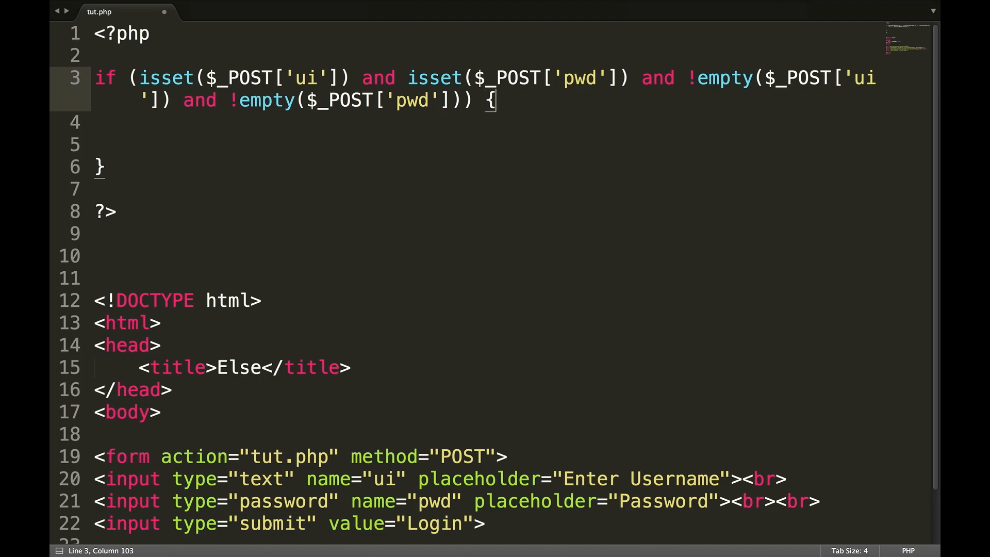
# Assign $ui = $_POST['ui'] and $pwd = $_POST['pwd'] inside the if block.
pyautogui.press('enter')
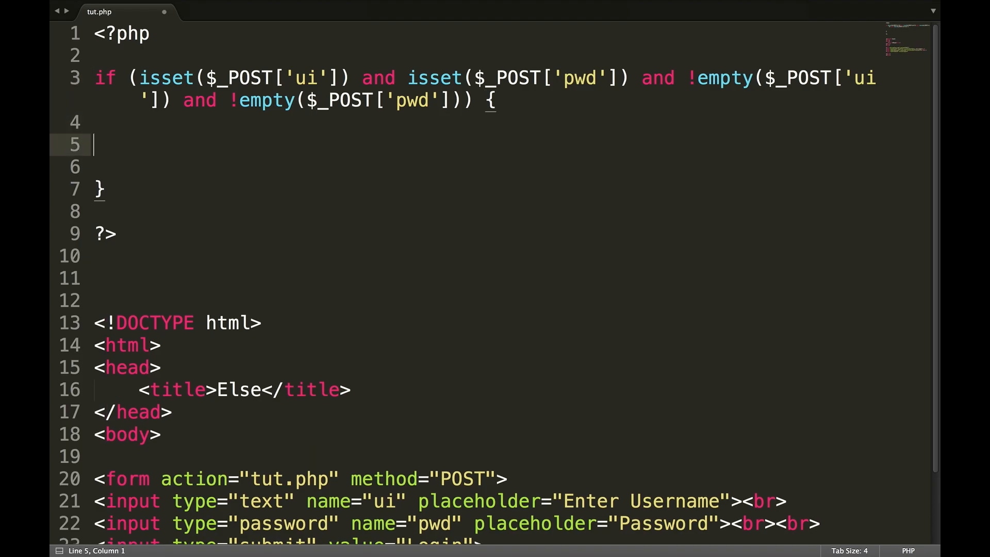
pyautogui.press('Tab')
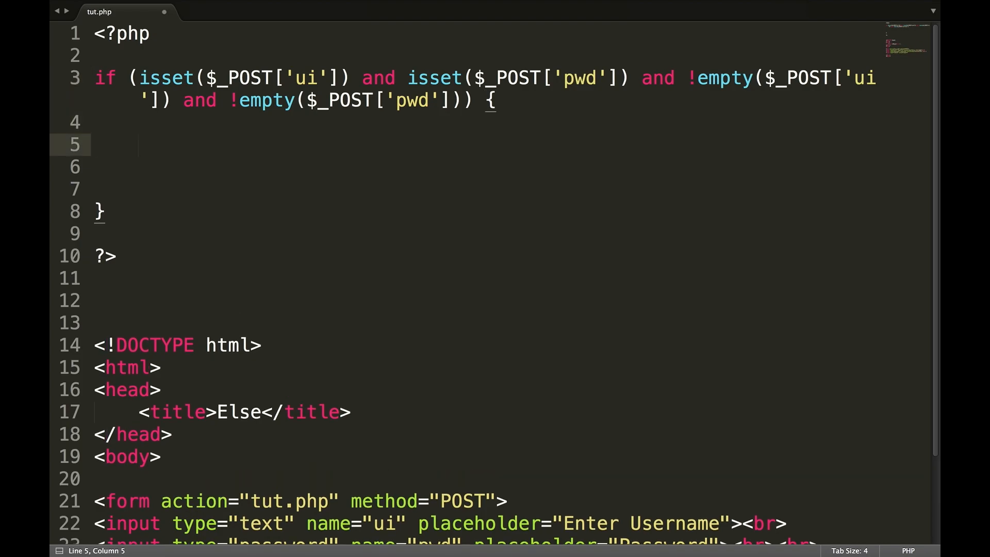
pyautogui.write('$')
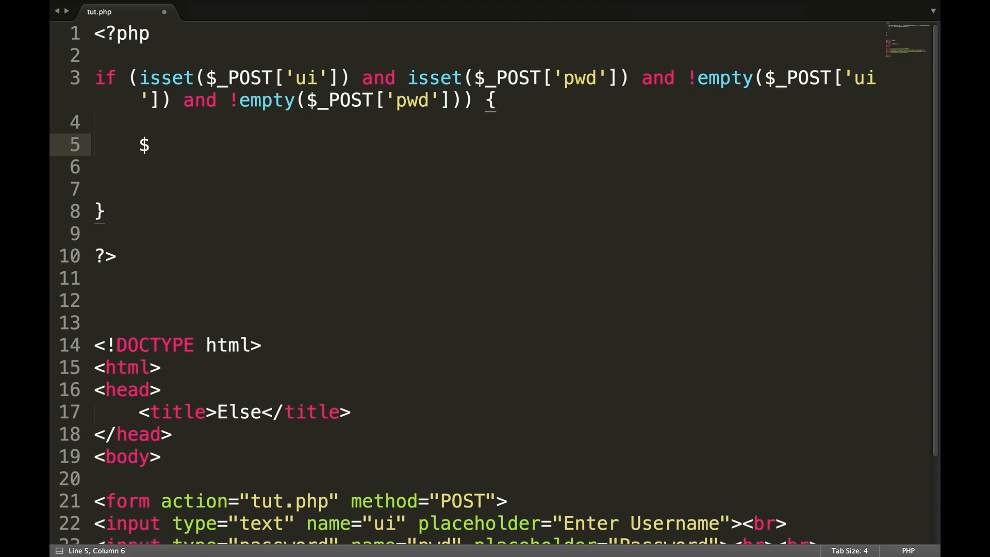
pyautogui.write('u')
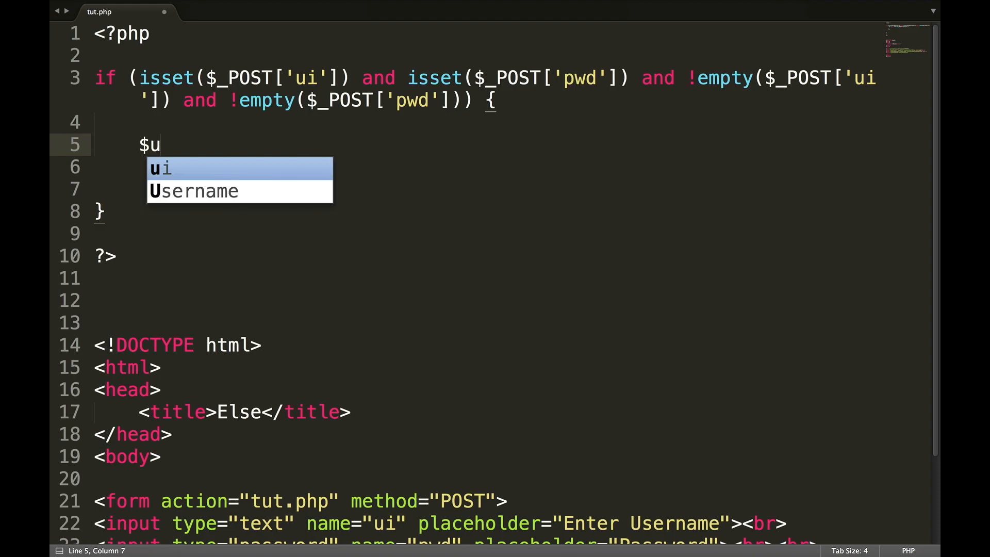
pyautogui.write('i =')
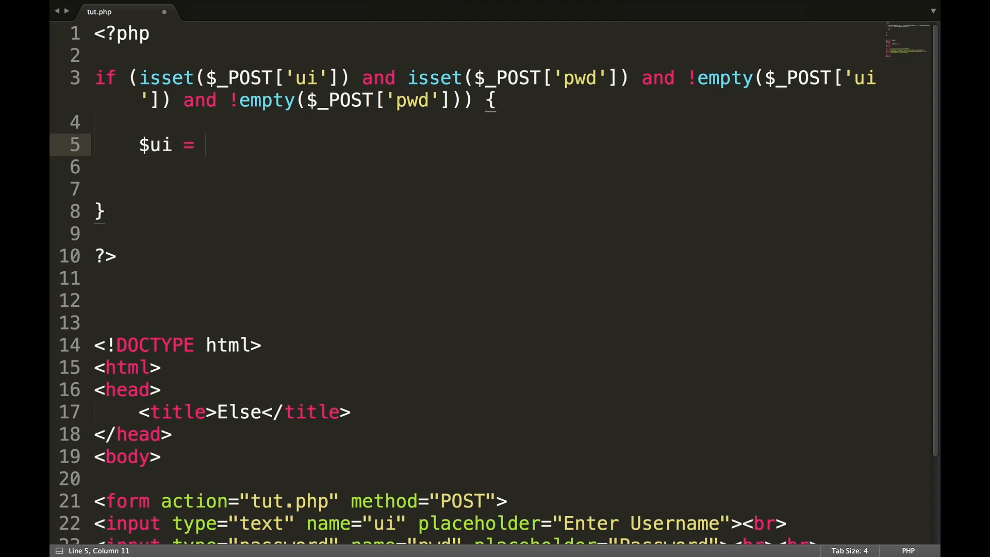
pyautogui.write('$_POST[')
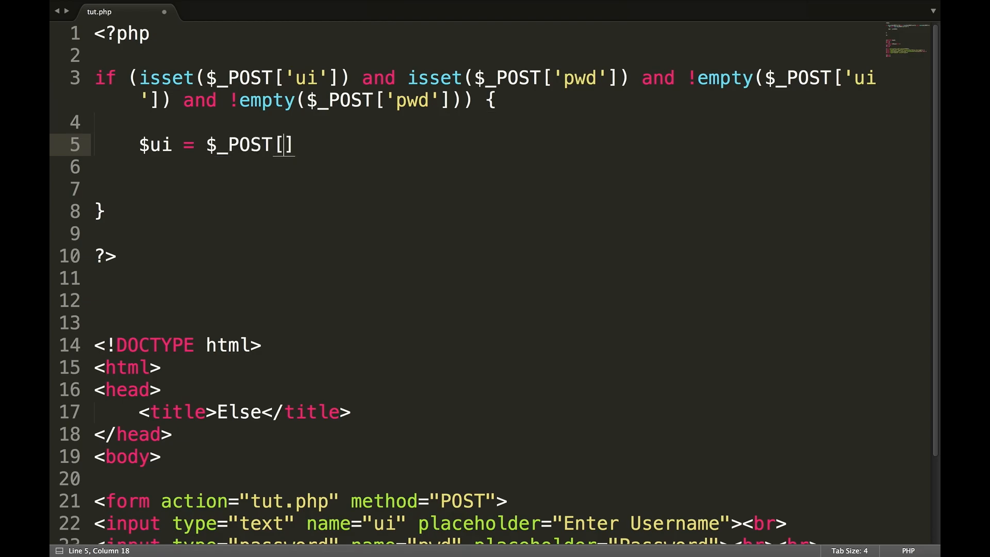
pyautogui.write("'ui'")
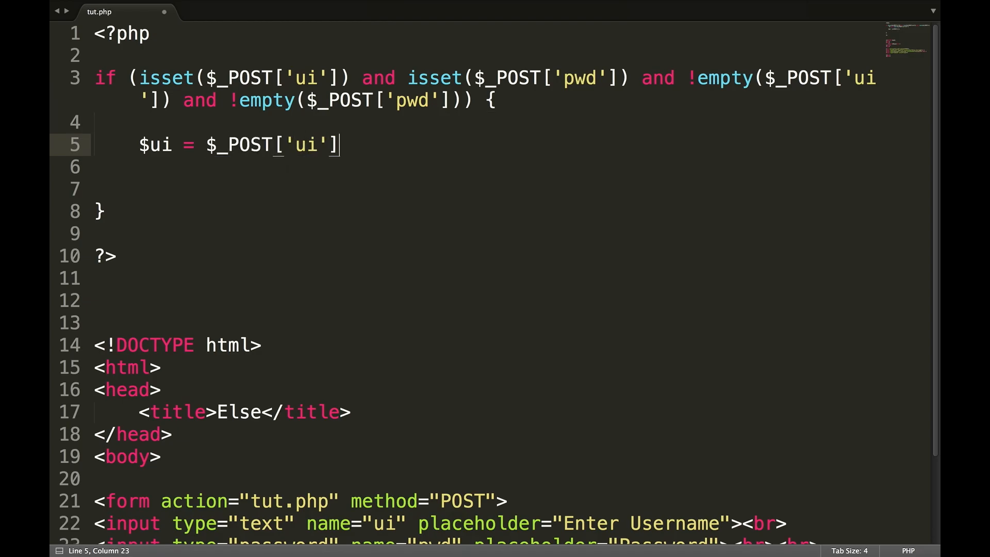
pyautogui.write(';')
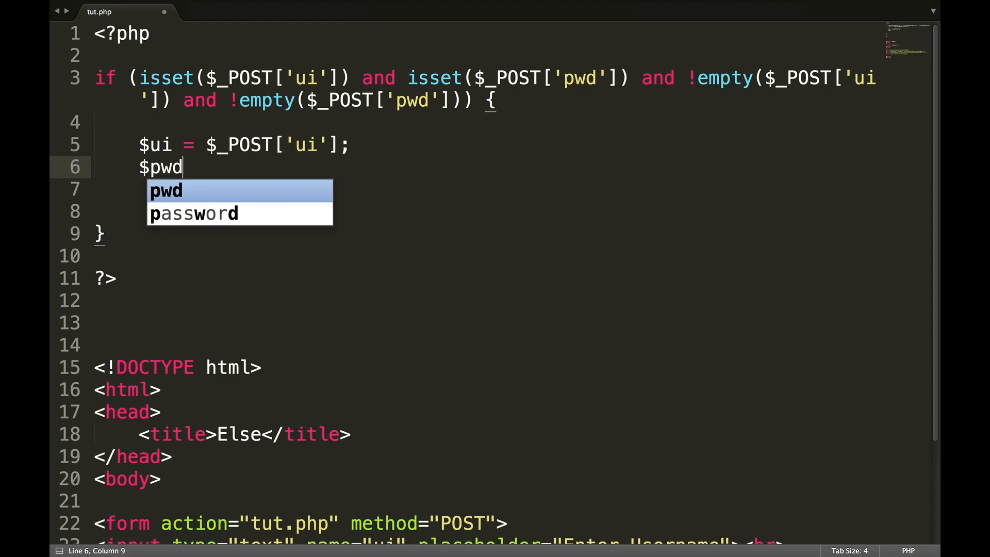
pyautogui.write('= $_POST')
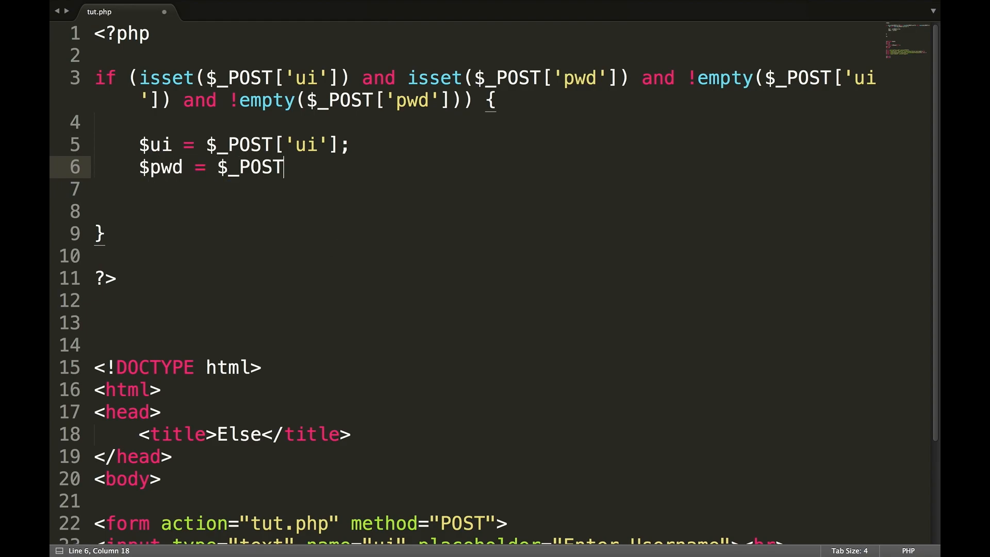
pyautogui.write("['pwd']")
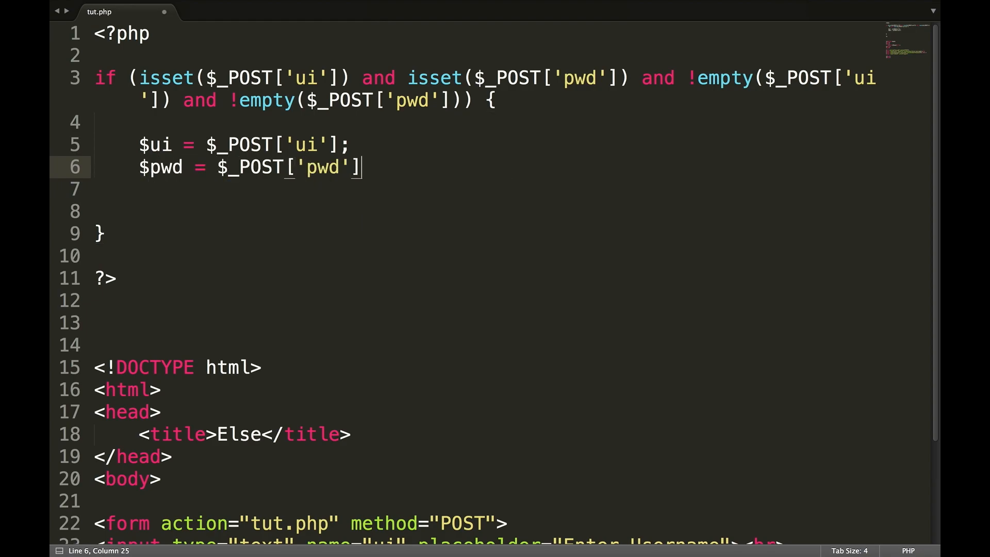
pyautogui.write(';')
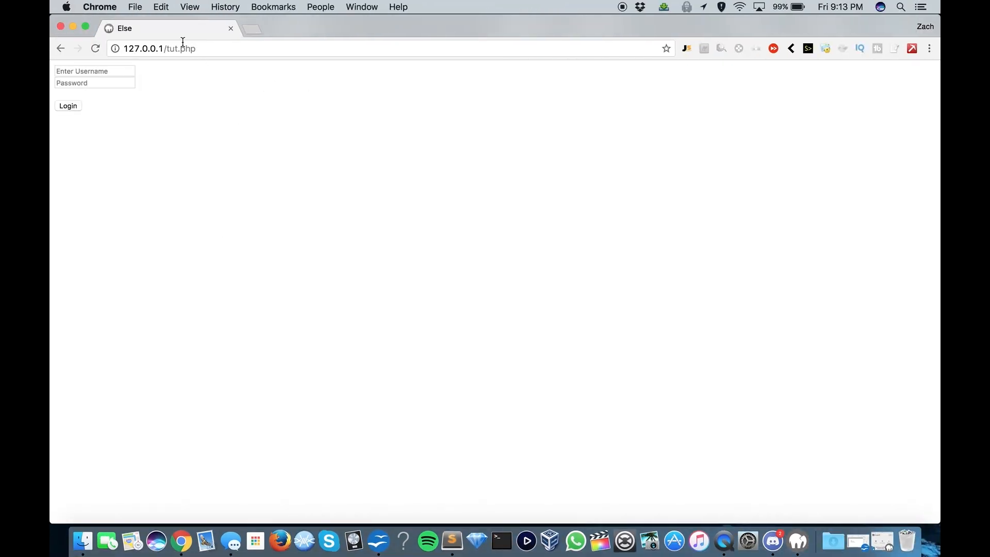
# Enter username 'test' and a password in Chrome and submit the Login form.
pyautogui.click(95, 70)
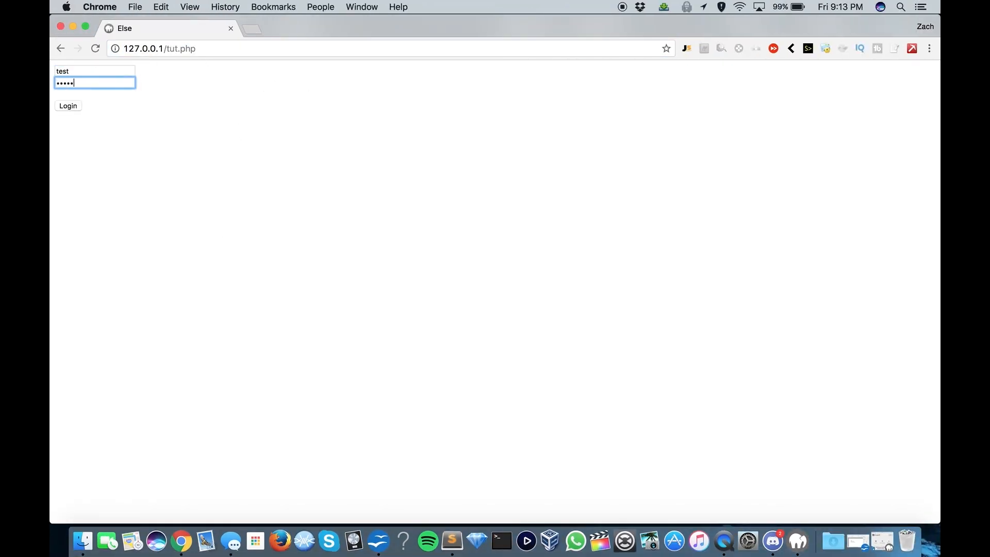
pyautogui.click(68, 105)
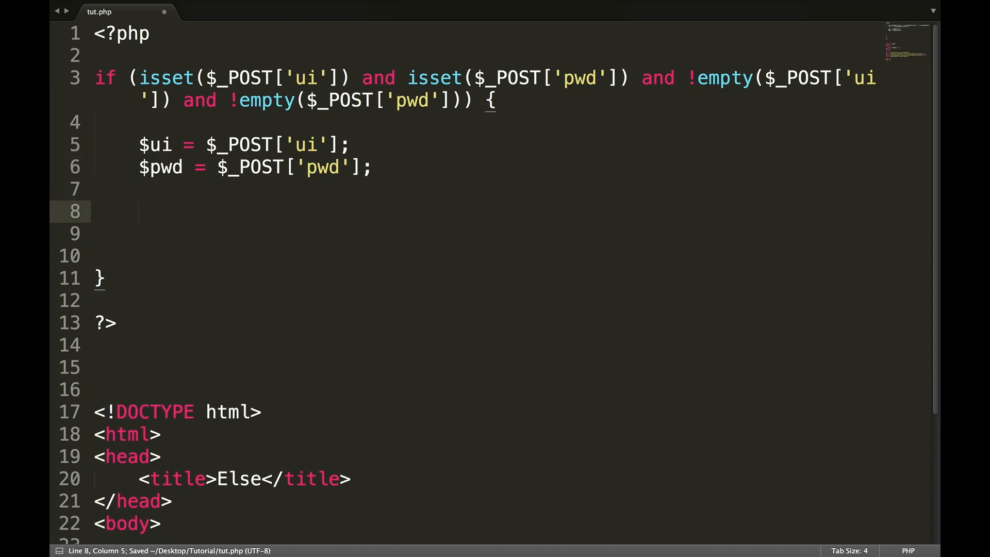
pyautogui.write('if ()')
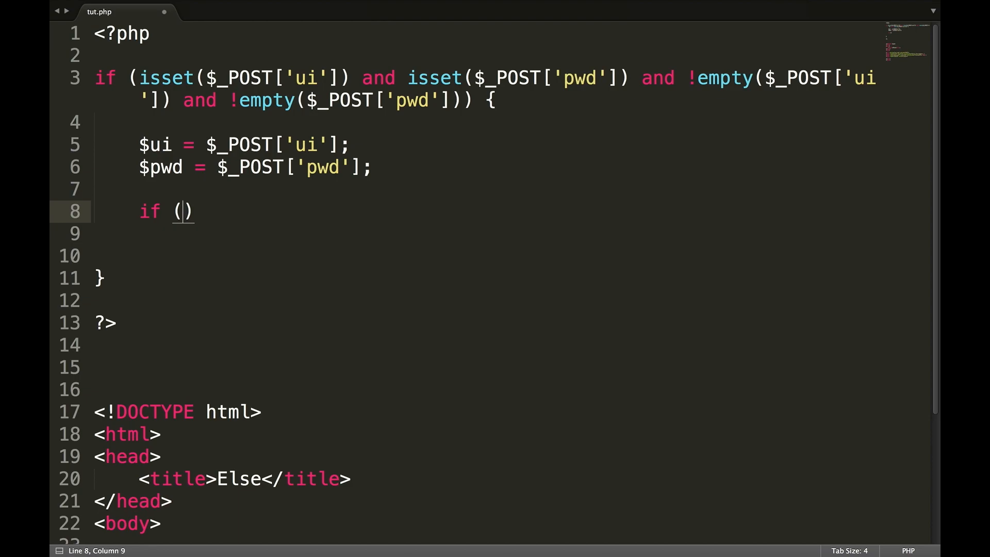
pyautogui.write('$ui')
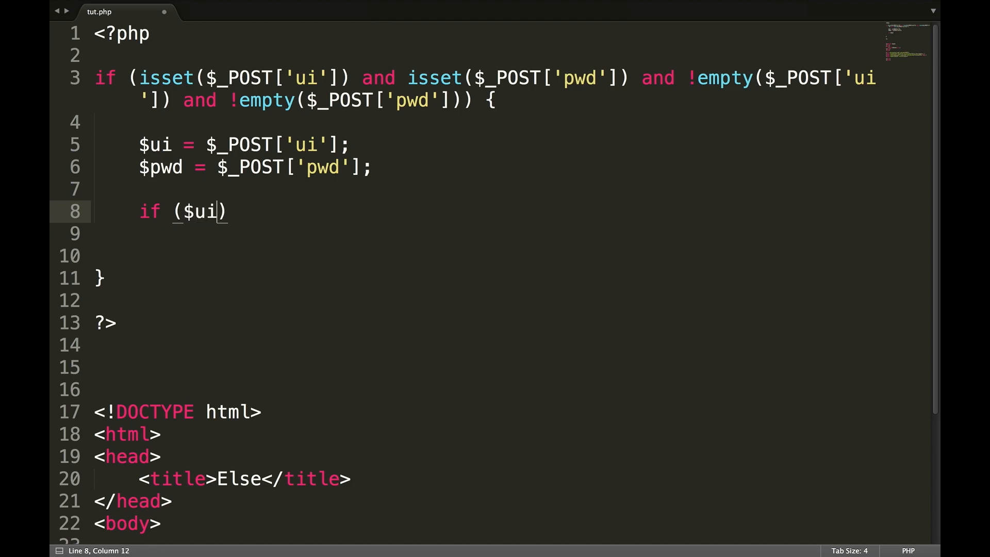
pyautogui.write("== ''")
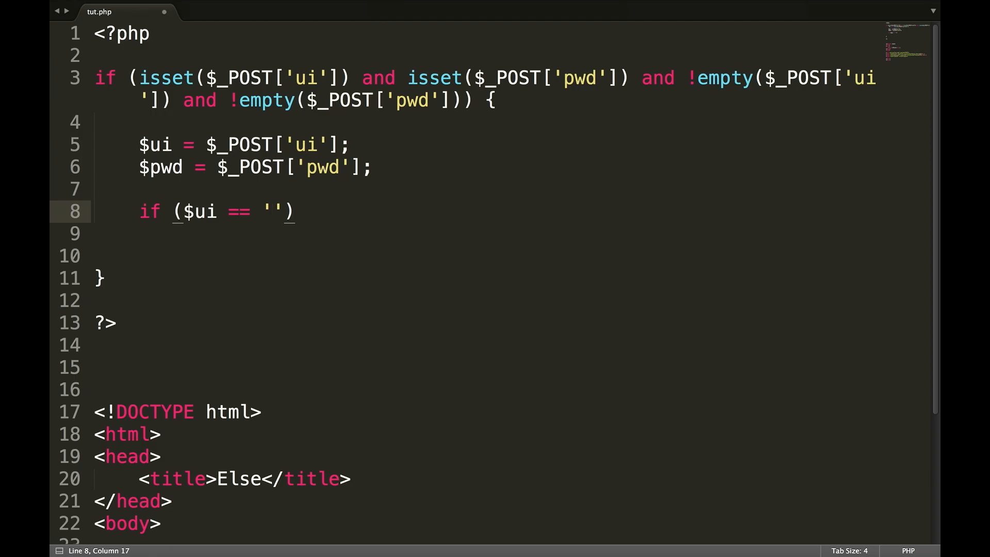
pyautogui.write('admin')
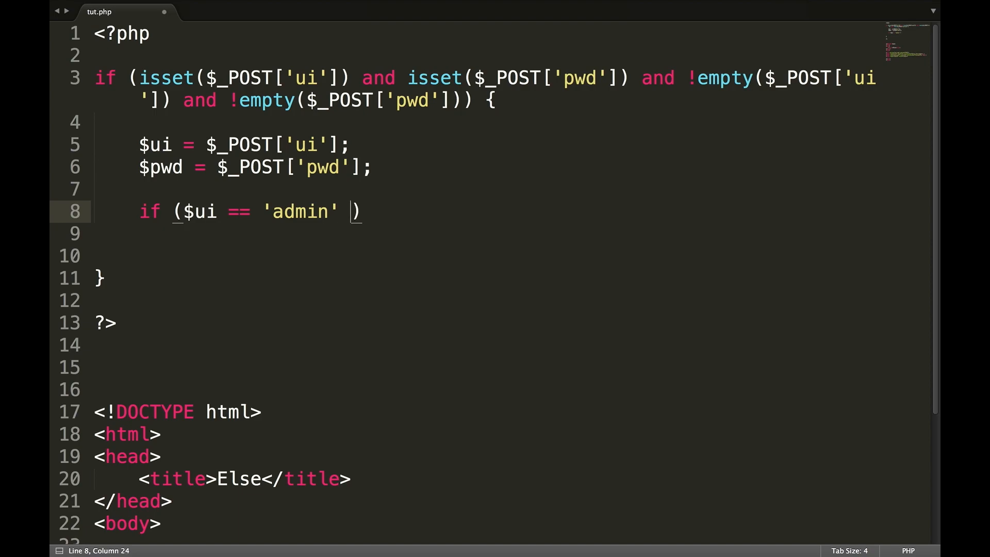
pyautogui.write('and $pwd')
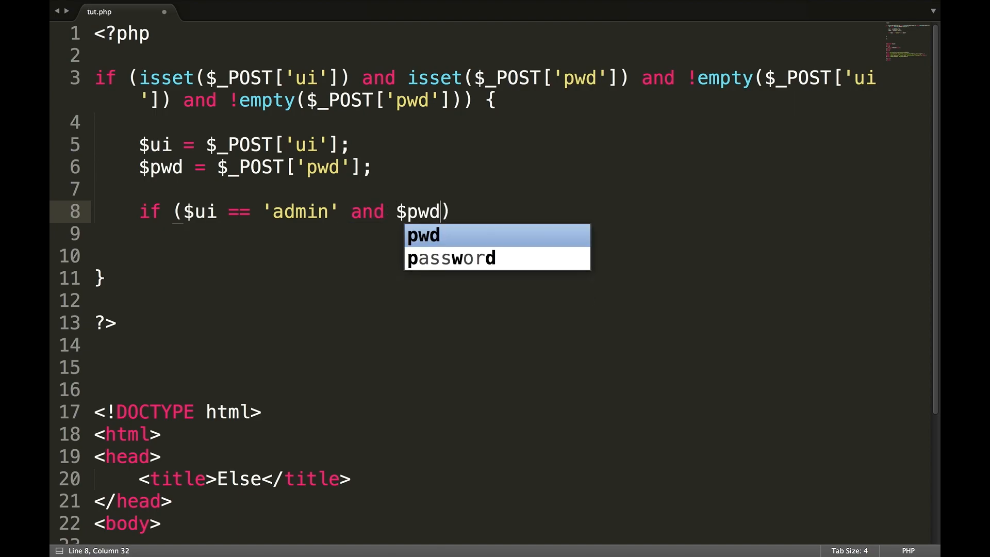
pyautogui.write("== ''")
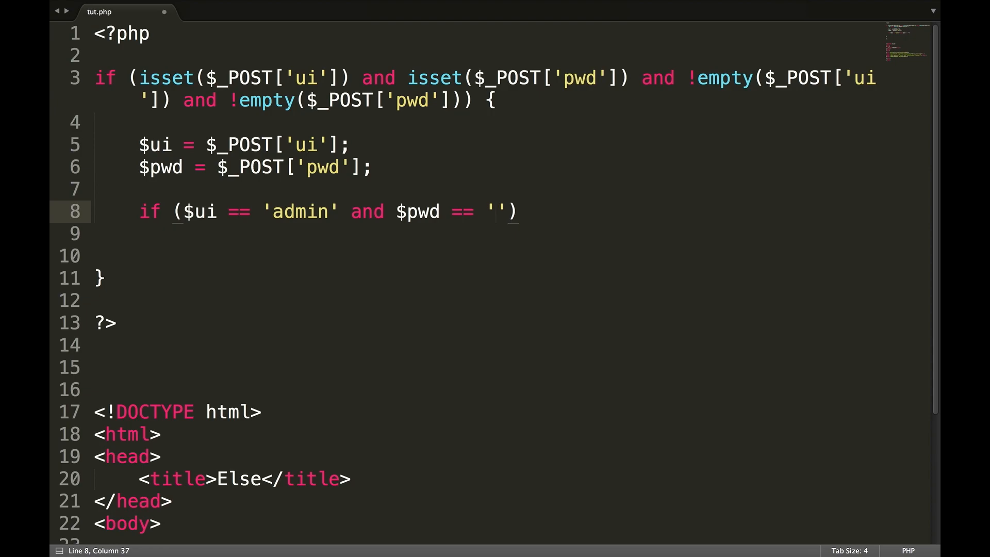
pyautogui.write('password')
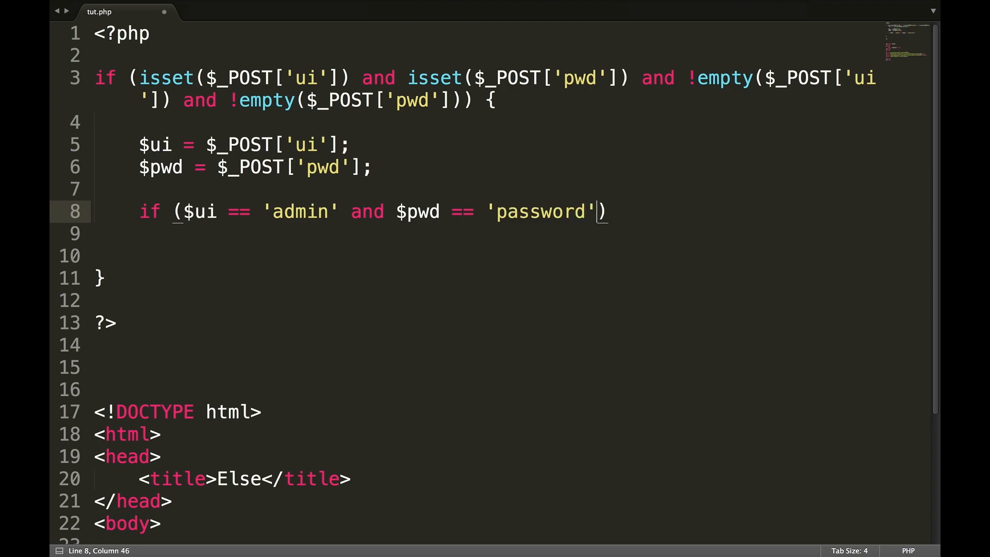
pyautogui.write('{')
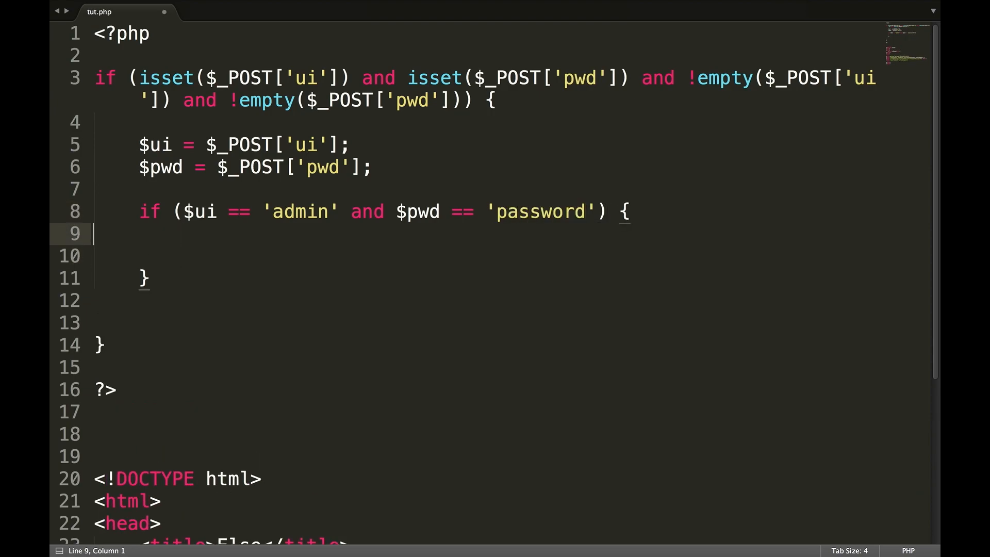
pyautogui.write("echo '")
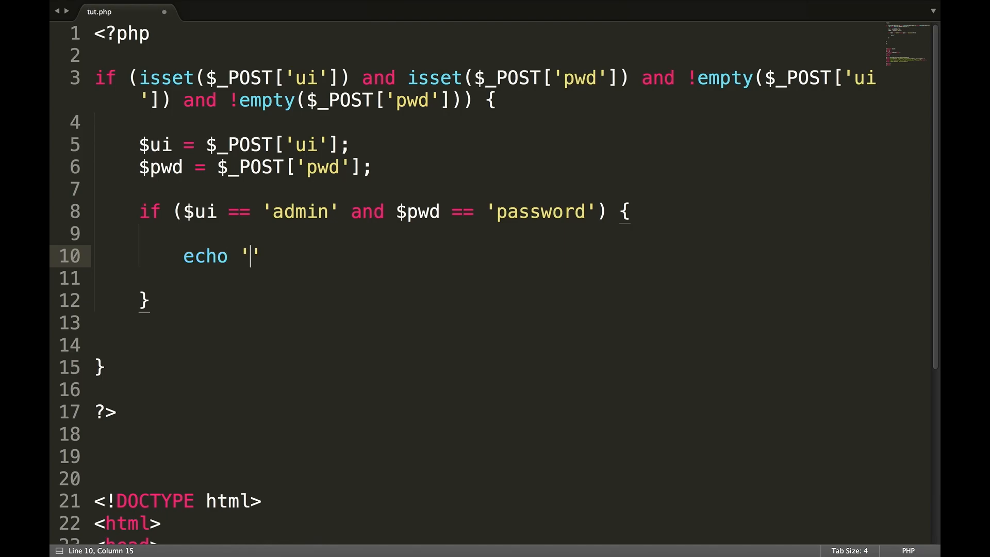
pyautogui.write('Correct')
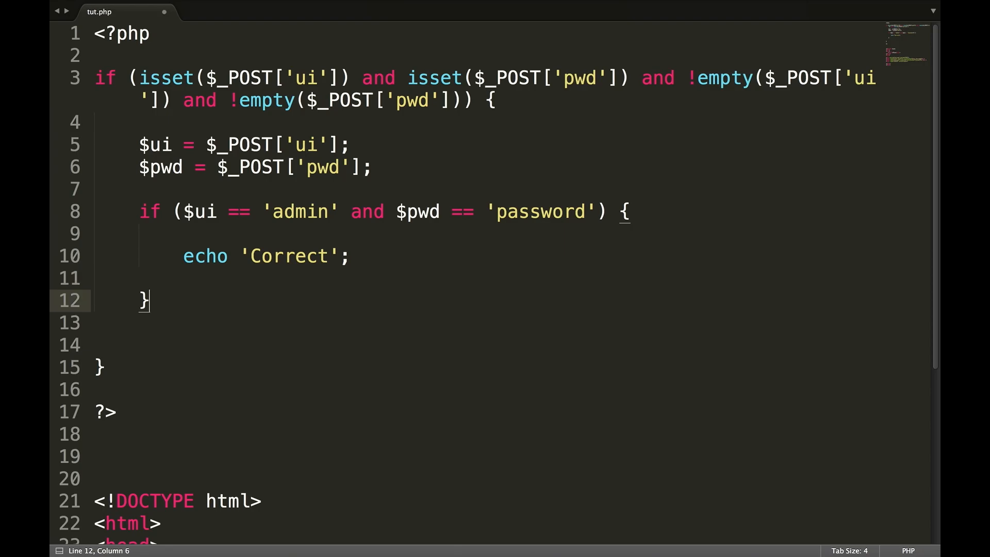
# Add an else branch that echoes 'Try Again...'.
pyautogui.write('else {')
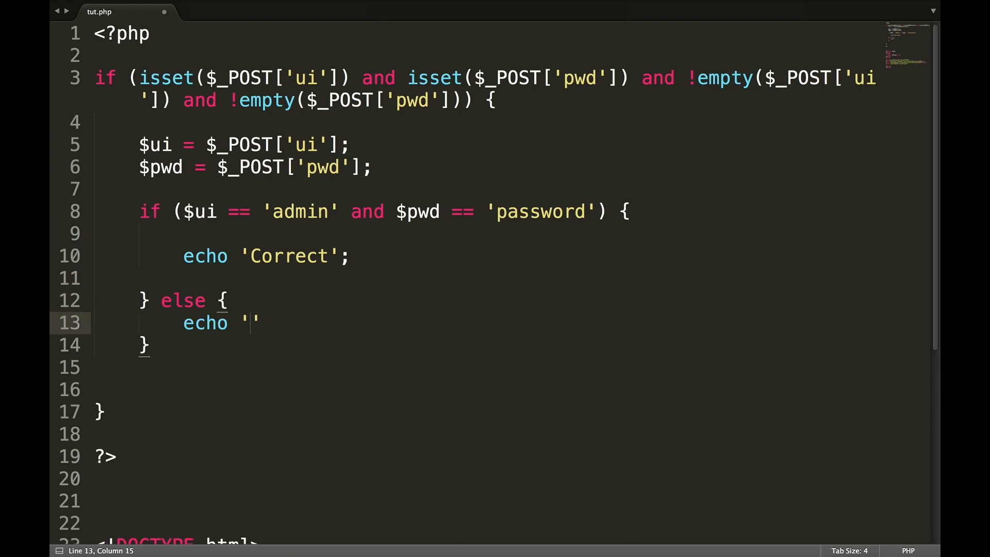
pyautogui.write('Try')
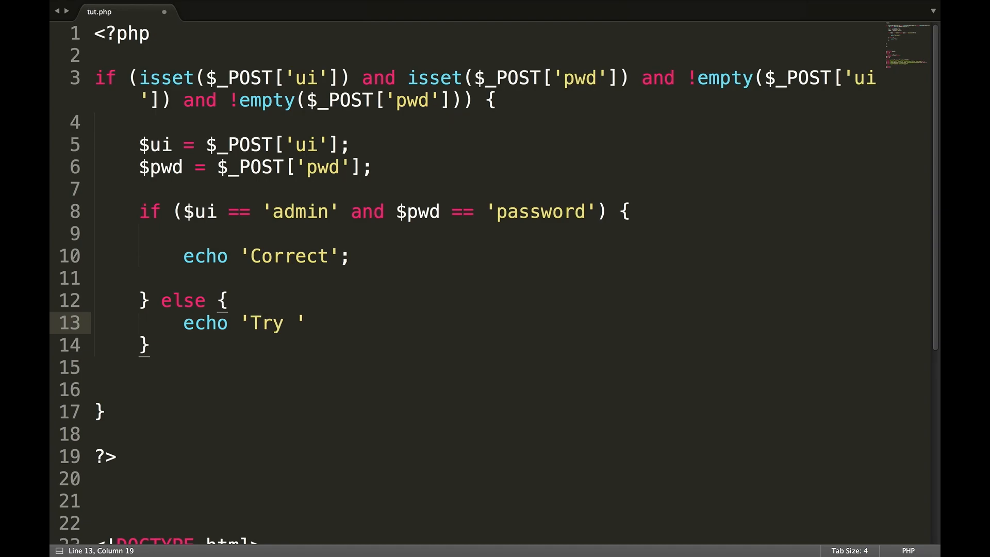
pyautogui.write("Again...';")
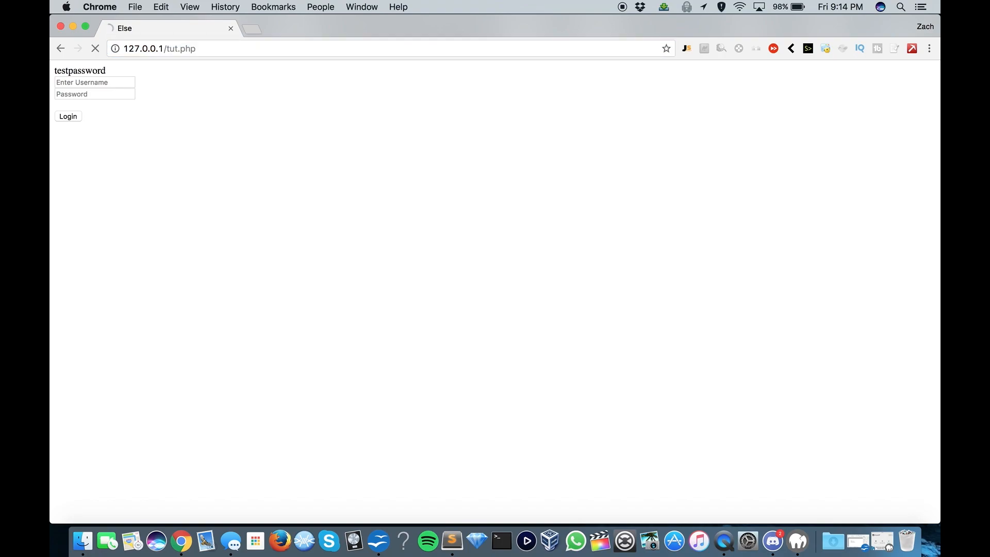
# Submit username 'Admin' with a wrong password and see 'Try Again...'.
pyautogui.write('Admin')
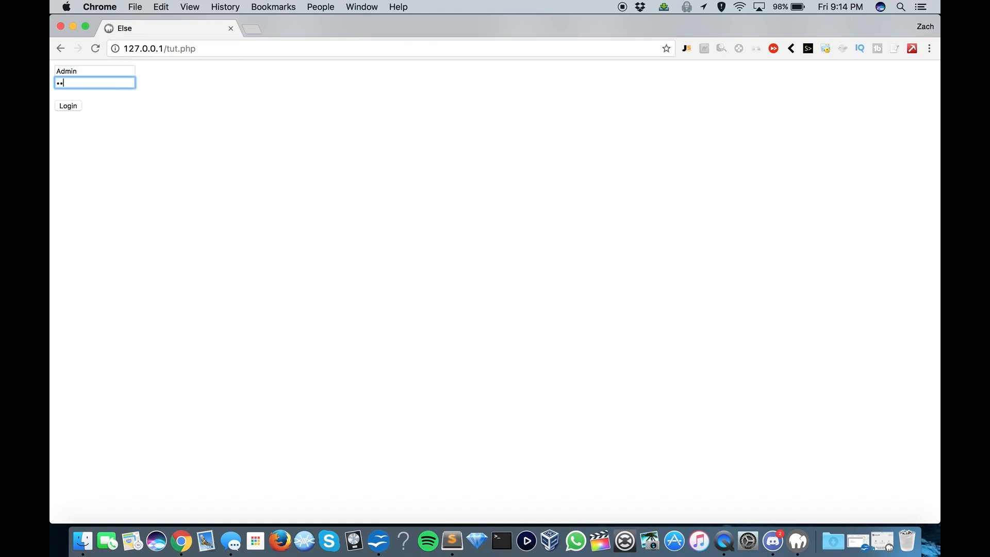
pyautogui.click(68, 105)
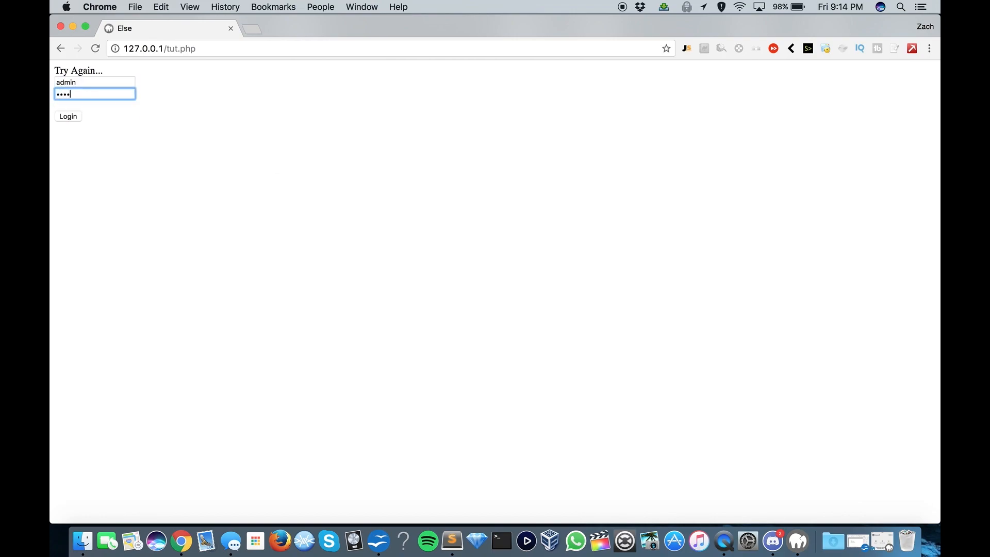
pyautogui.click(68, 116)
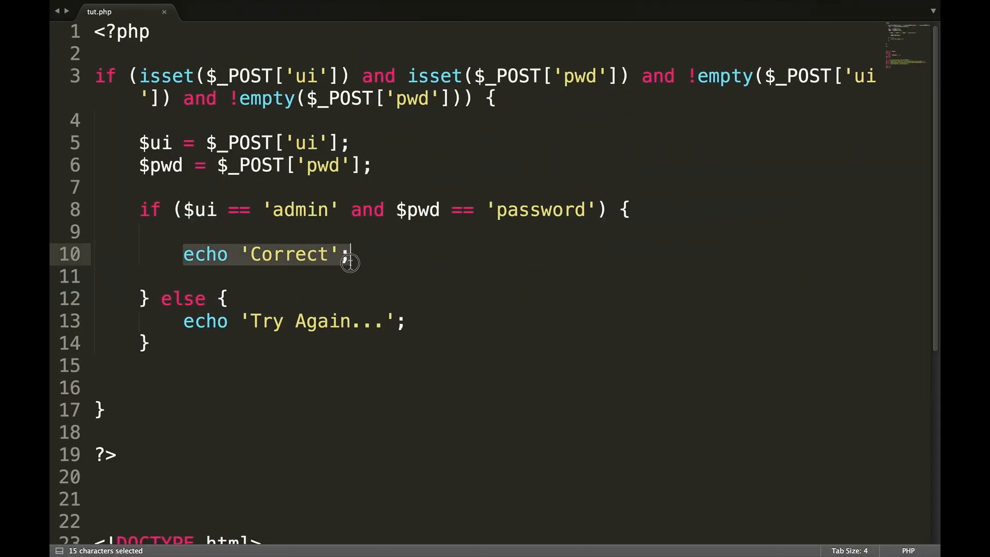
# Replace echo 'Correct' with header("Location: tut.php") in the success branch.
pyautogui.press('Delete')
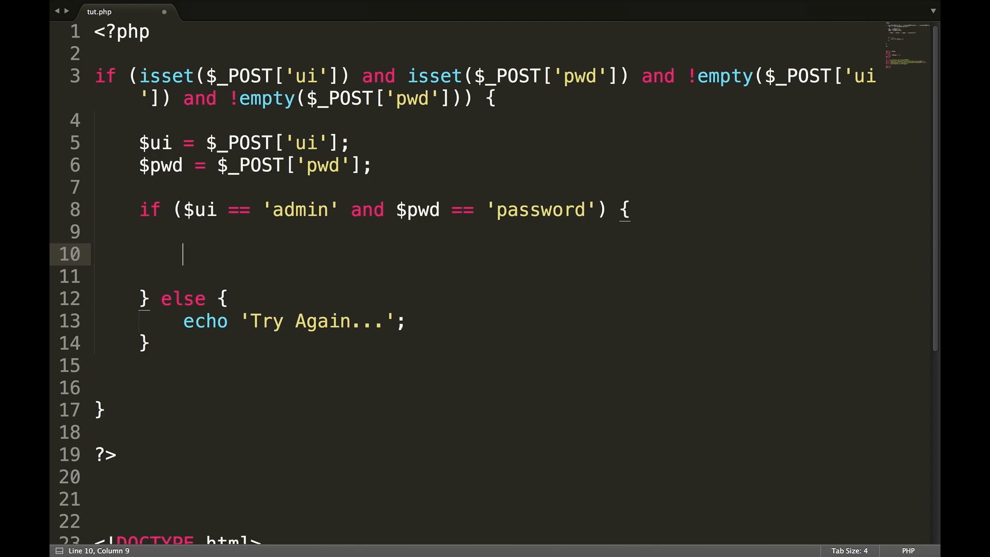
pyautogui.write('he')
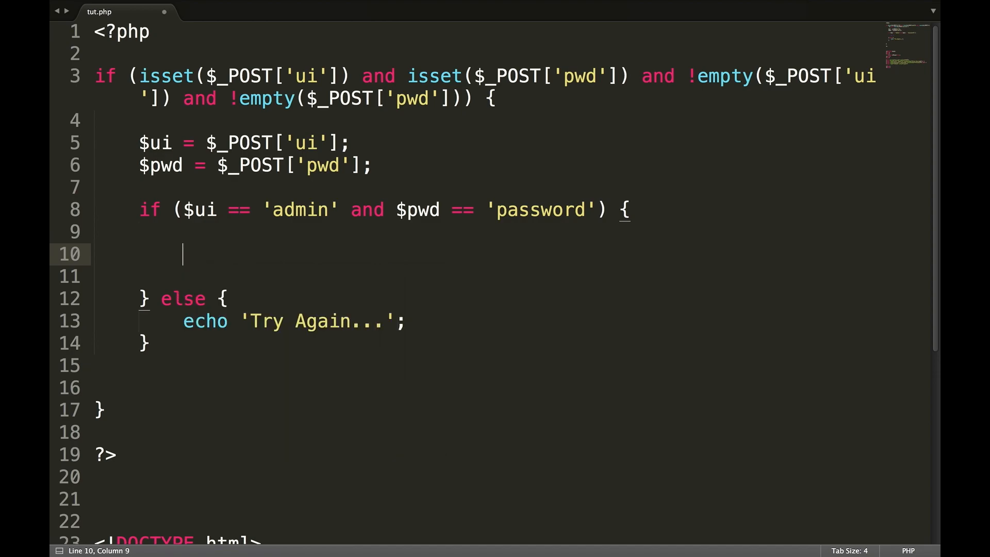
pyautogui.write('header')
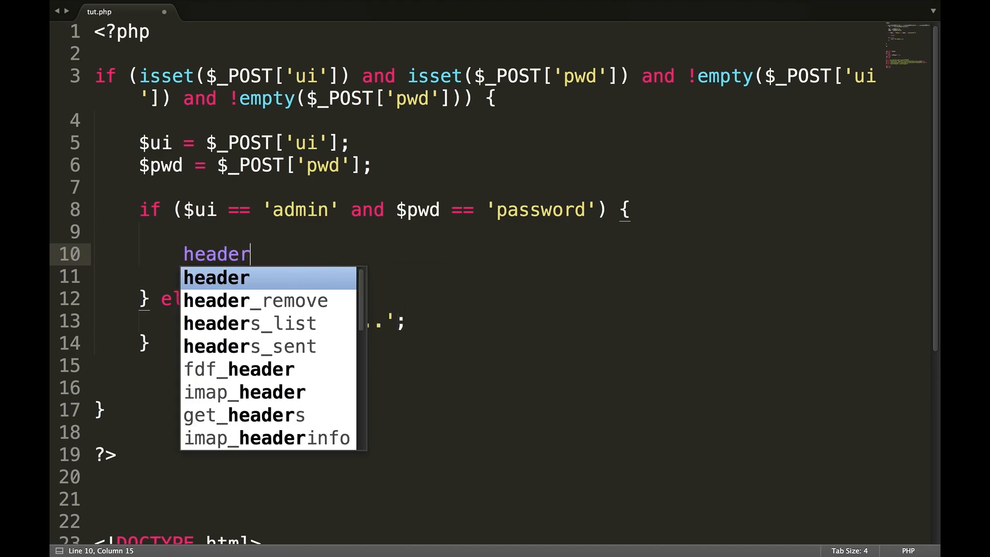
pyautogui.write('("Lo')
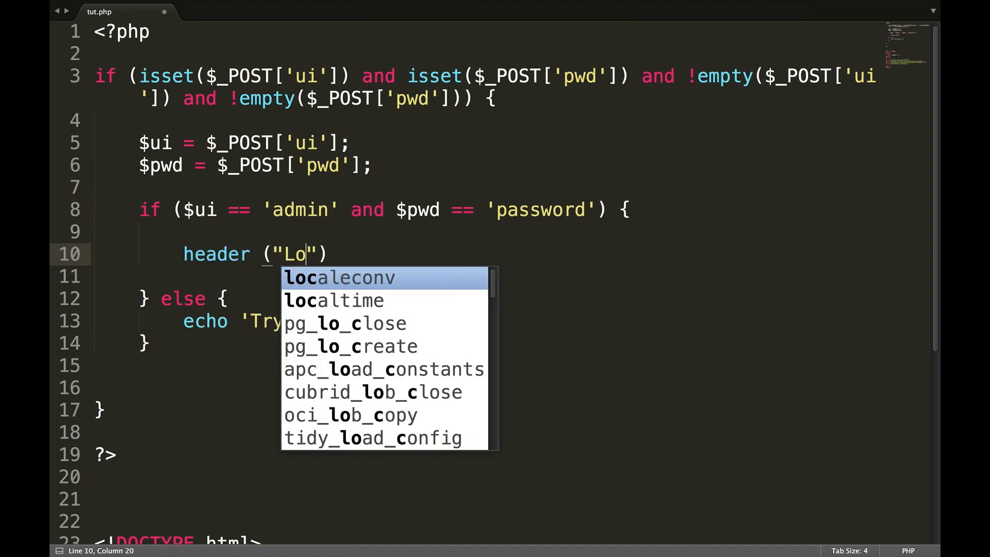
pyautogui.write('cation: ind')
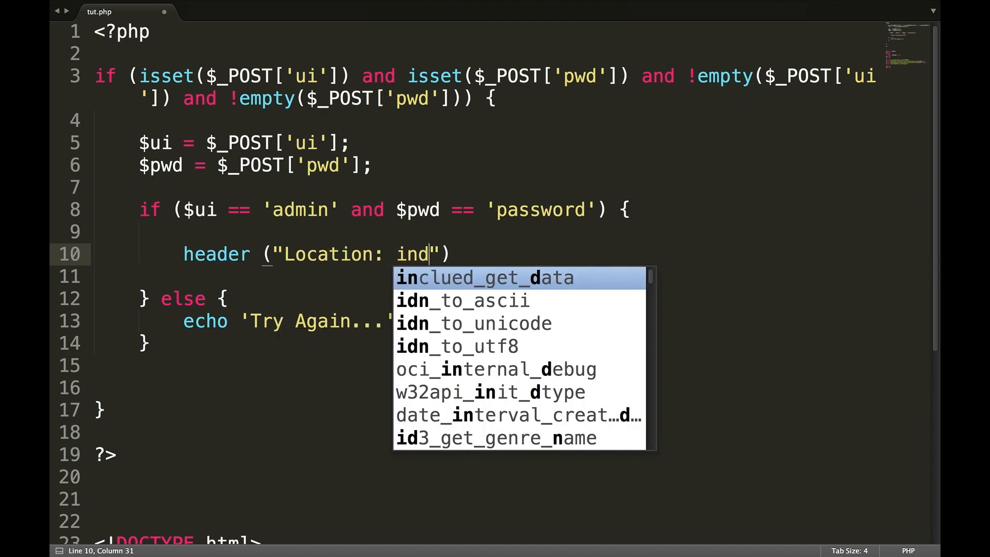
pyautogui.write('tut.')
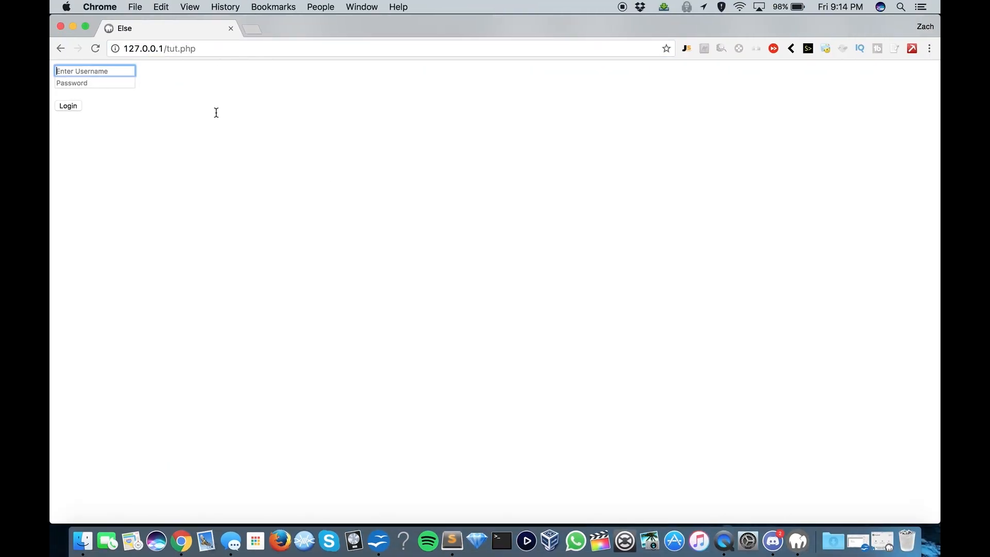
pyautogui.write('•••••')
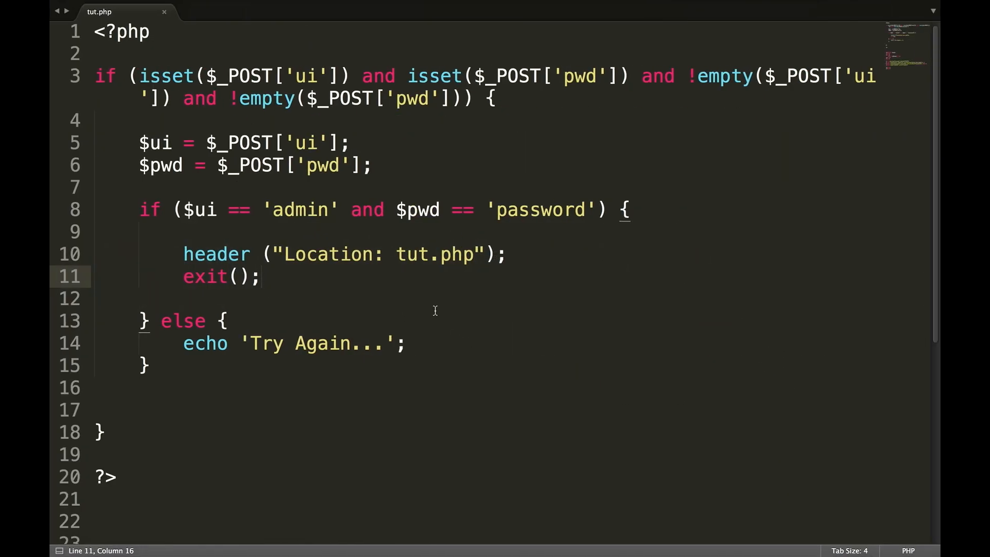
pyautogui.moveTo(627, 341)
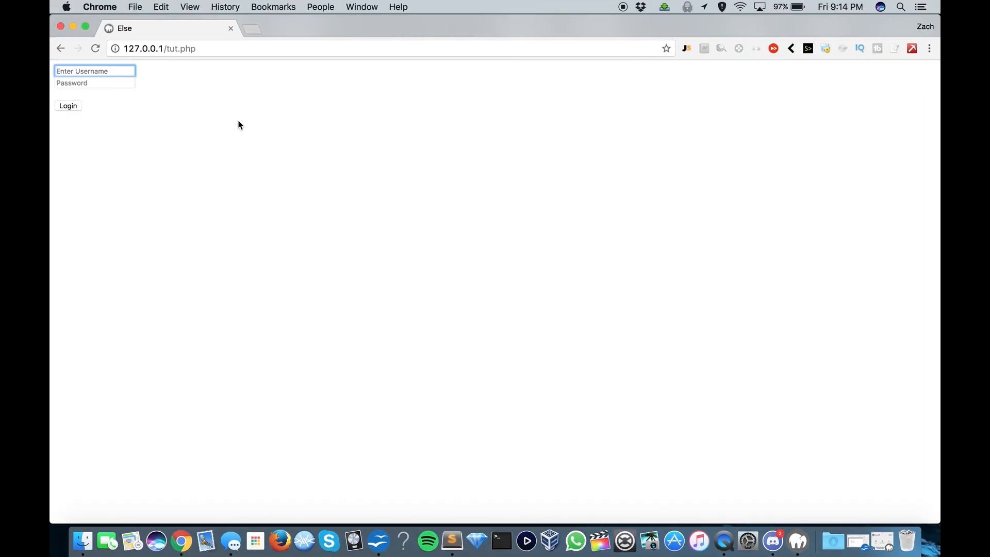
pyautogui.click(67, 105)
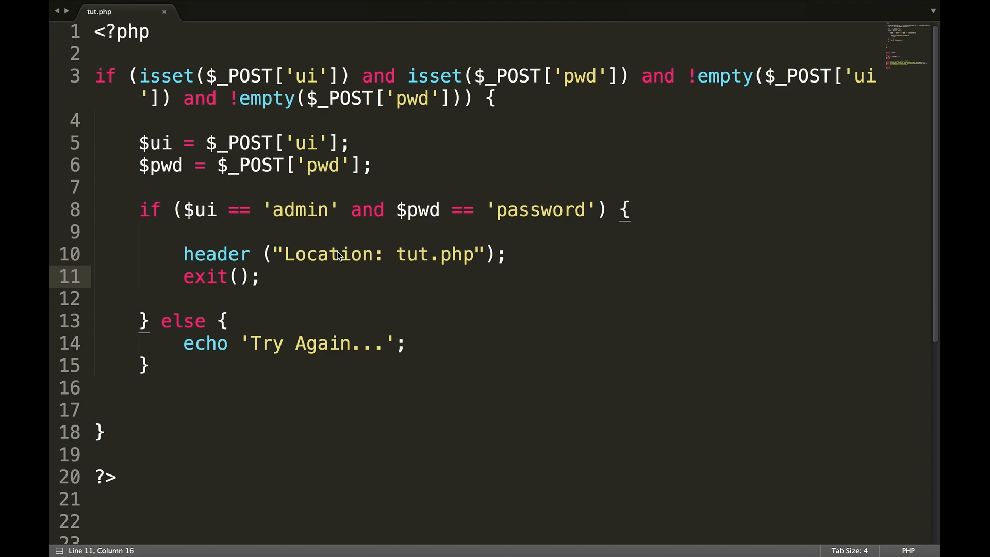
pyautogui.click(182, 209)
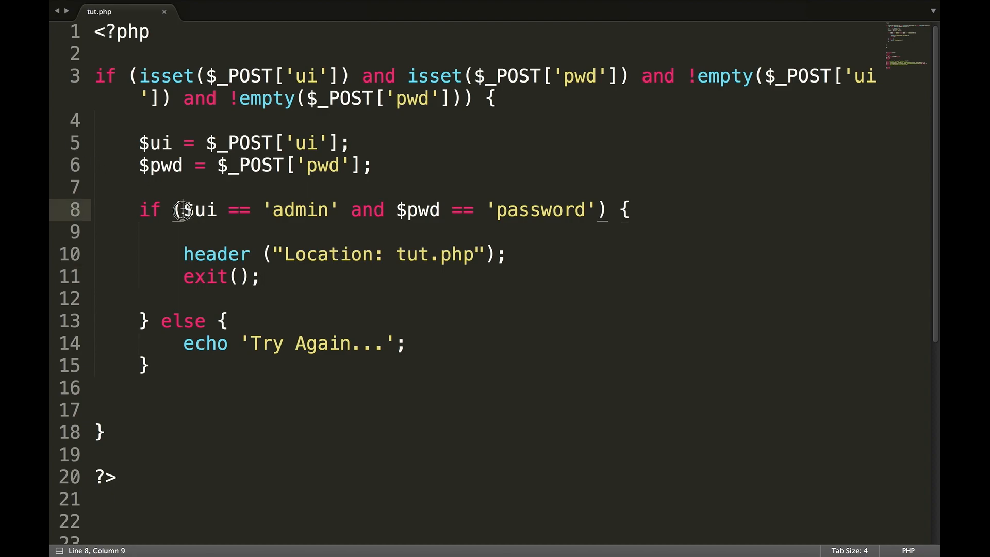
pyautogui.moveTo(177, 209); pyautogui.dragTo(597, 209)
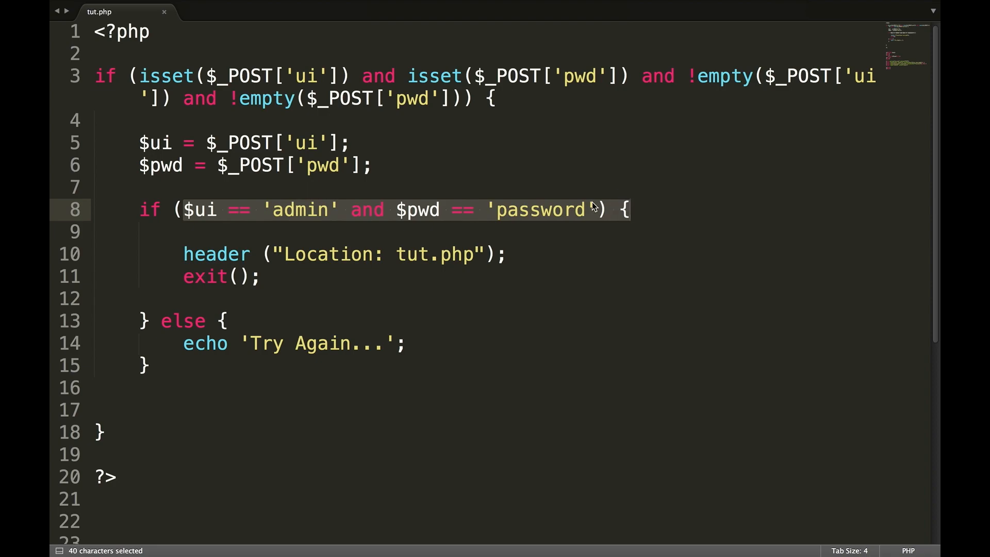